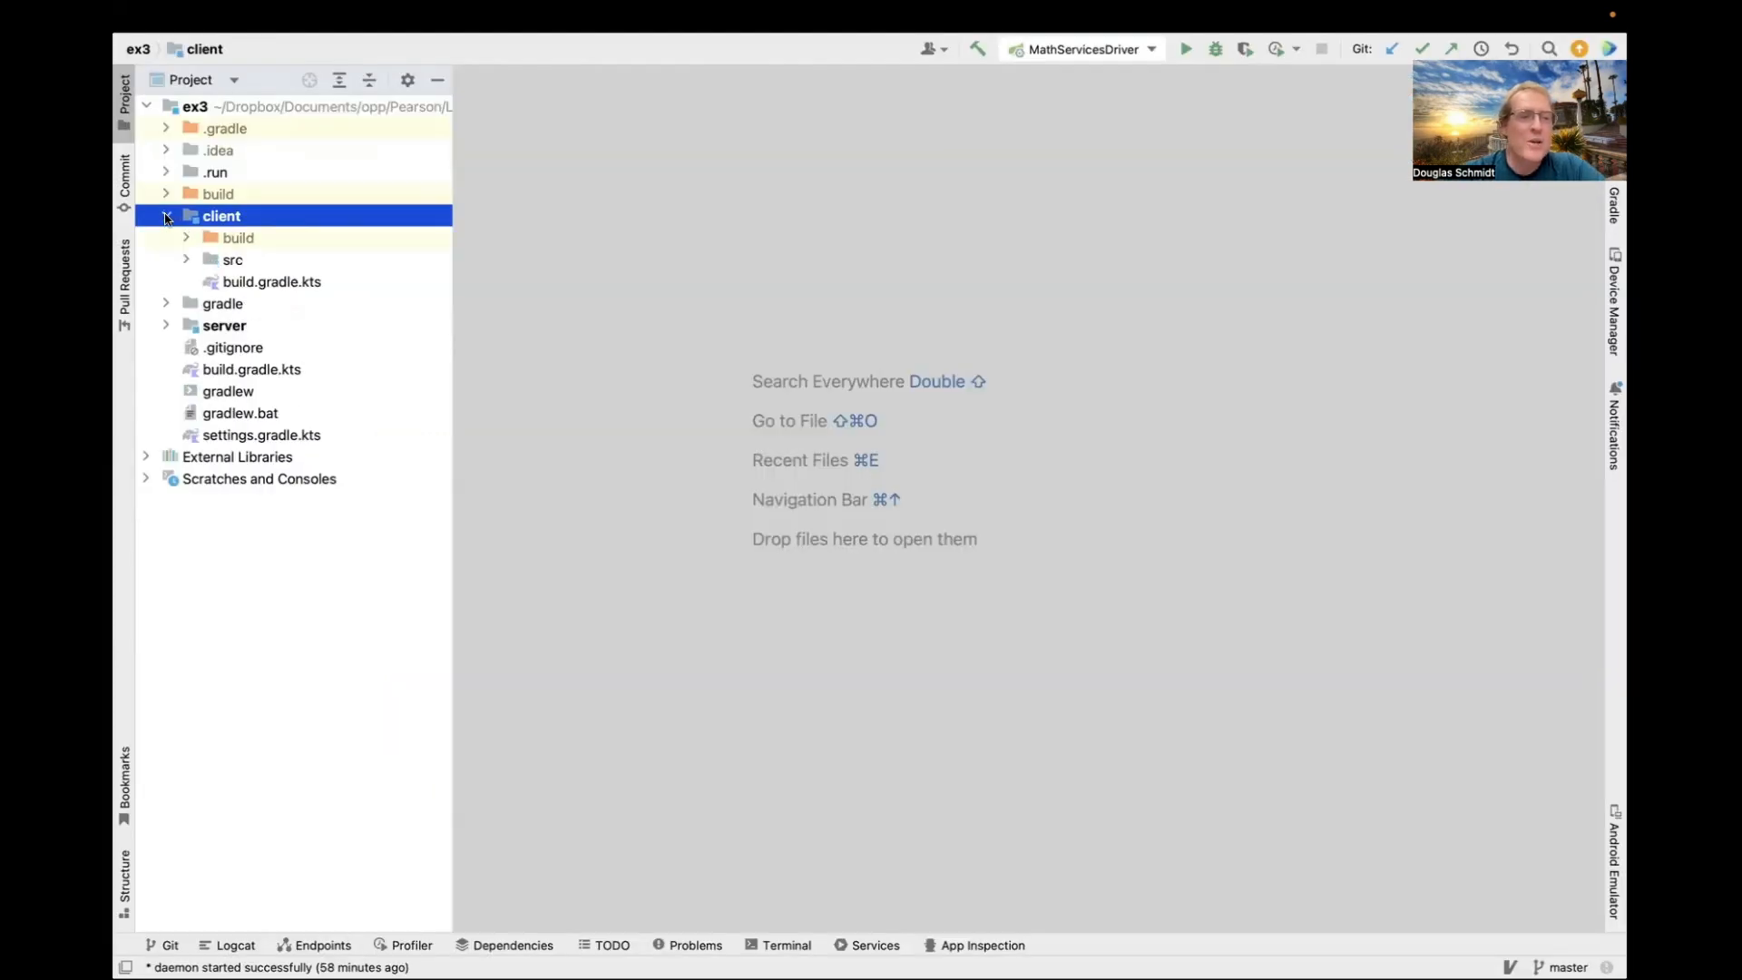
Expand client > src > main > java down to the client package with GCDProxy, MathServicesClient and PrimalityProxy.
click(187, 260)
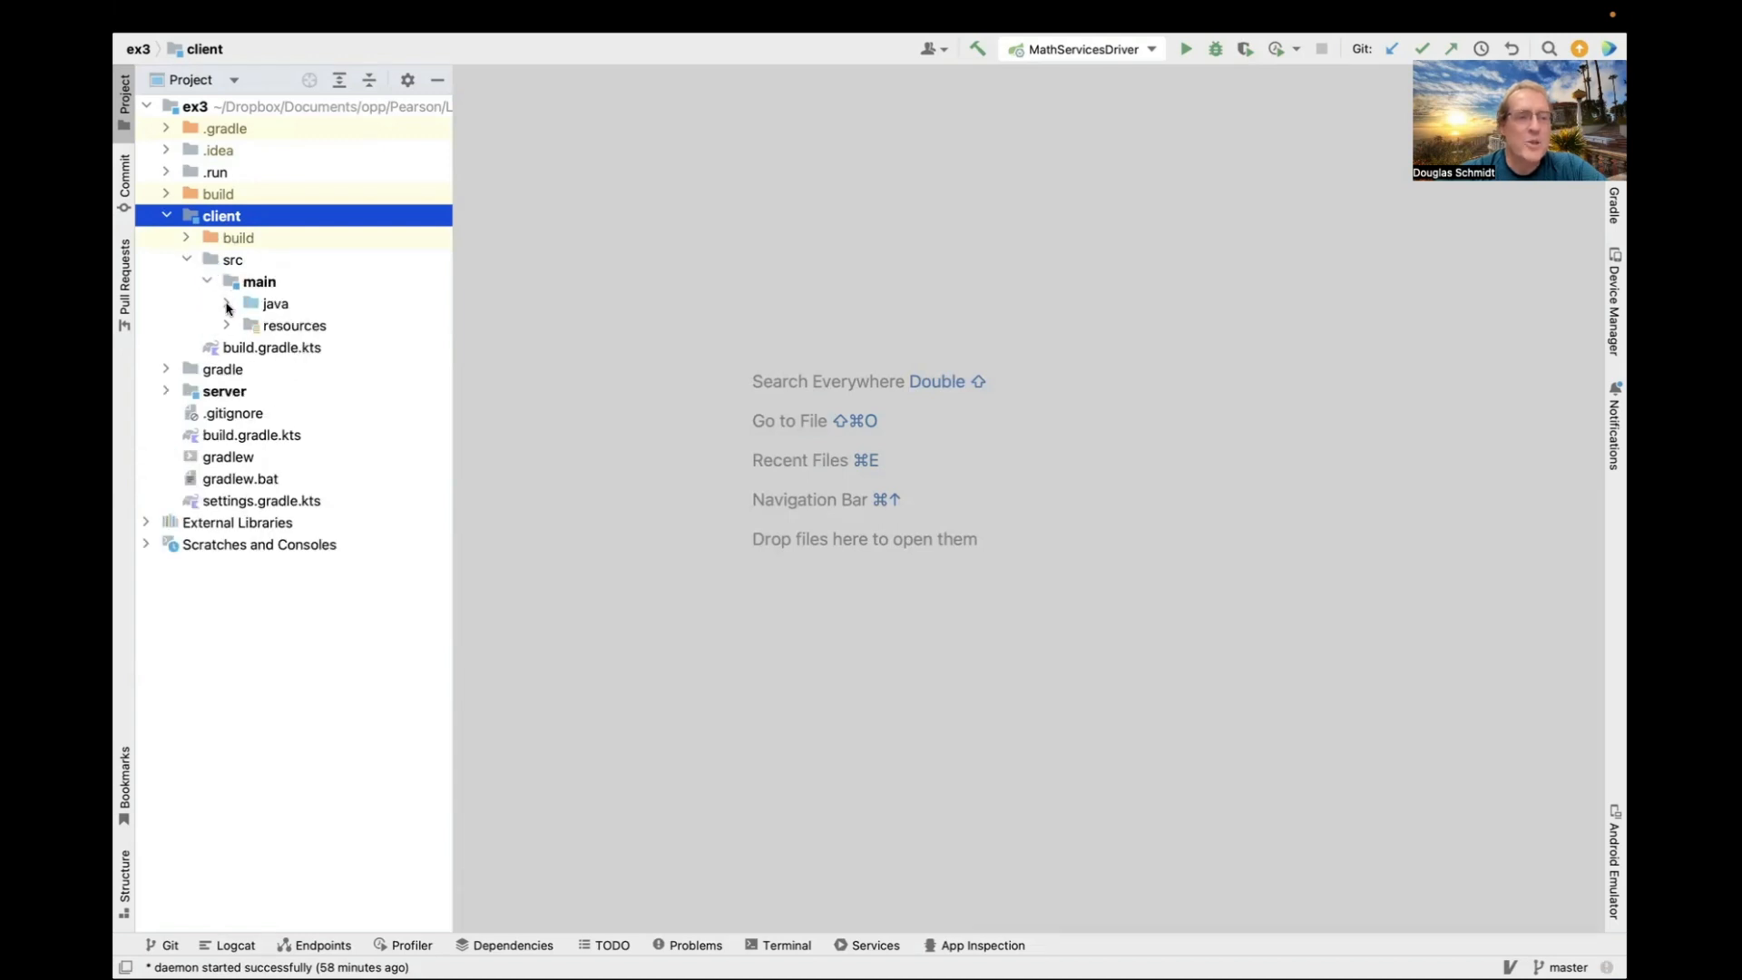
click(227, 303)
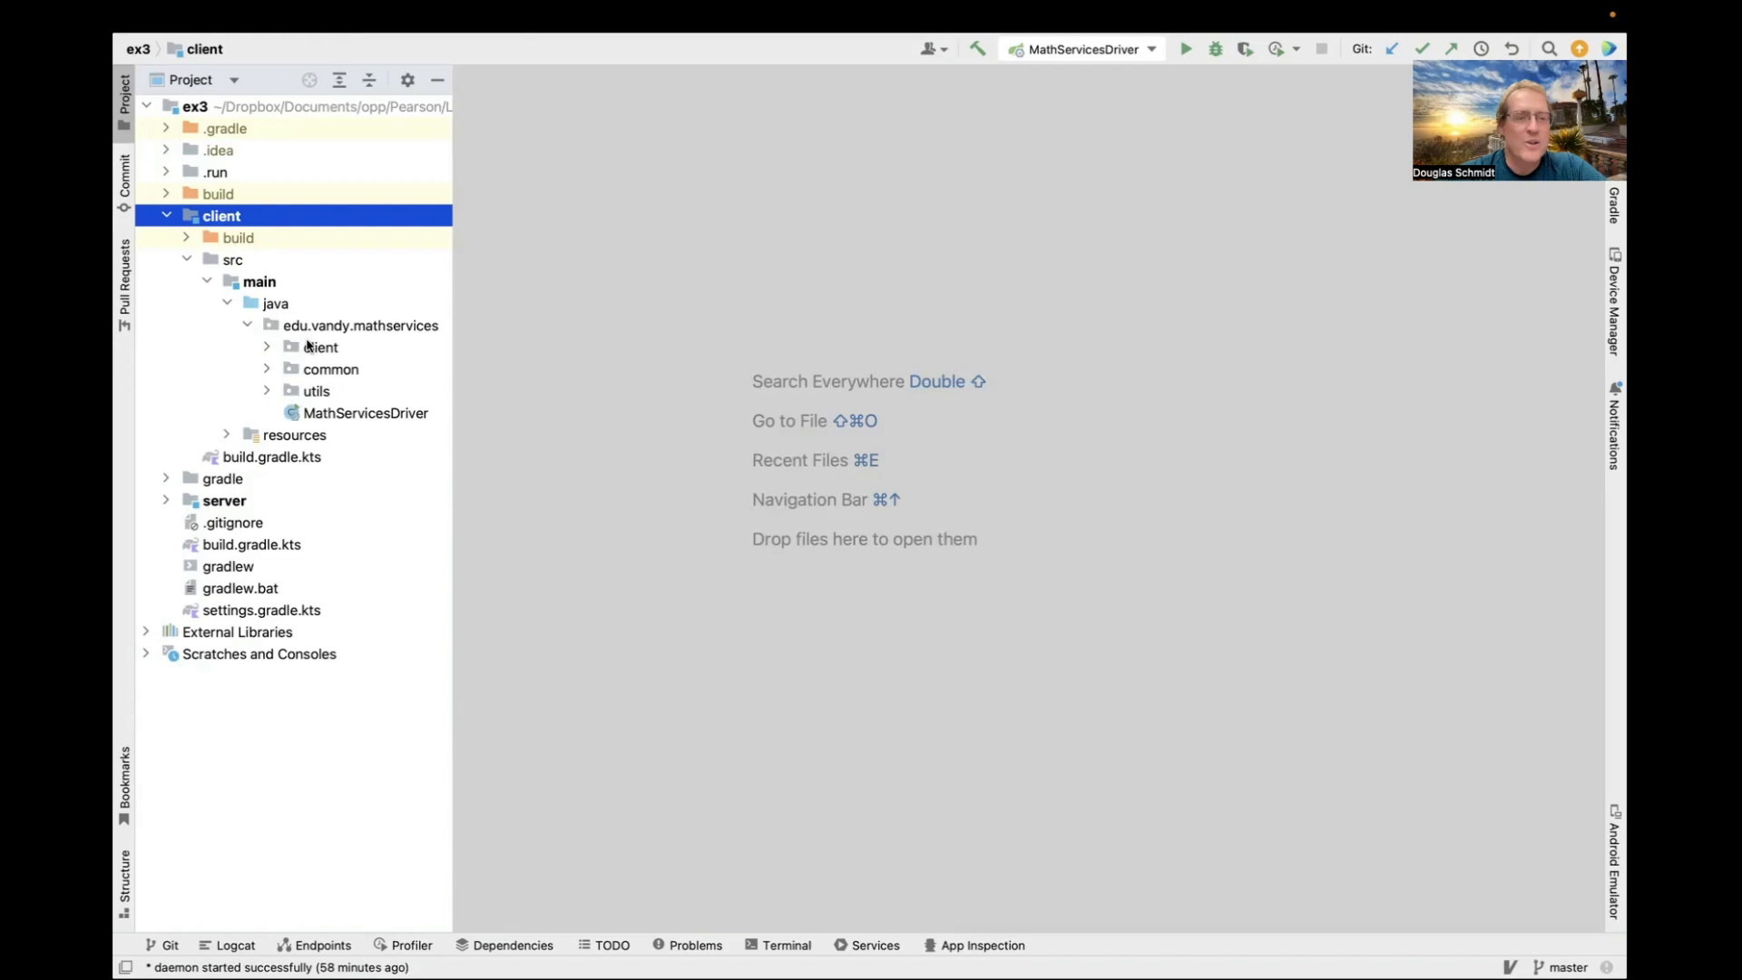
click(319, 347)
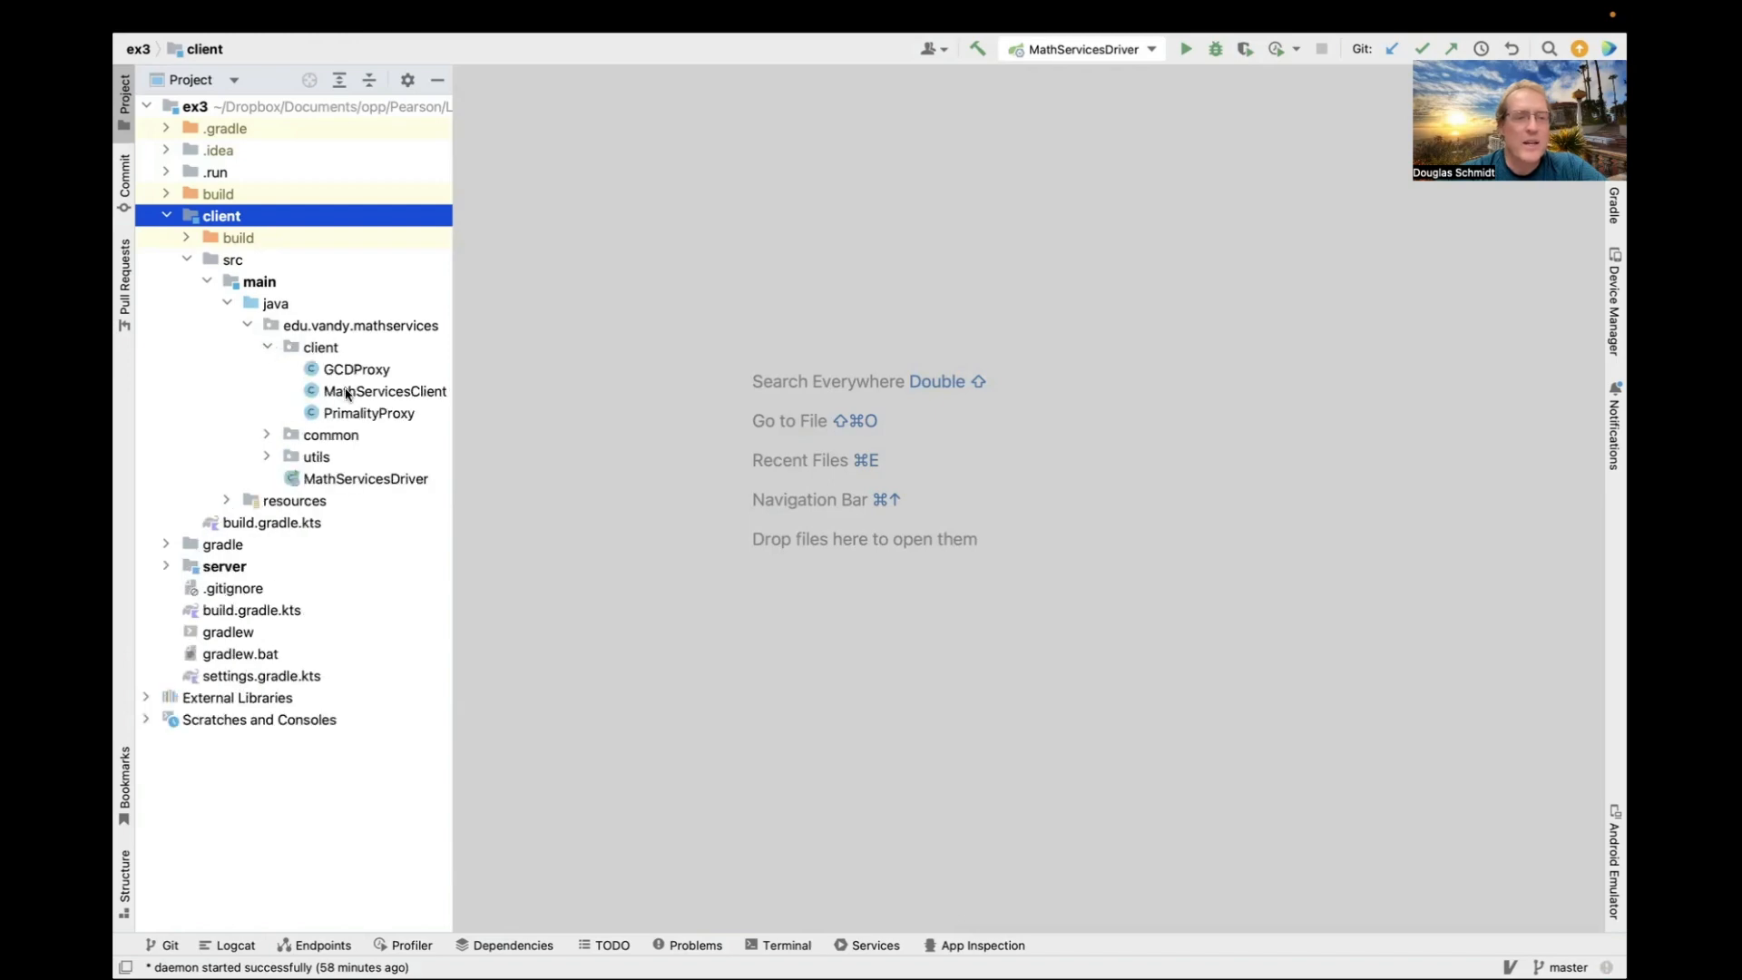
Open MathServicesClient.java and read through its proxy fields and forwarding methods.
double_click(385, 392)
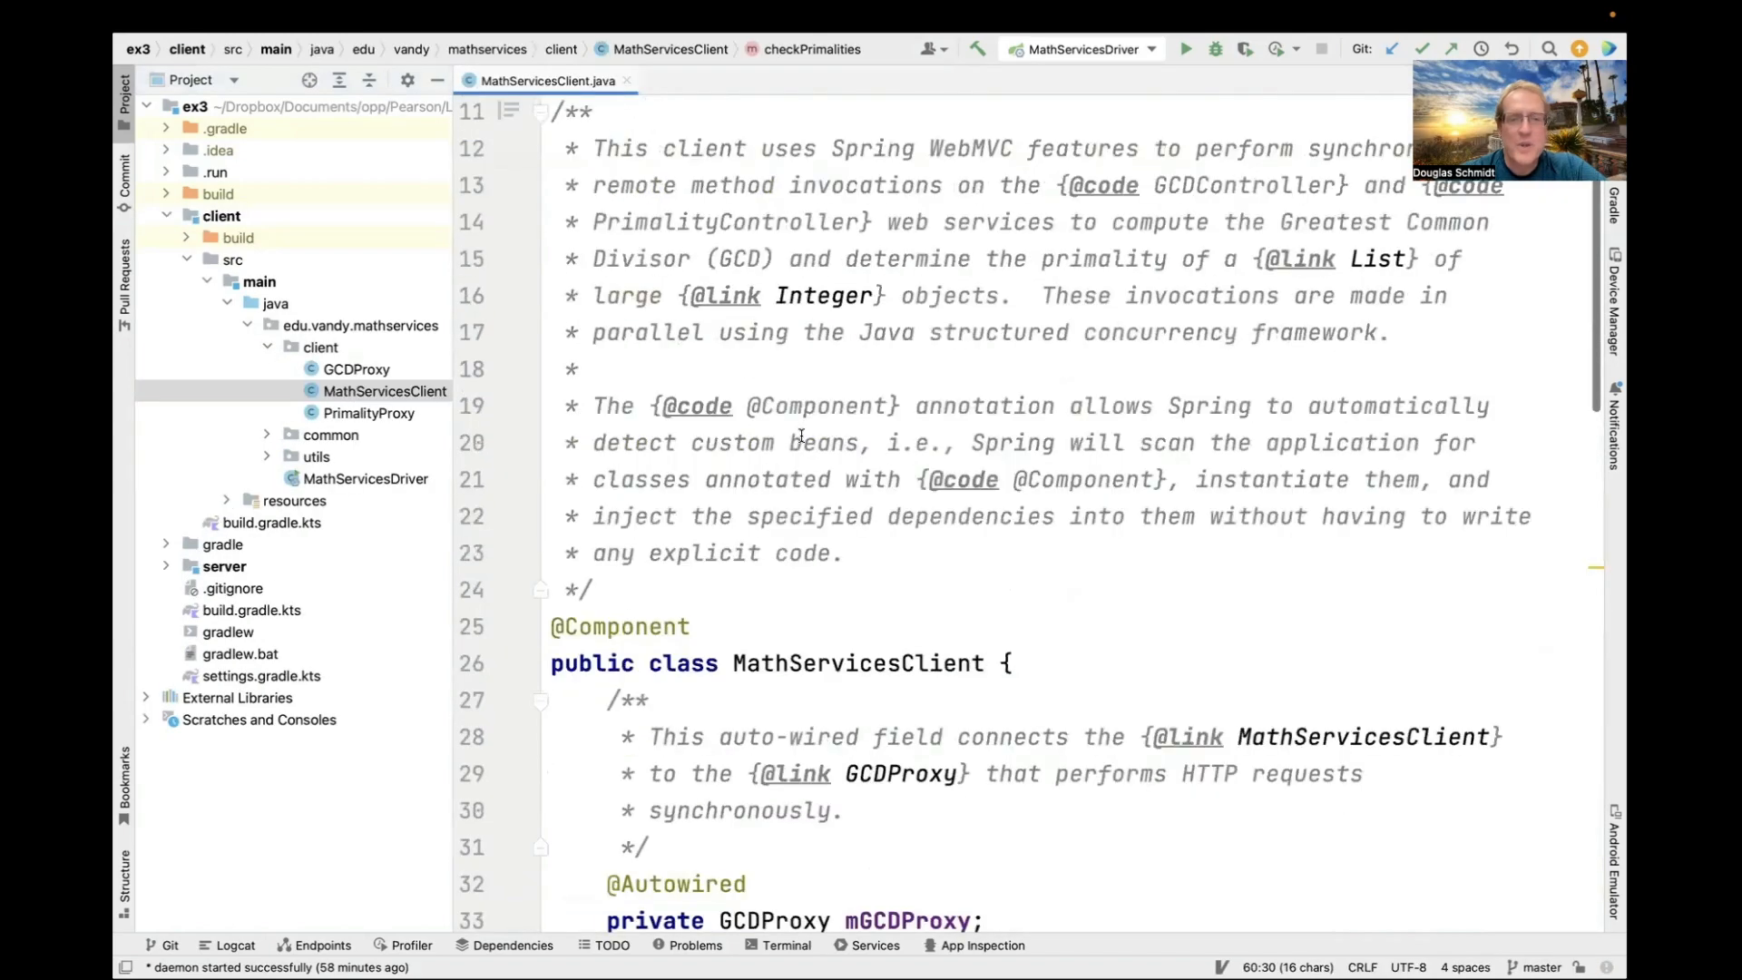
scroll(down, 3)
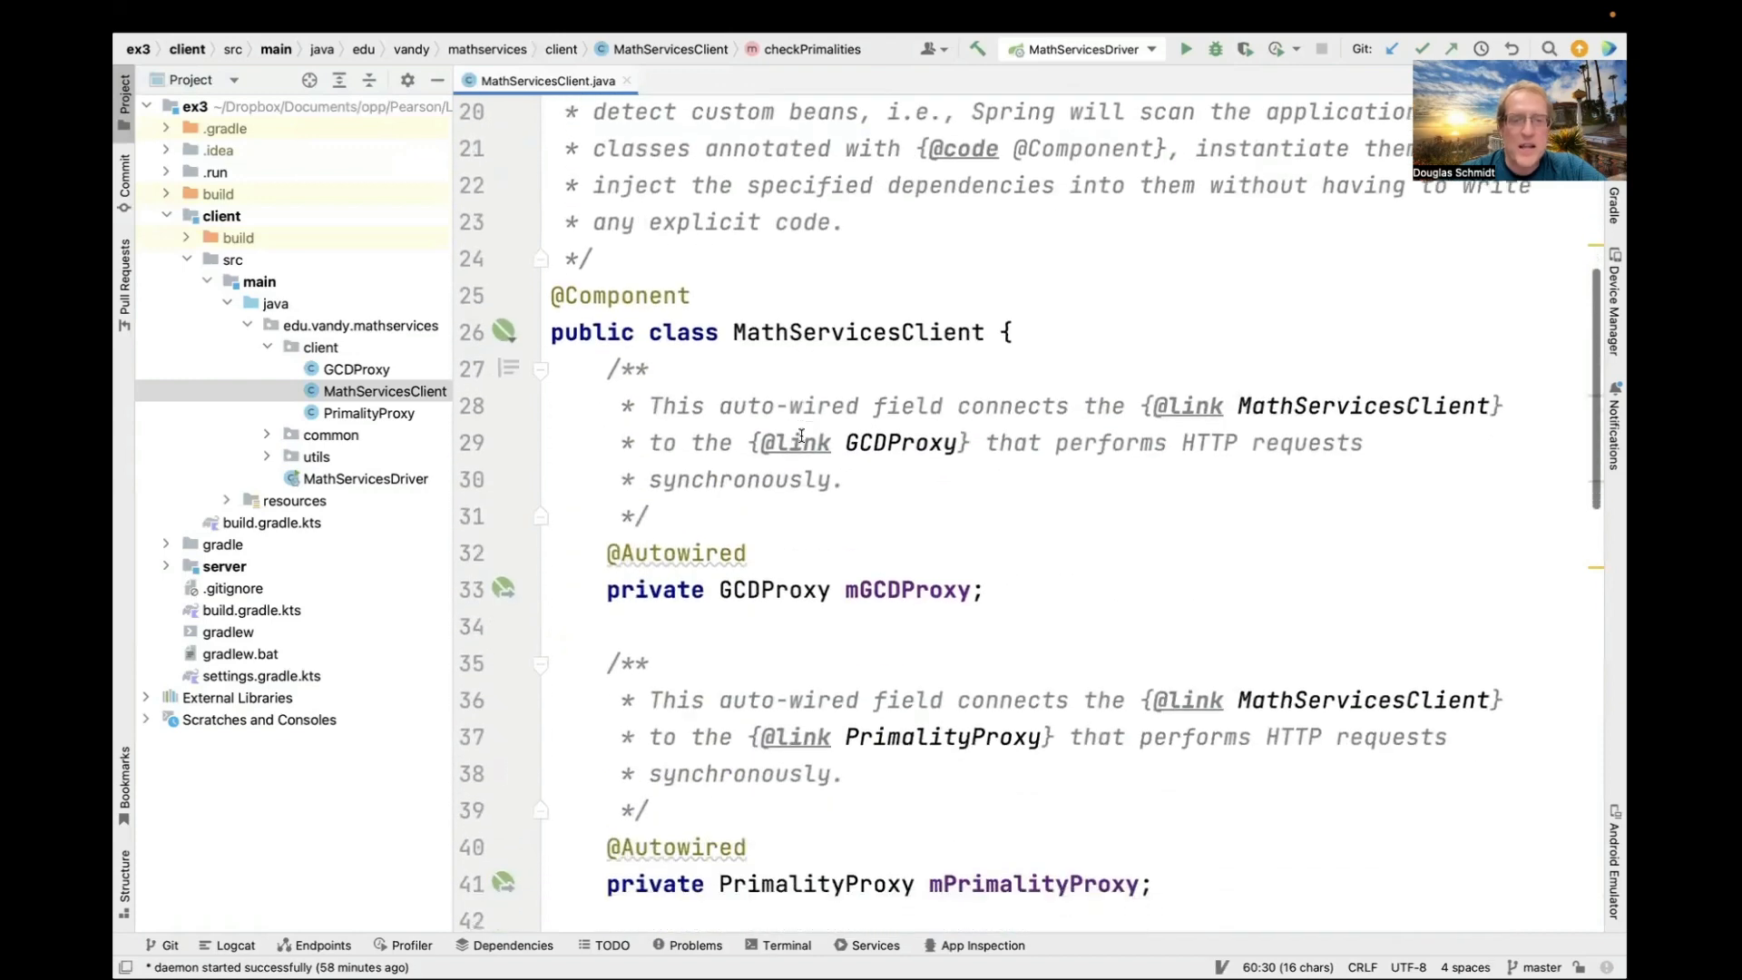
scroll(down, 3)
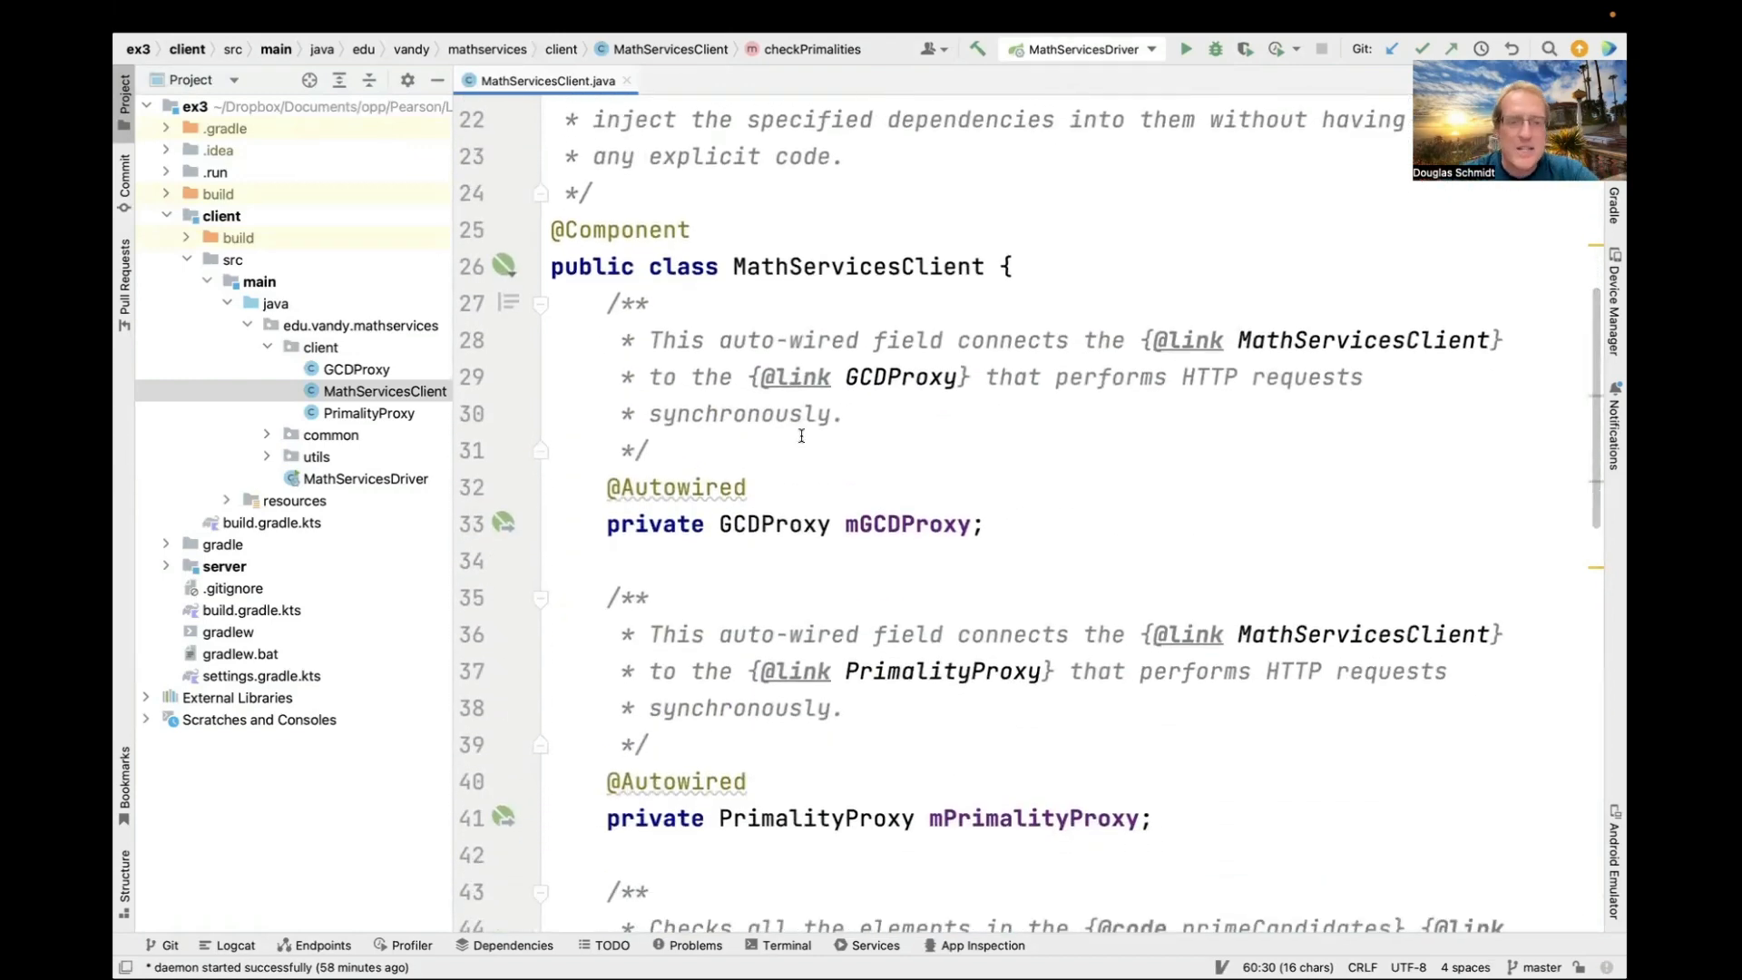
scroll(down, 3)
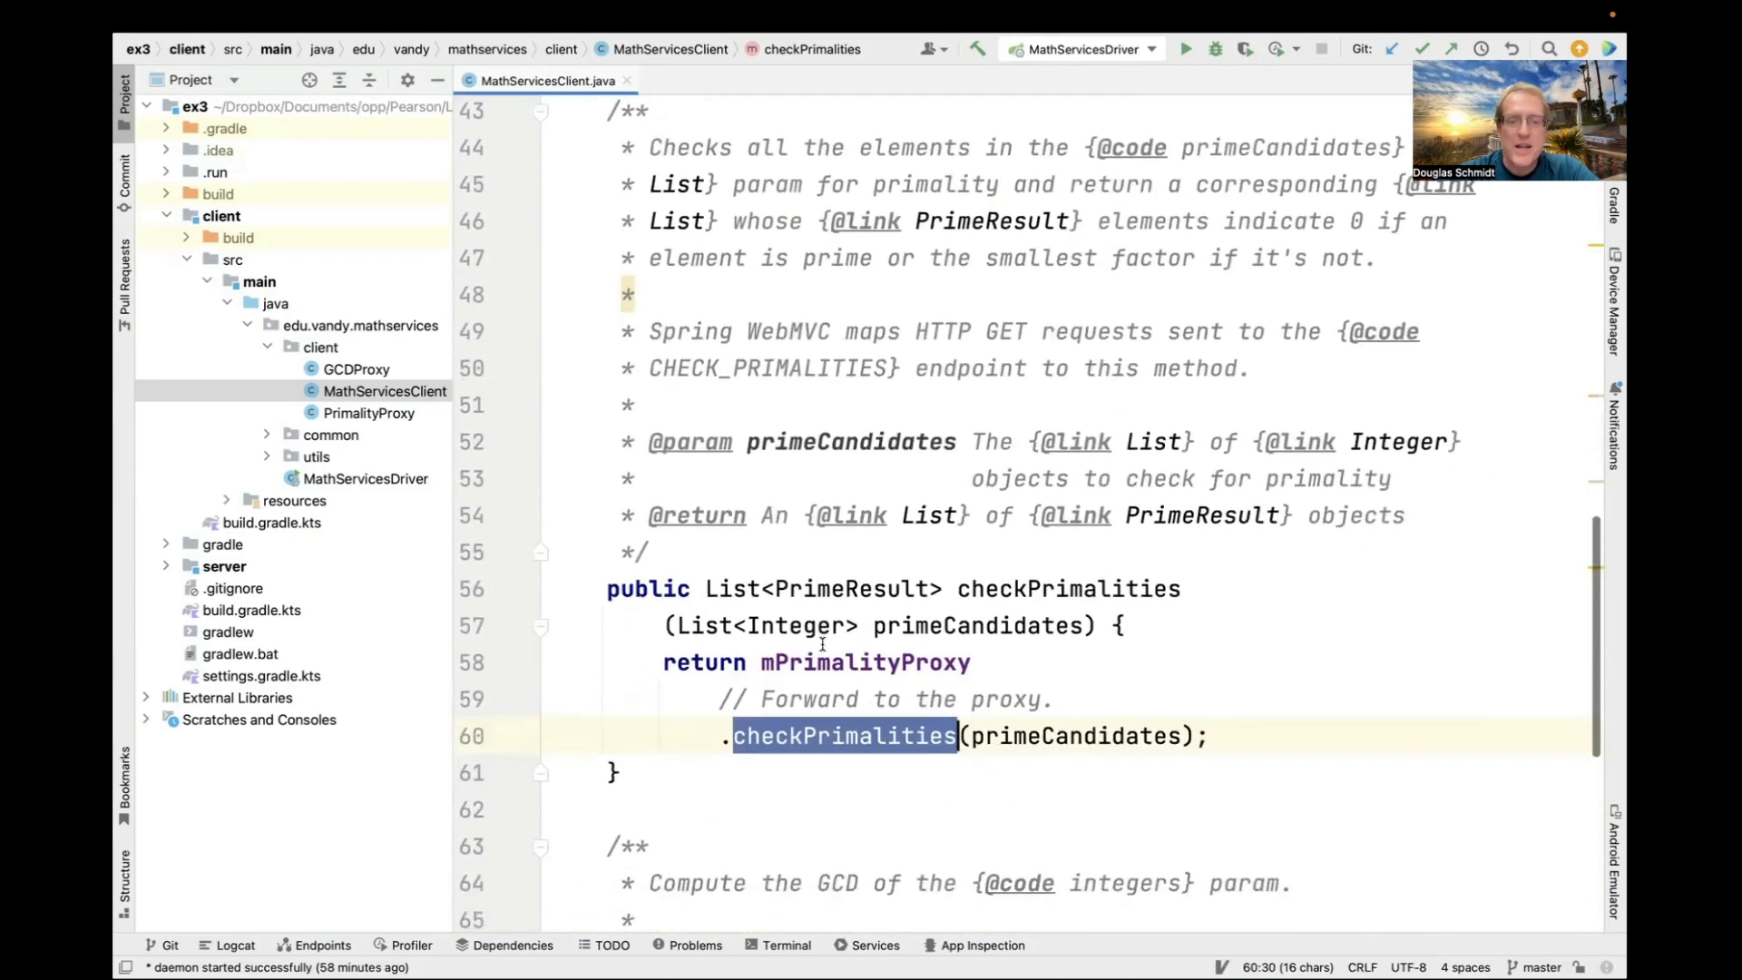
scroll(down, 3)
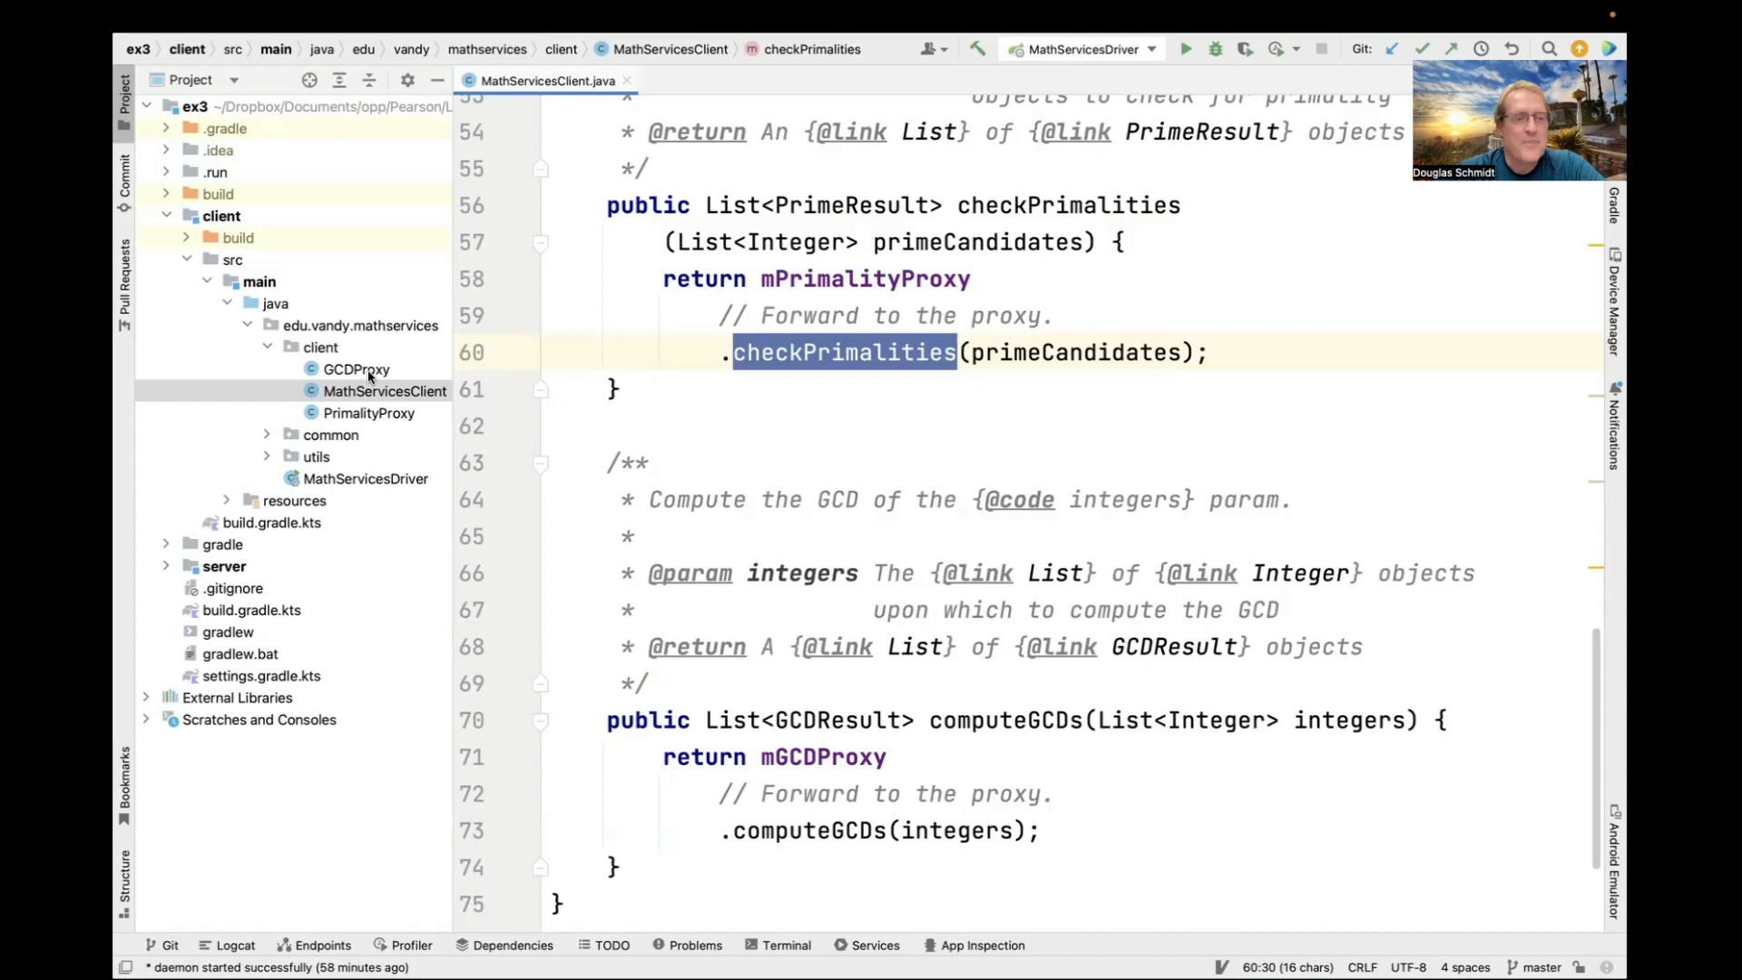
Expand the common package and select the Components class.
click(267, 434)
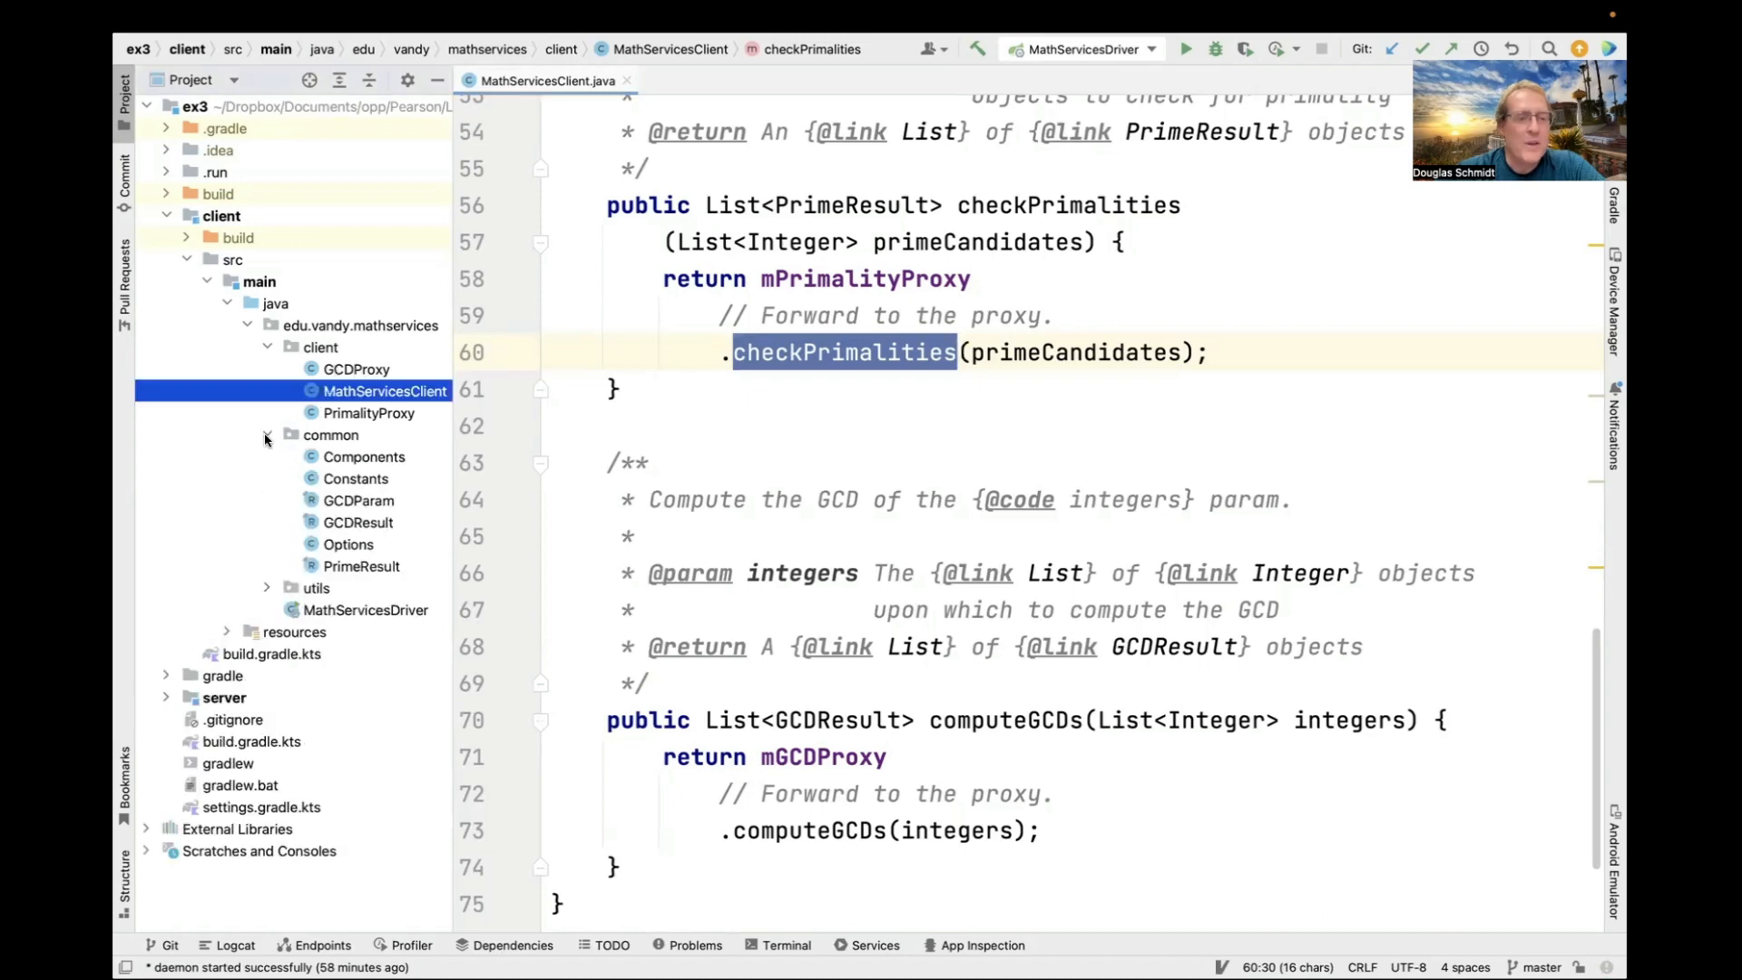
click(363, 458)
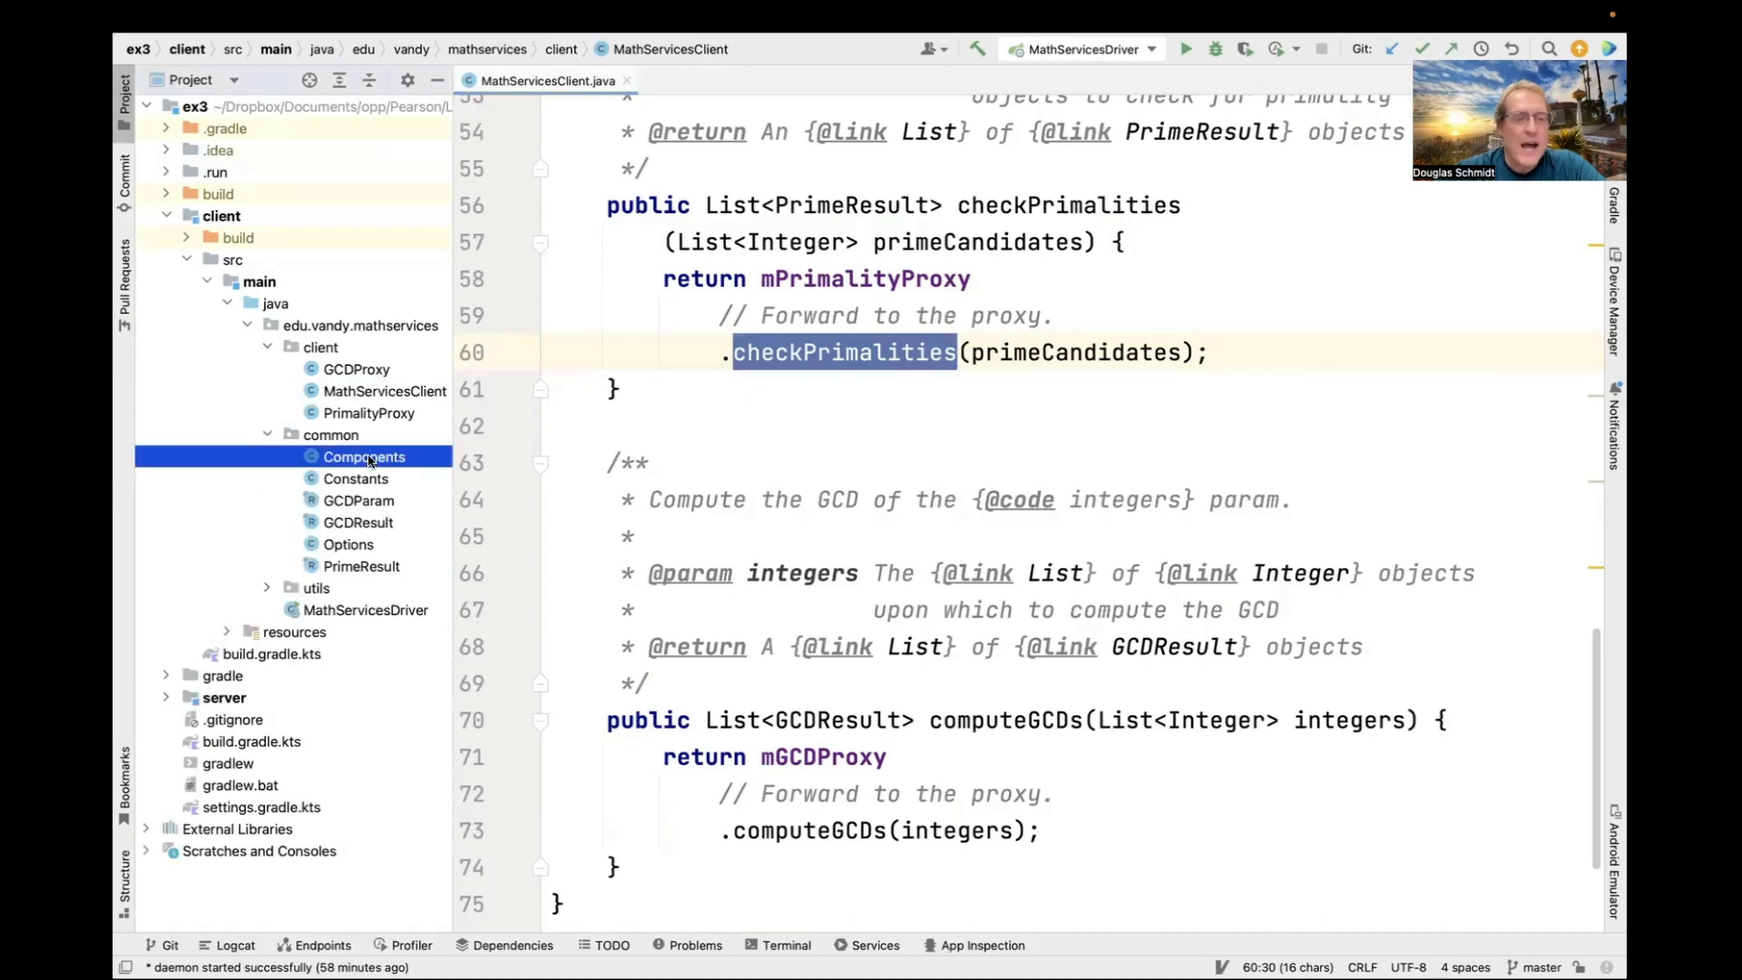
Open Components.java and read getRestTemplate's pooled HTTP client configuration to the end.
double_click(363, 458)
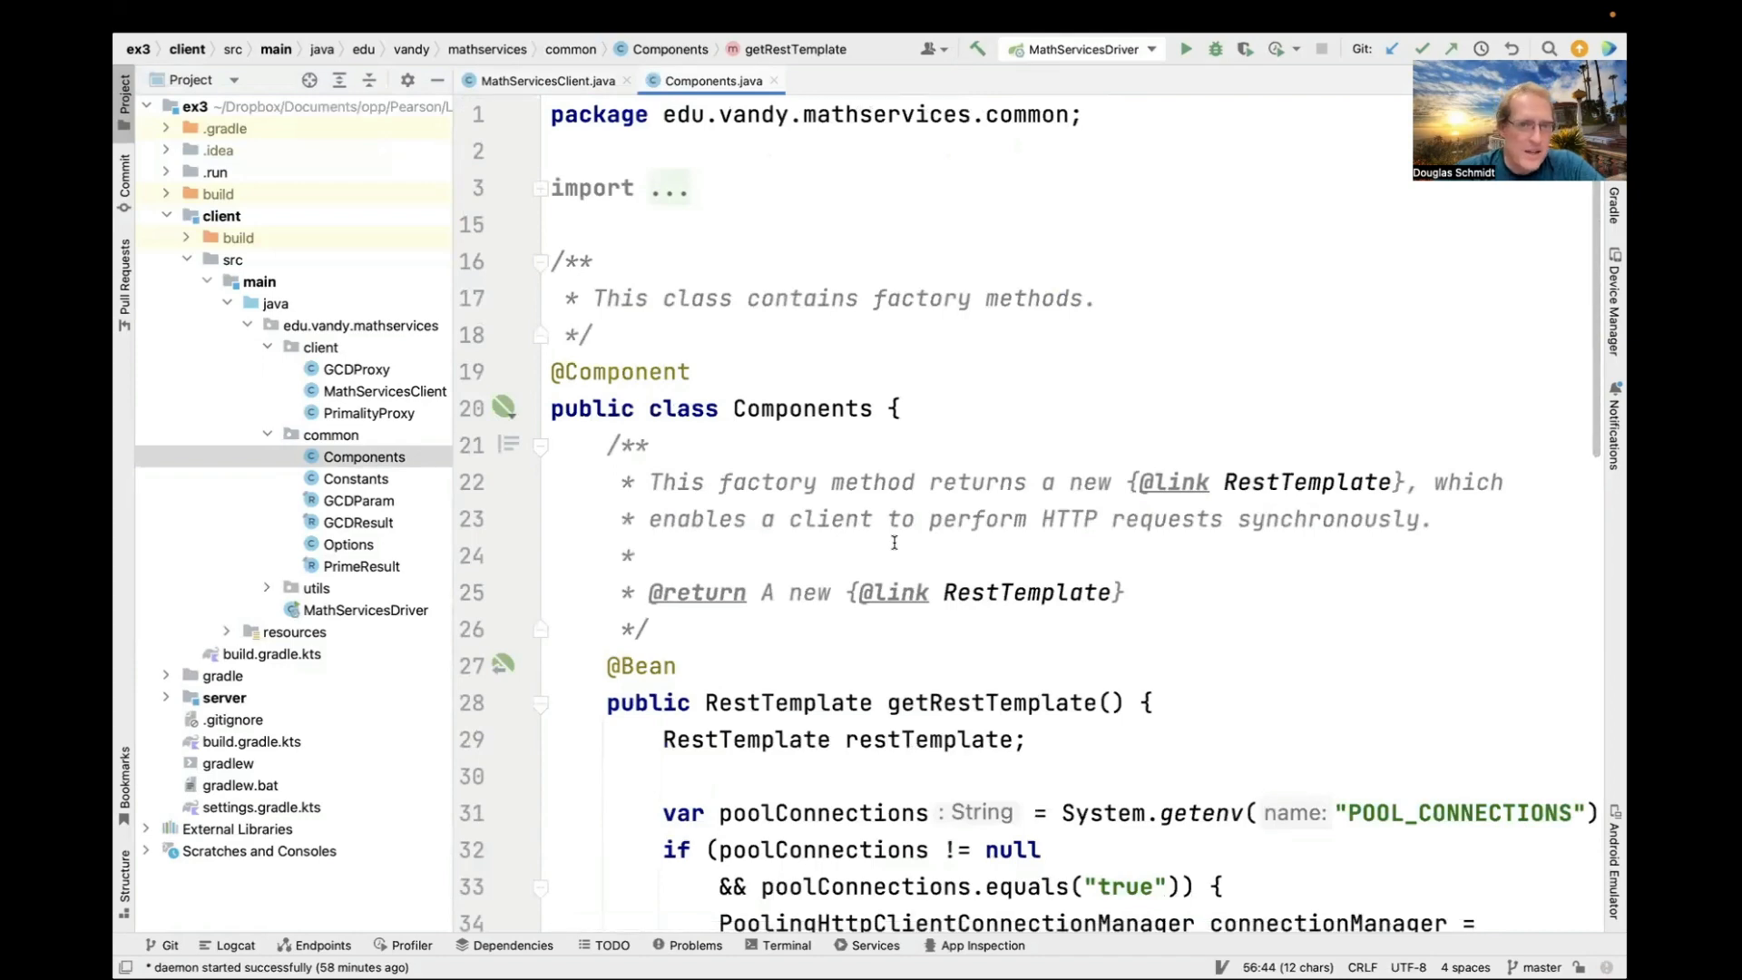
scroll(down, 3)
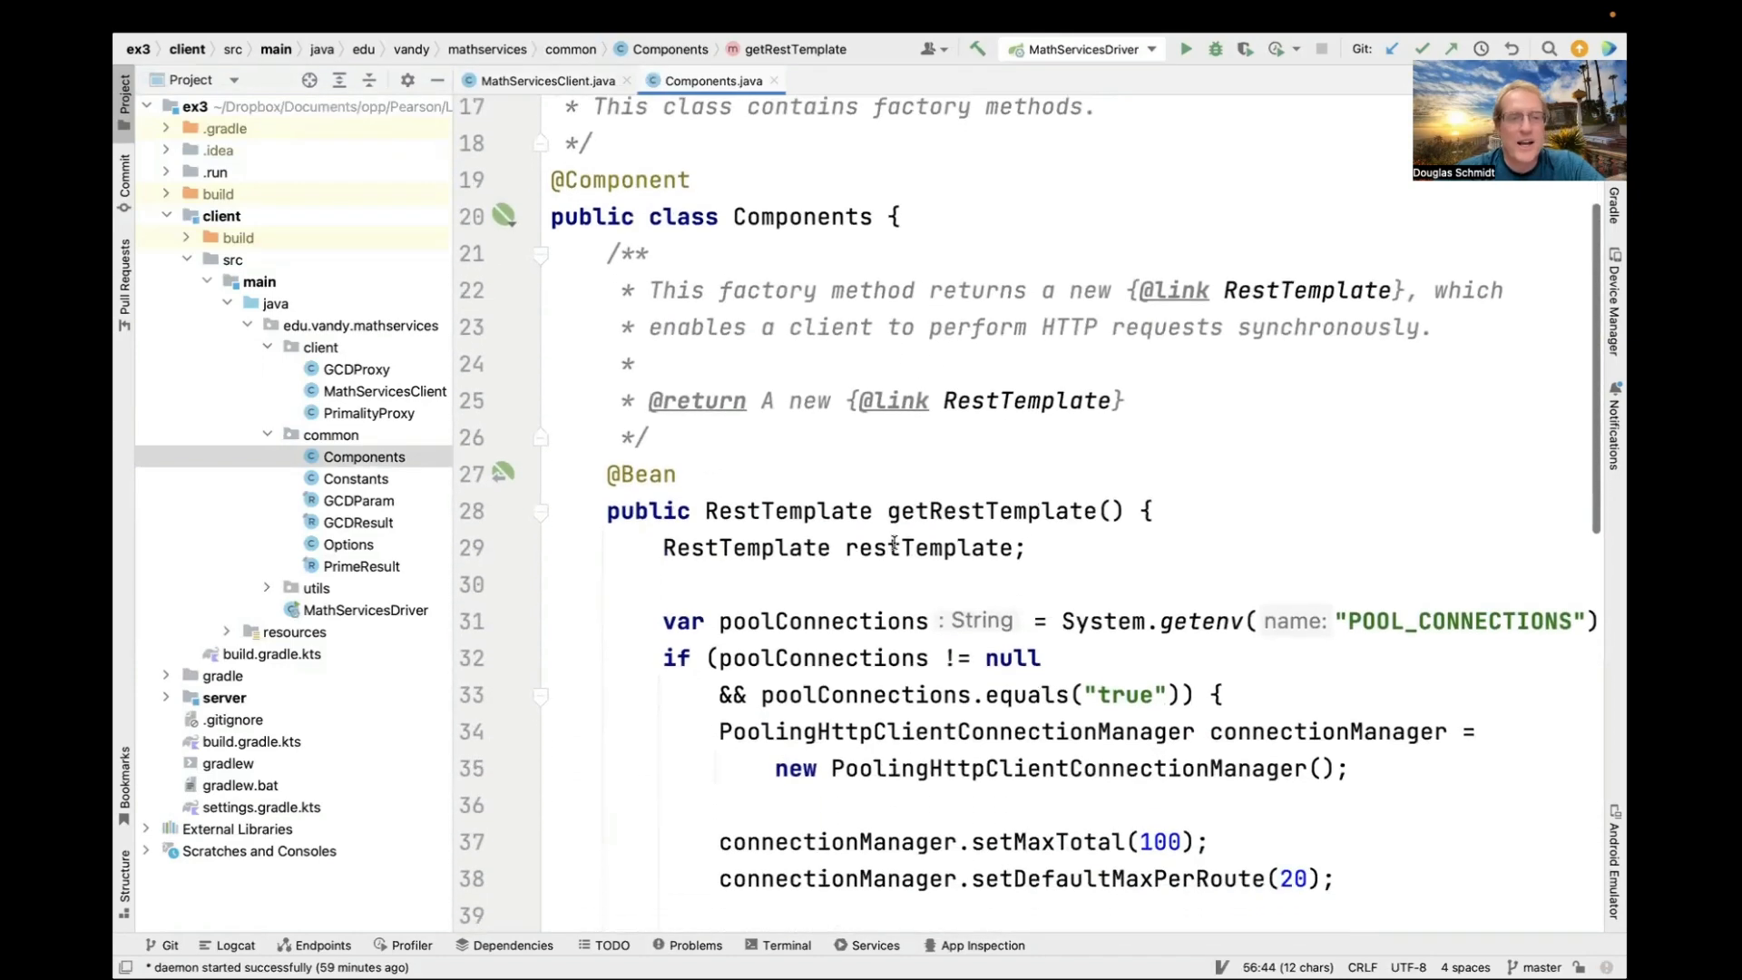
scroll(down, 3)
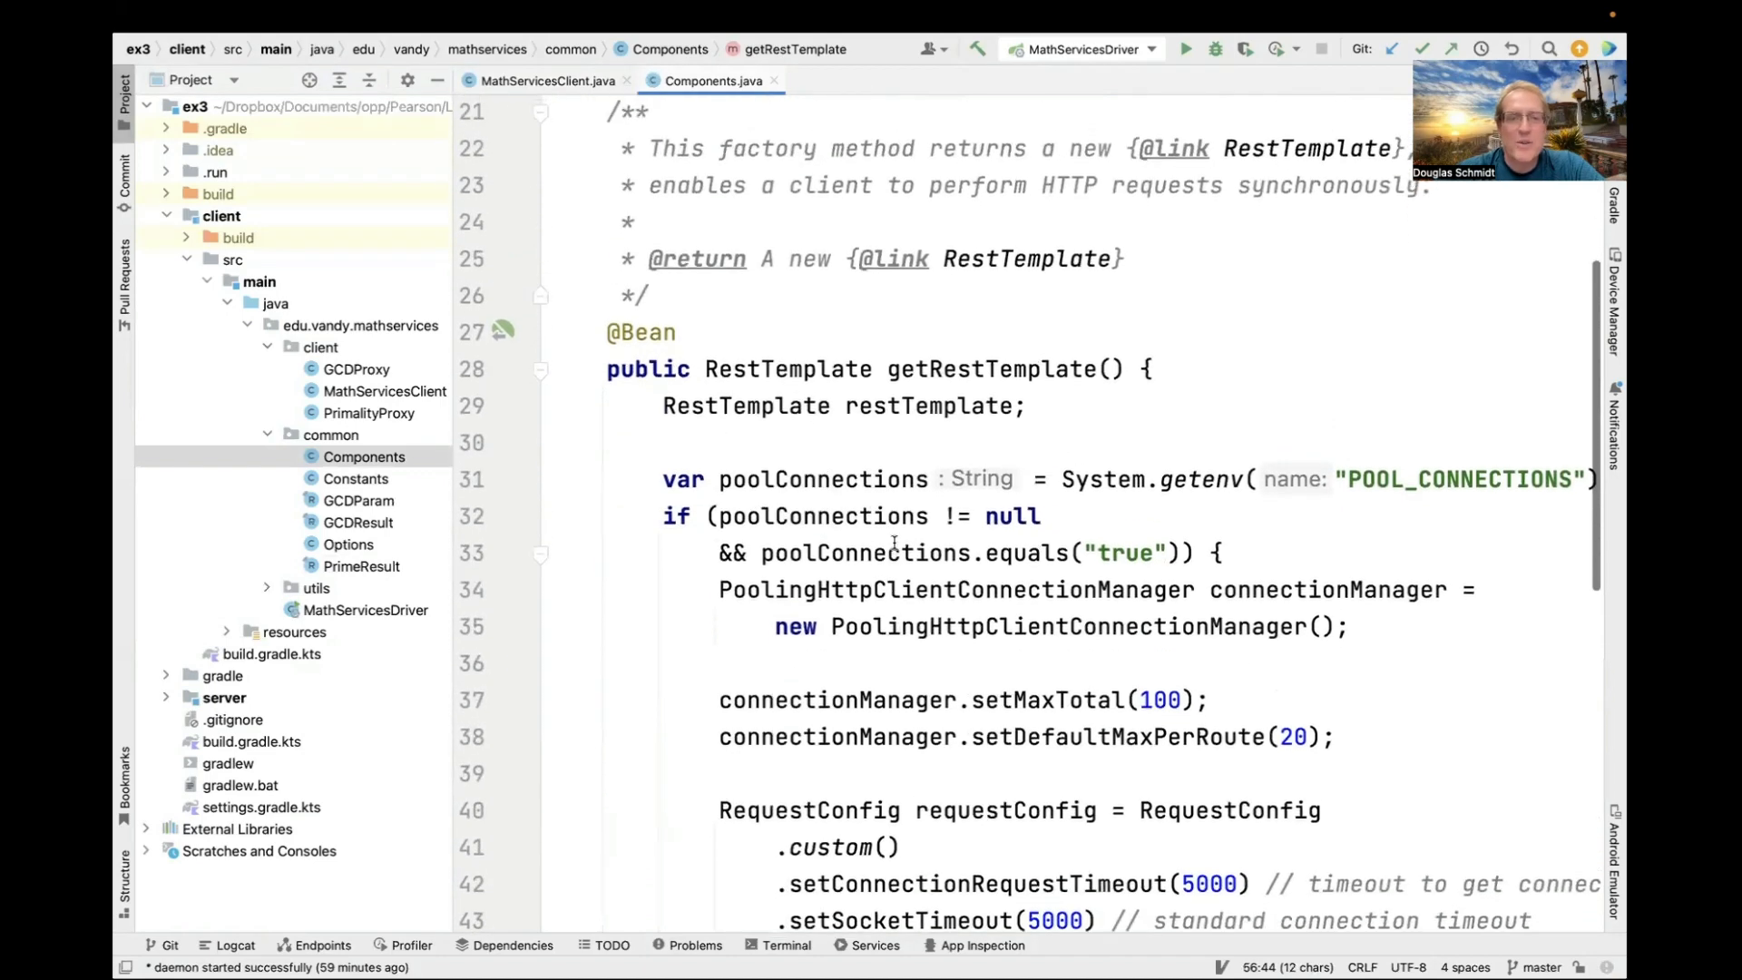
double_click(989, 369)
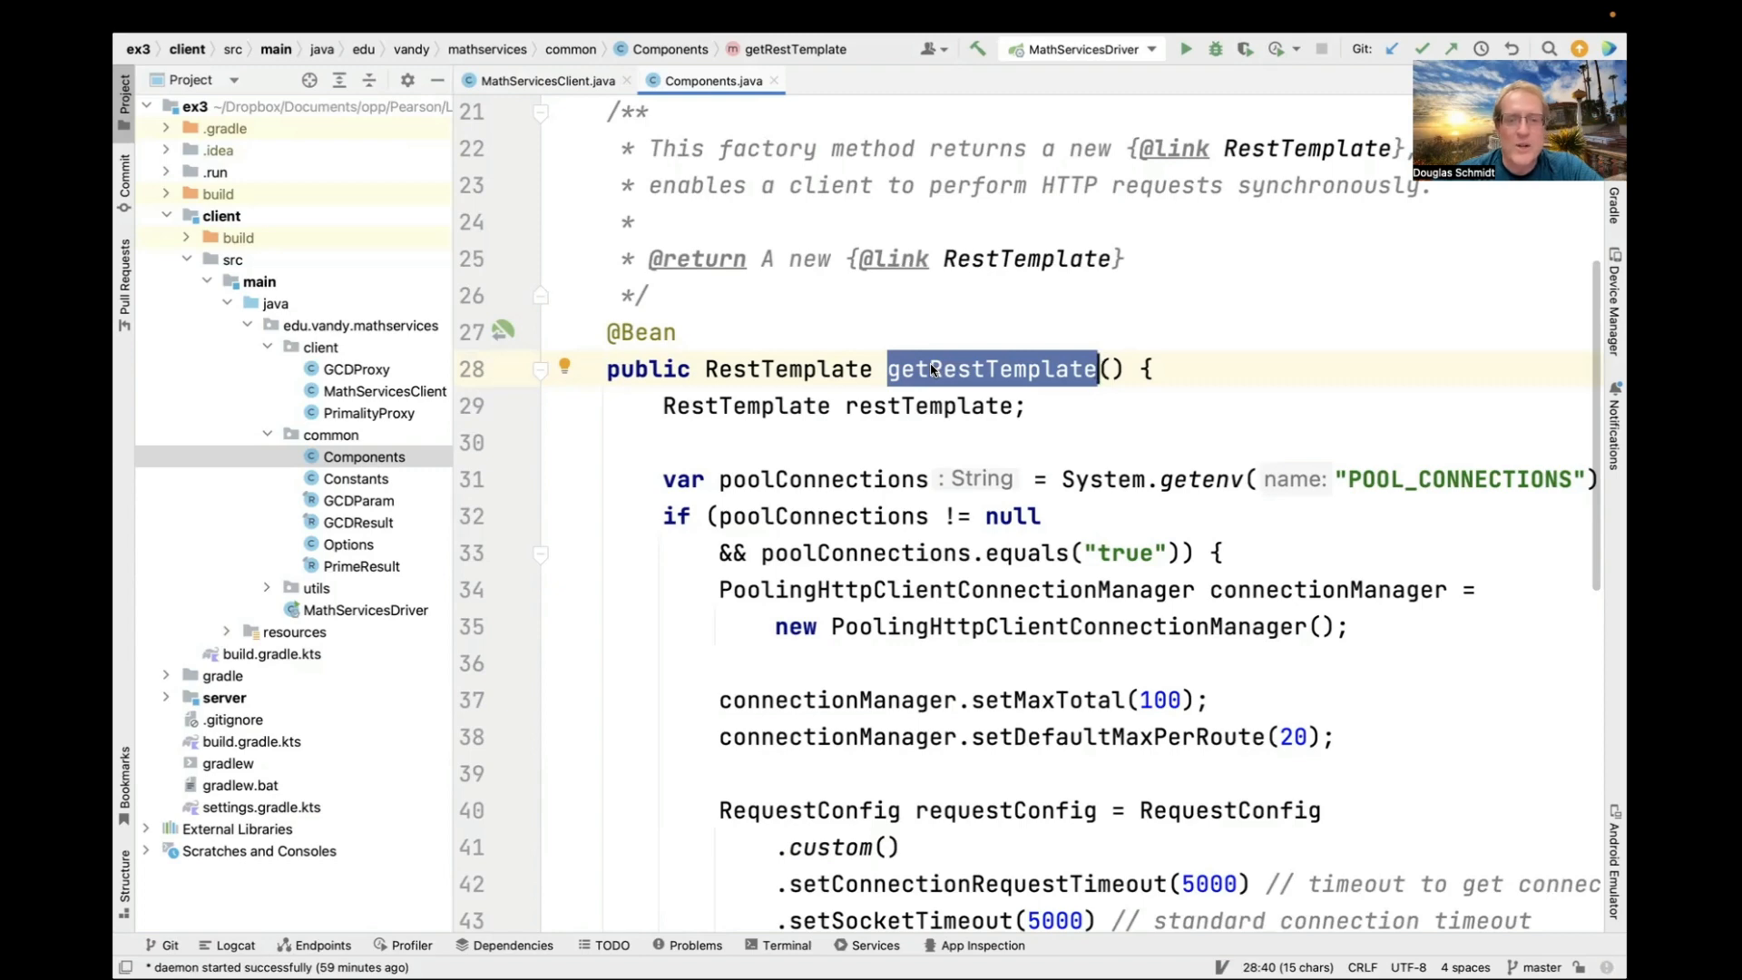
scroll(down, 3)
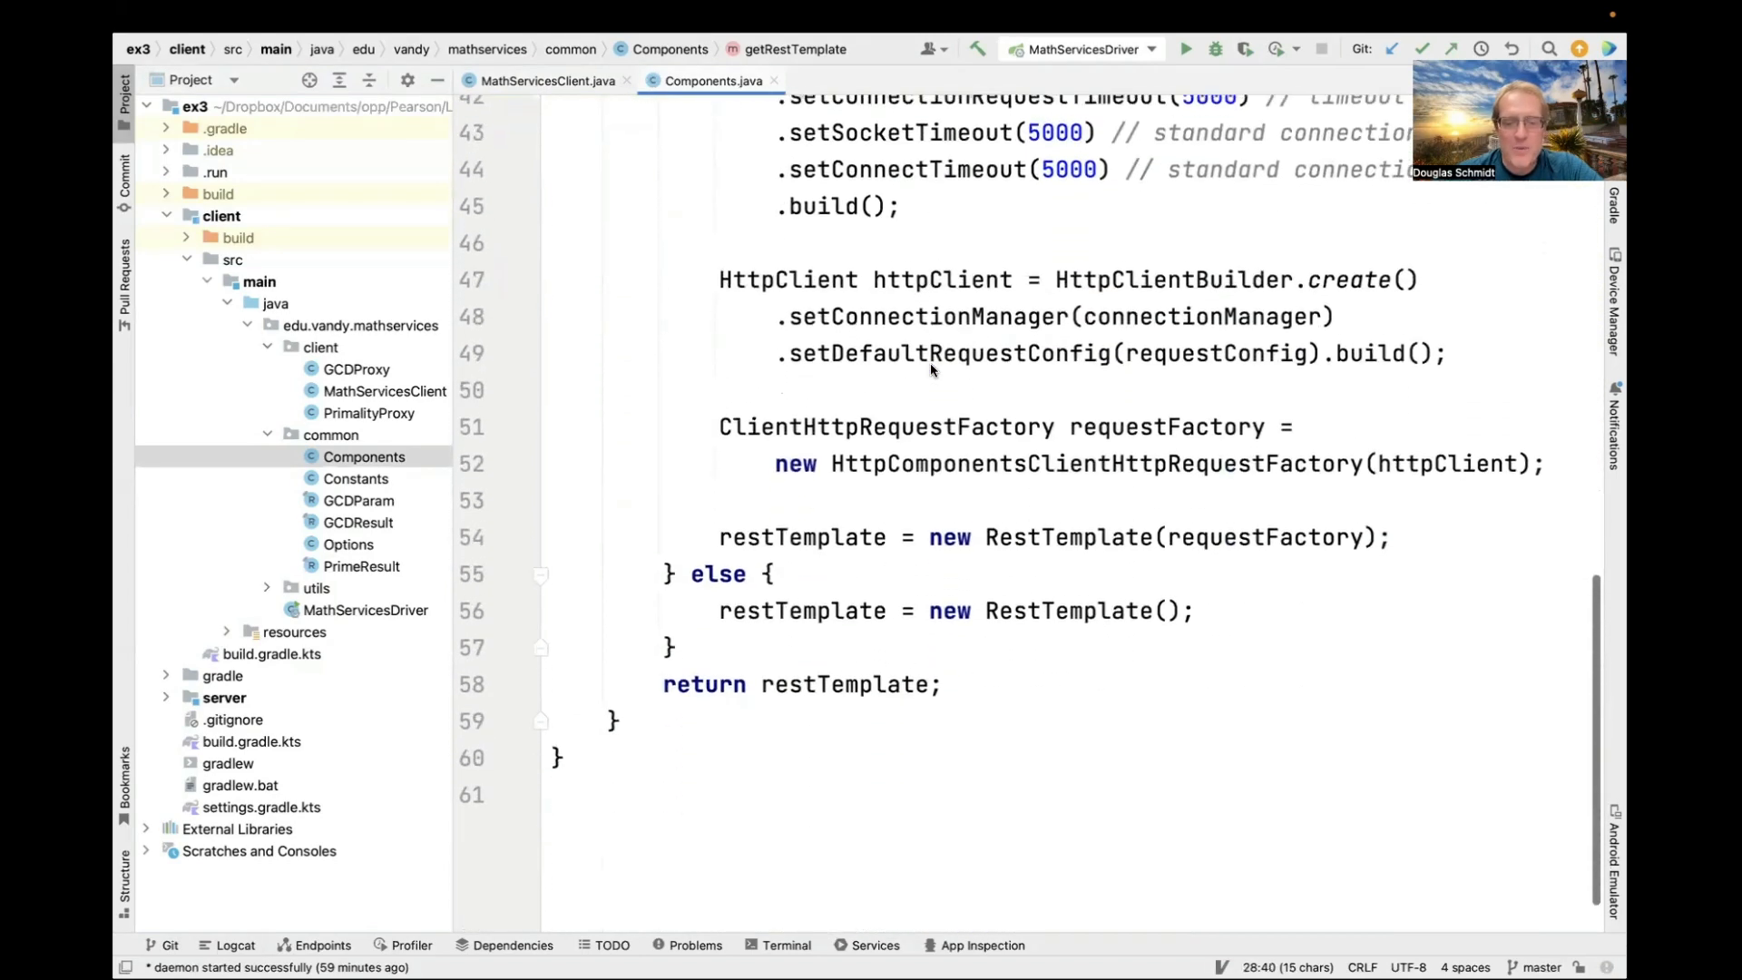
scroll(up, 3)
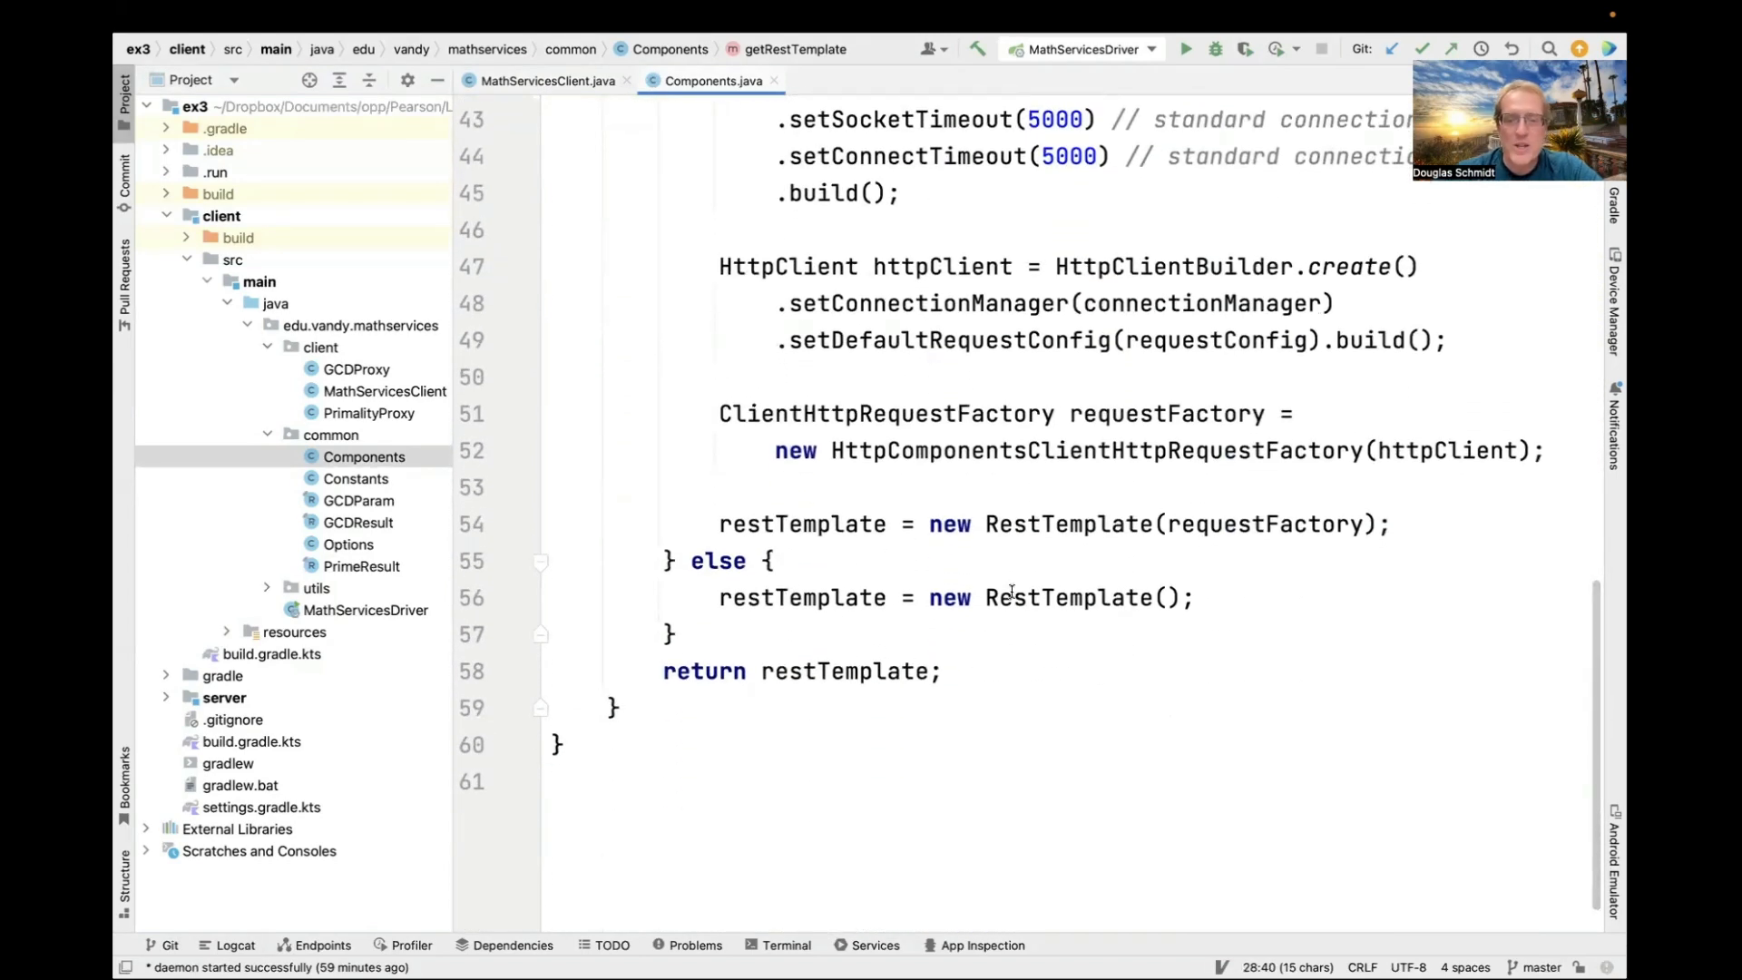
click(1005, 597)
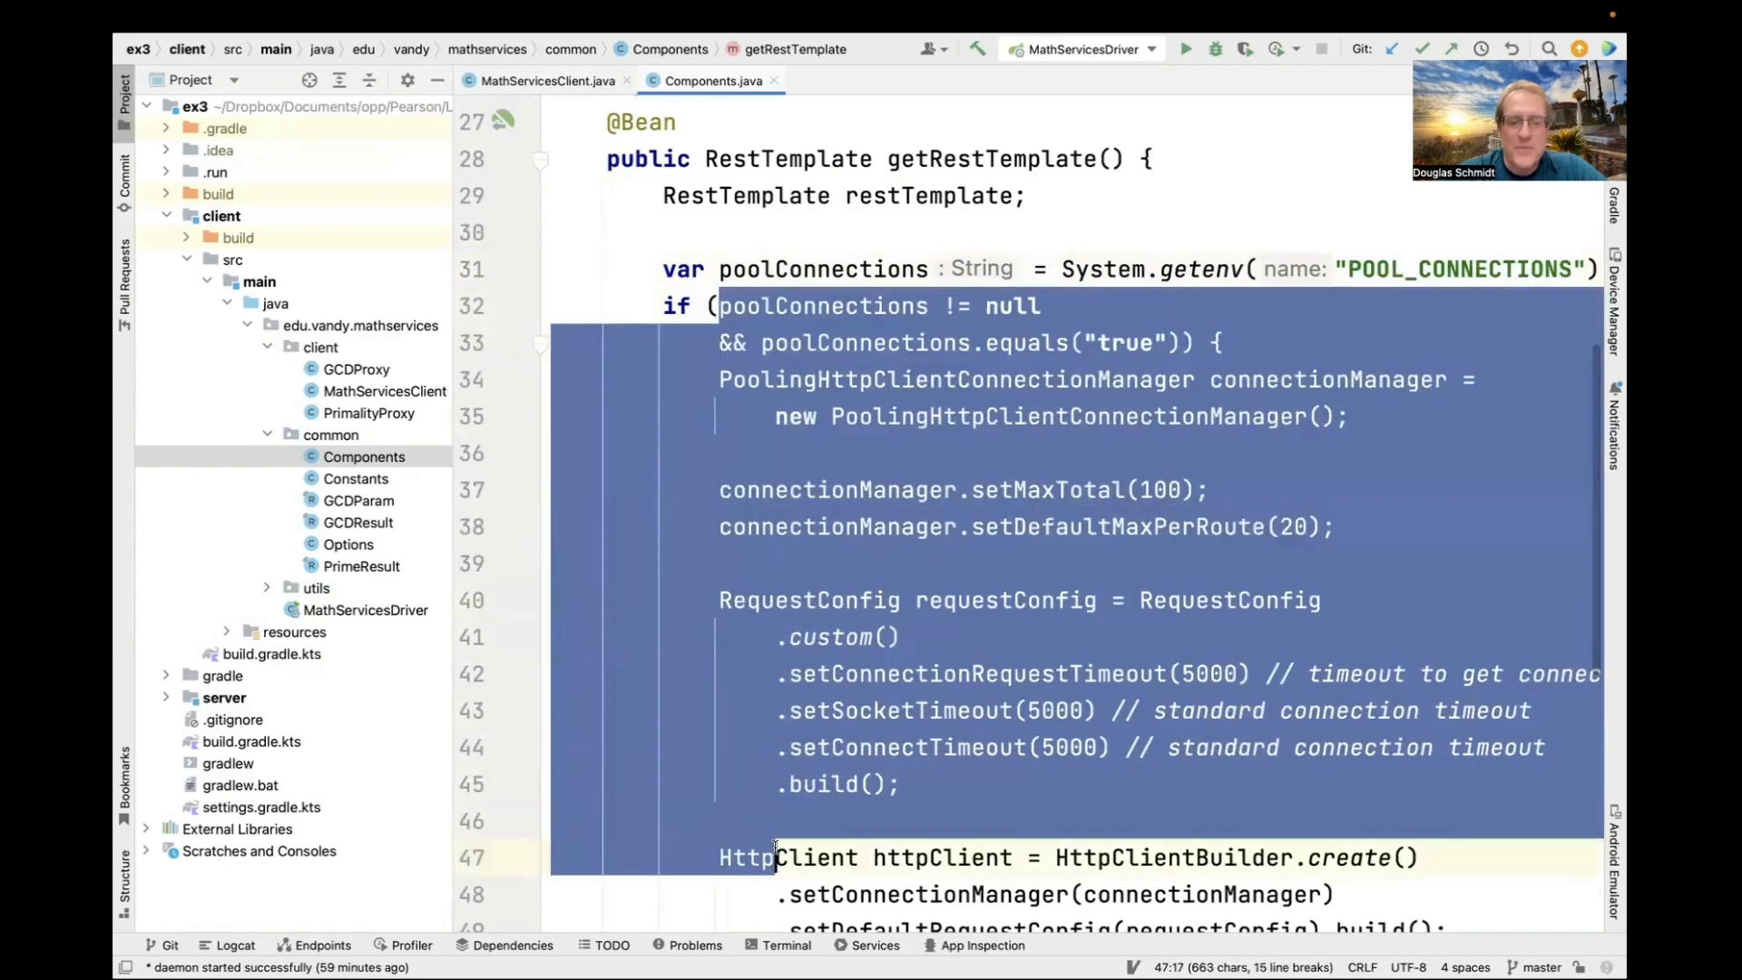
scroll(down, 3)
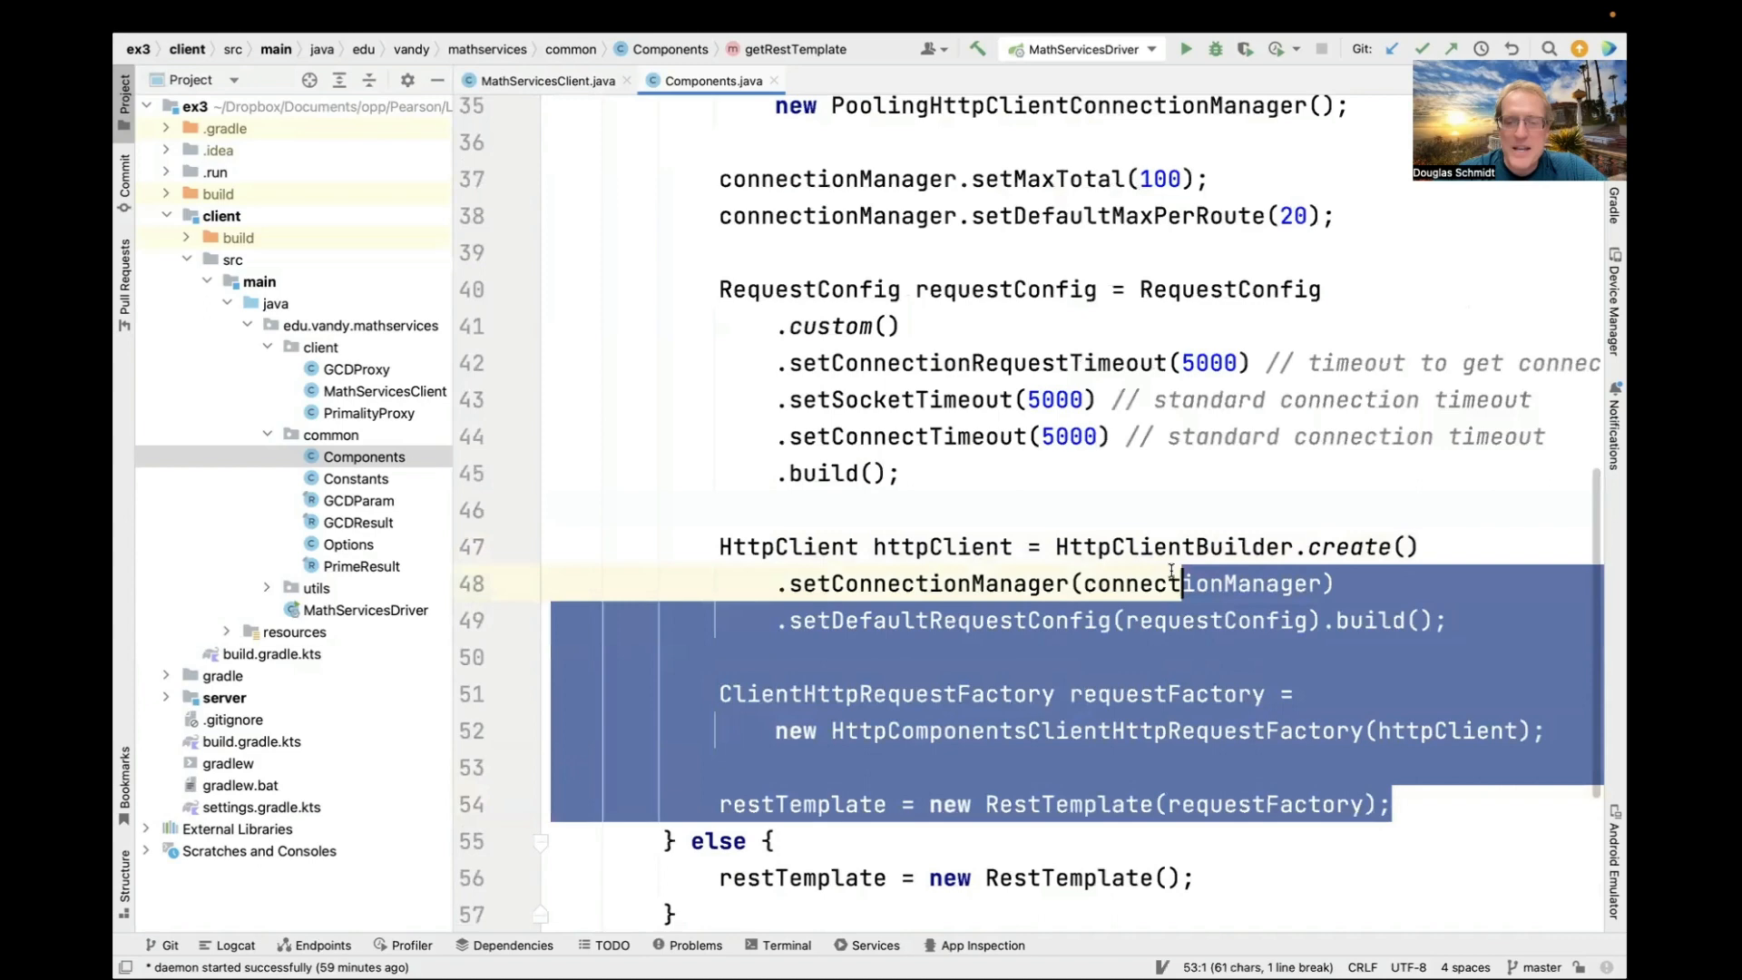
scroll(up, 3)
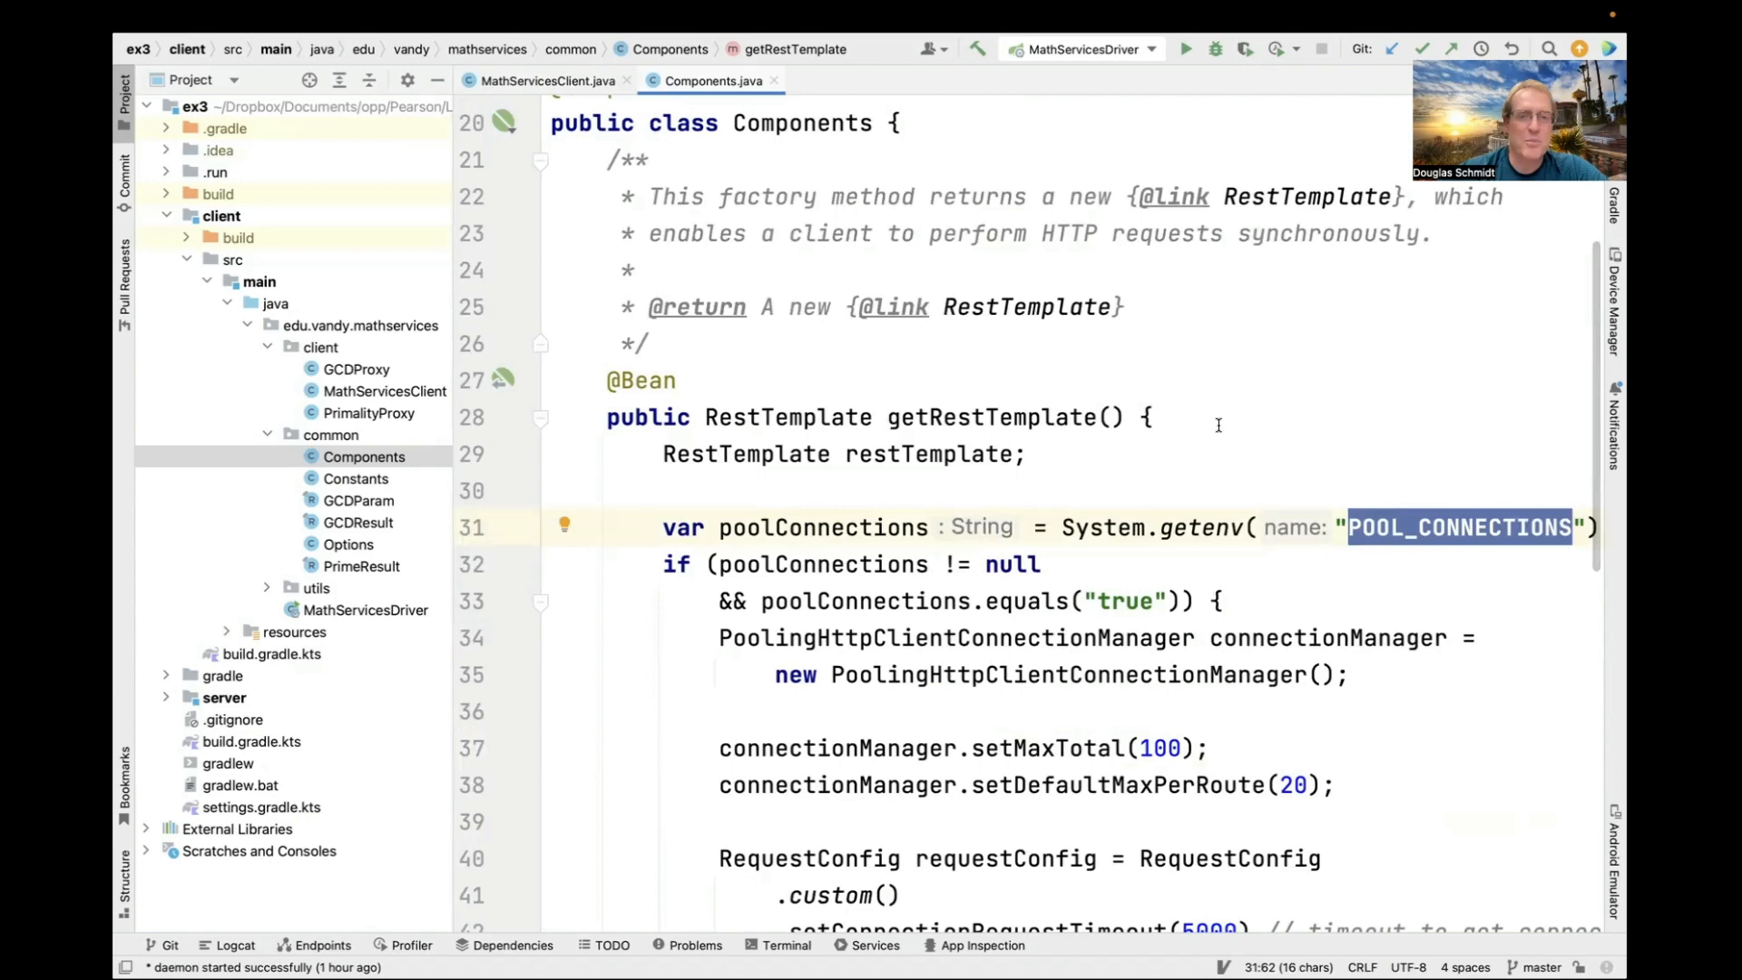
mouse_move(795, 327)
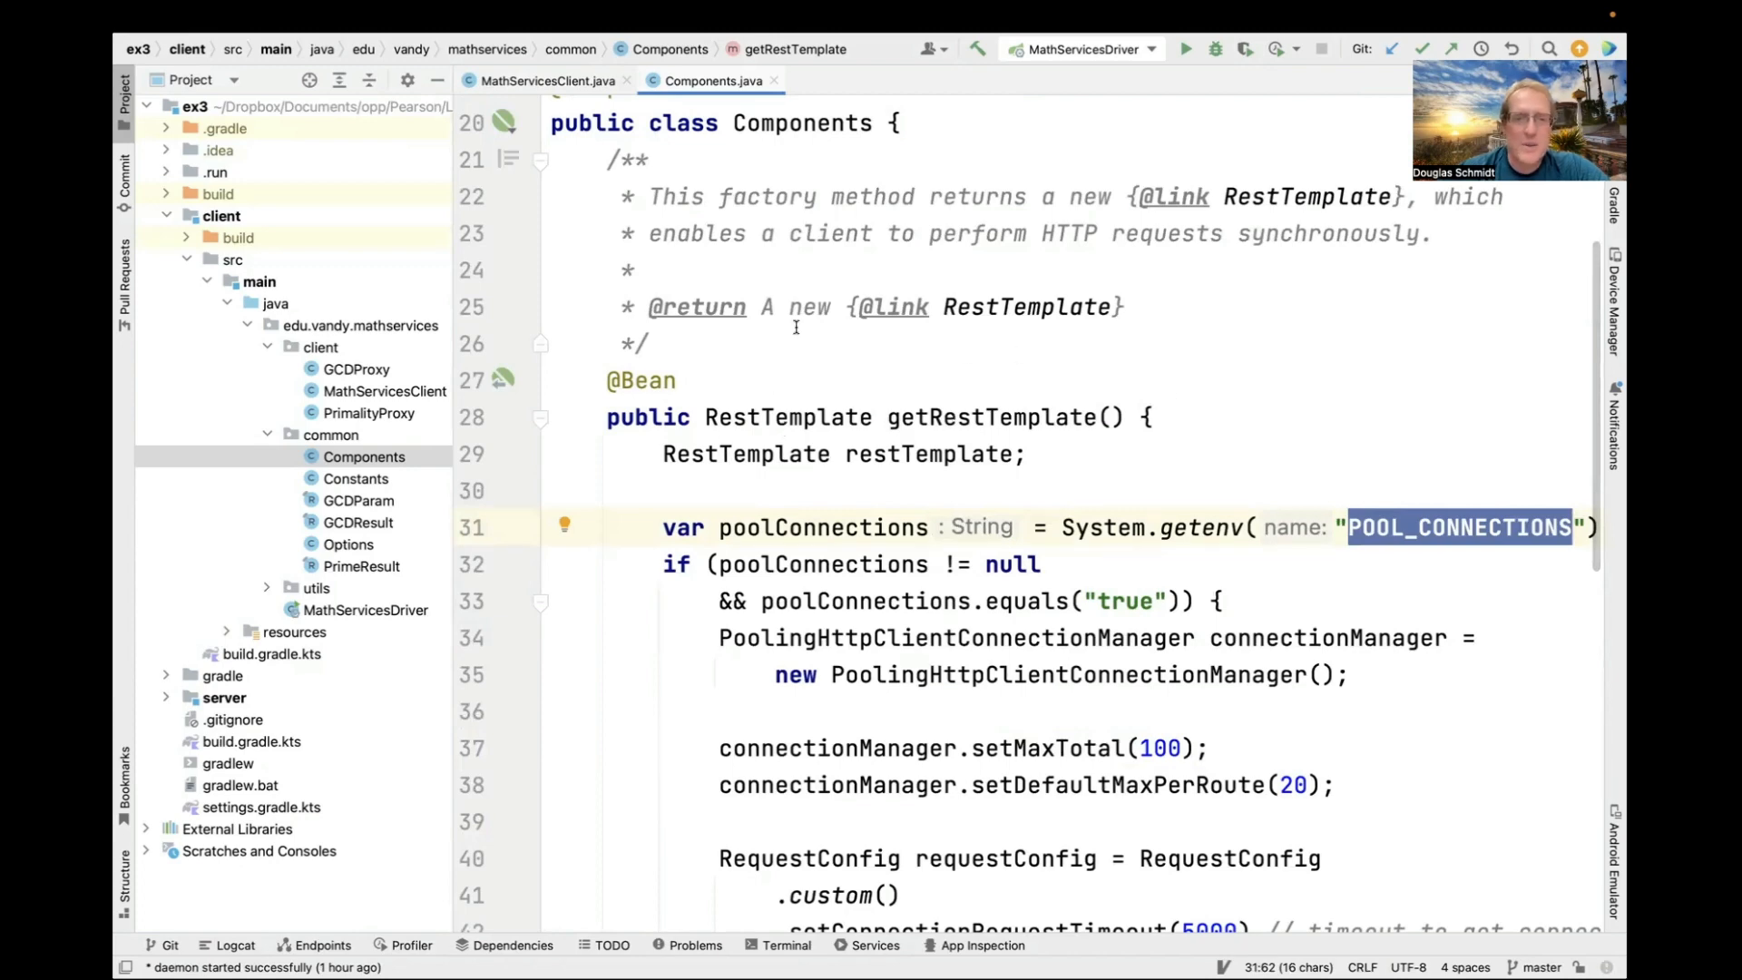
mouse_move(905, 427)
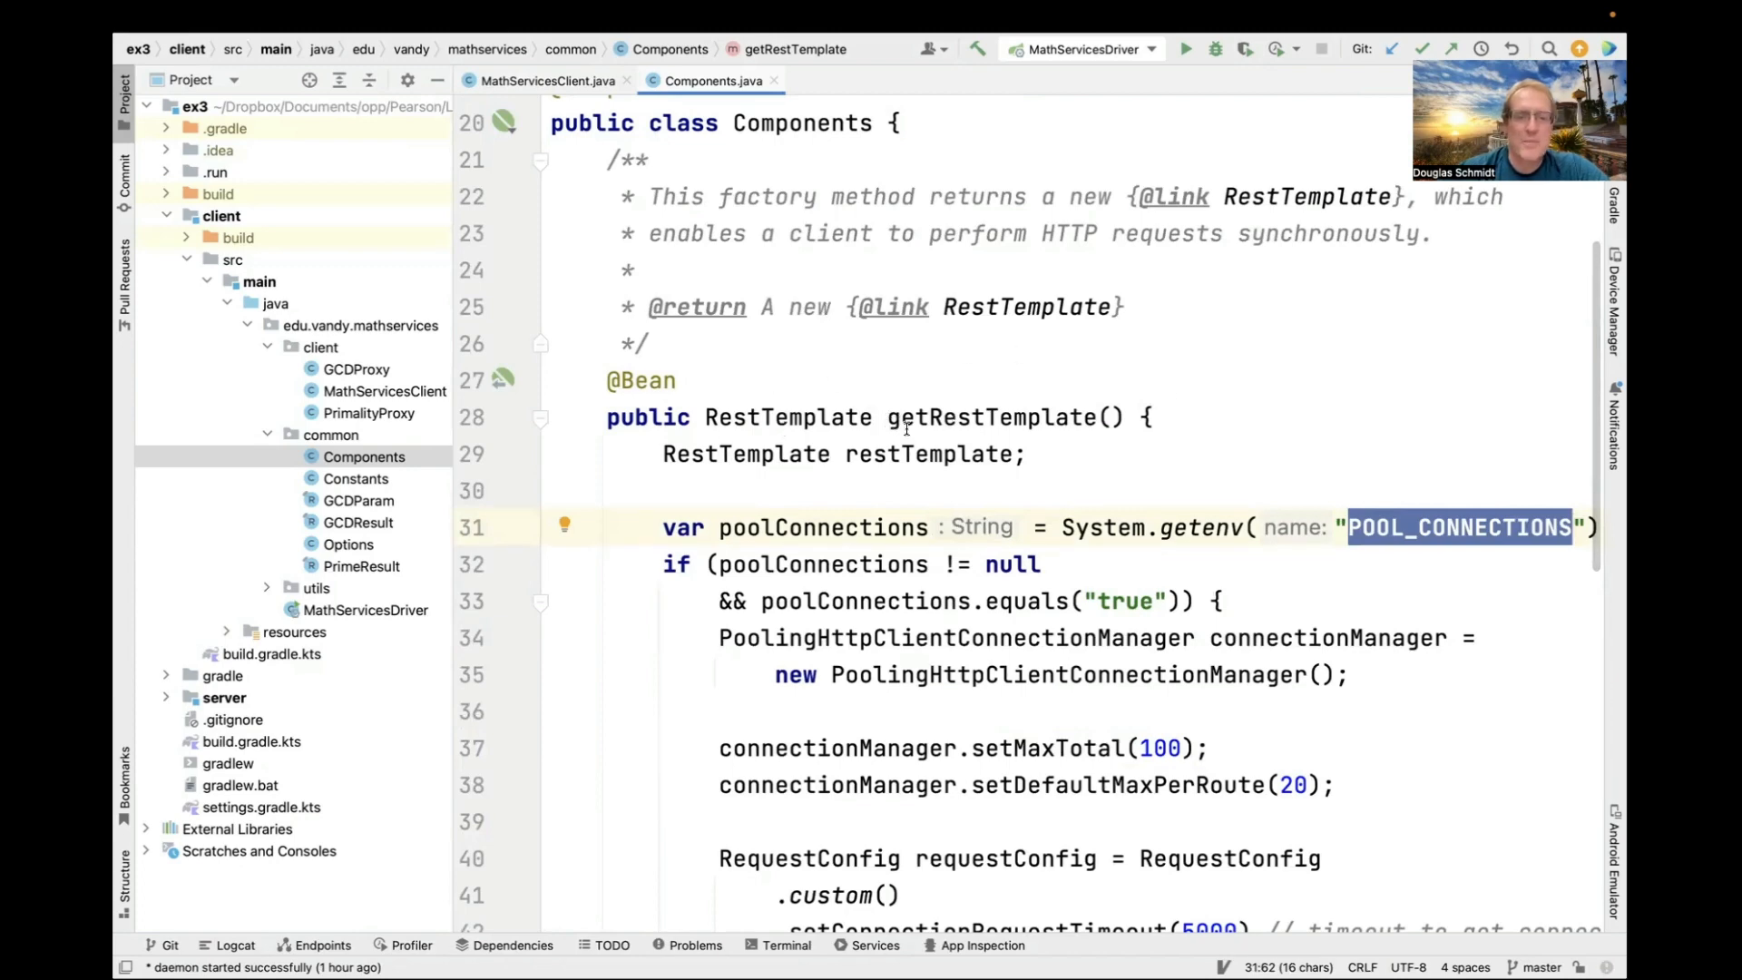
Note the RestTemplate in getRestTemplate's else branch, then open GCDProxy.java from the client package.
scroll(down, 3)
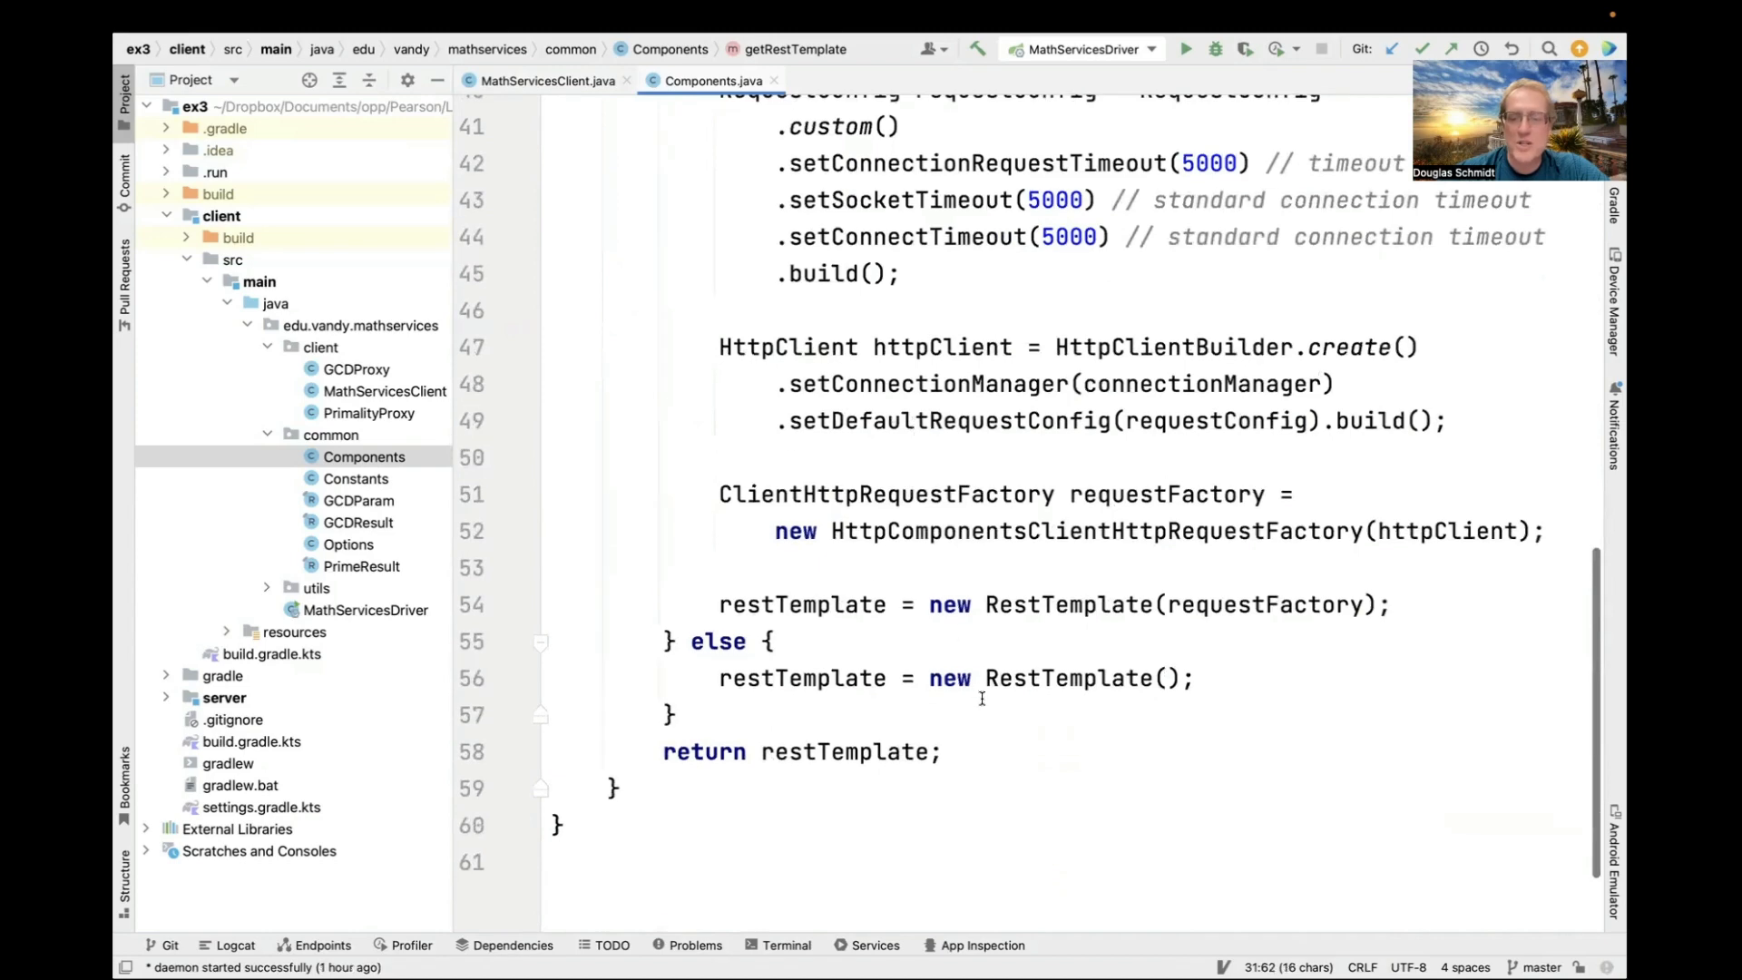
double_click(1067, 677)
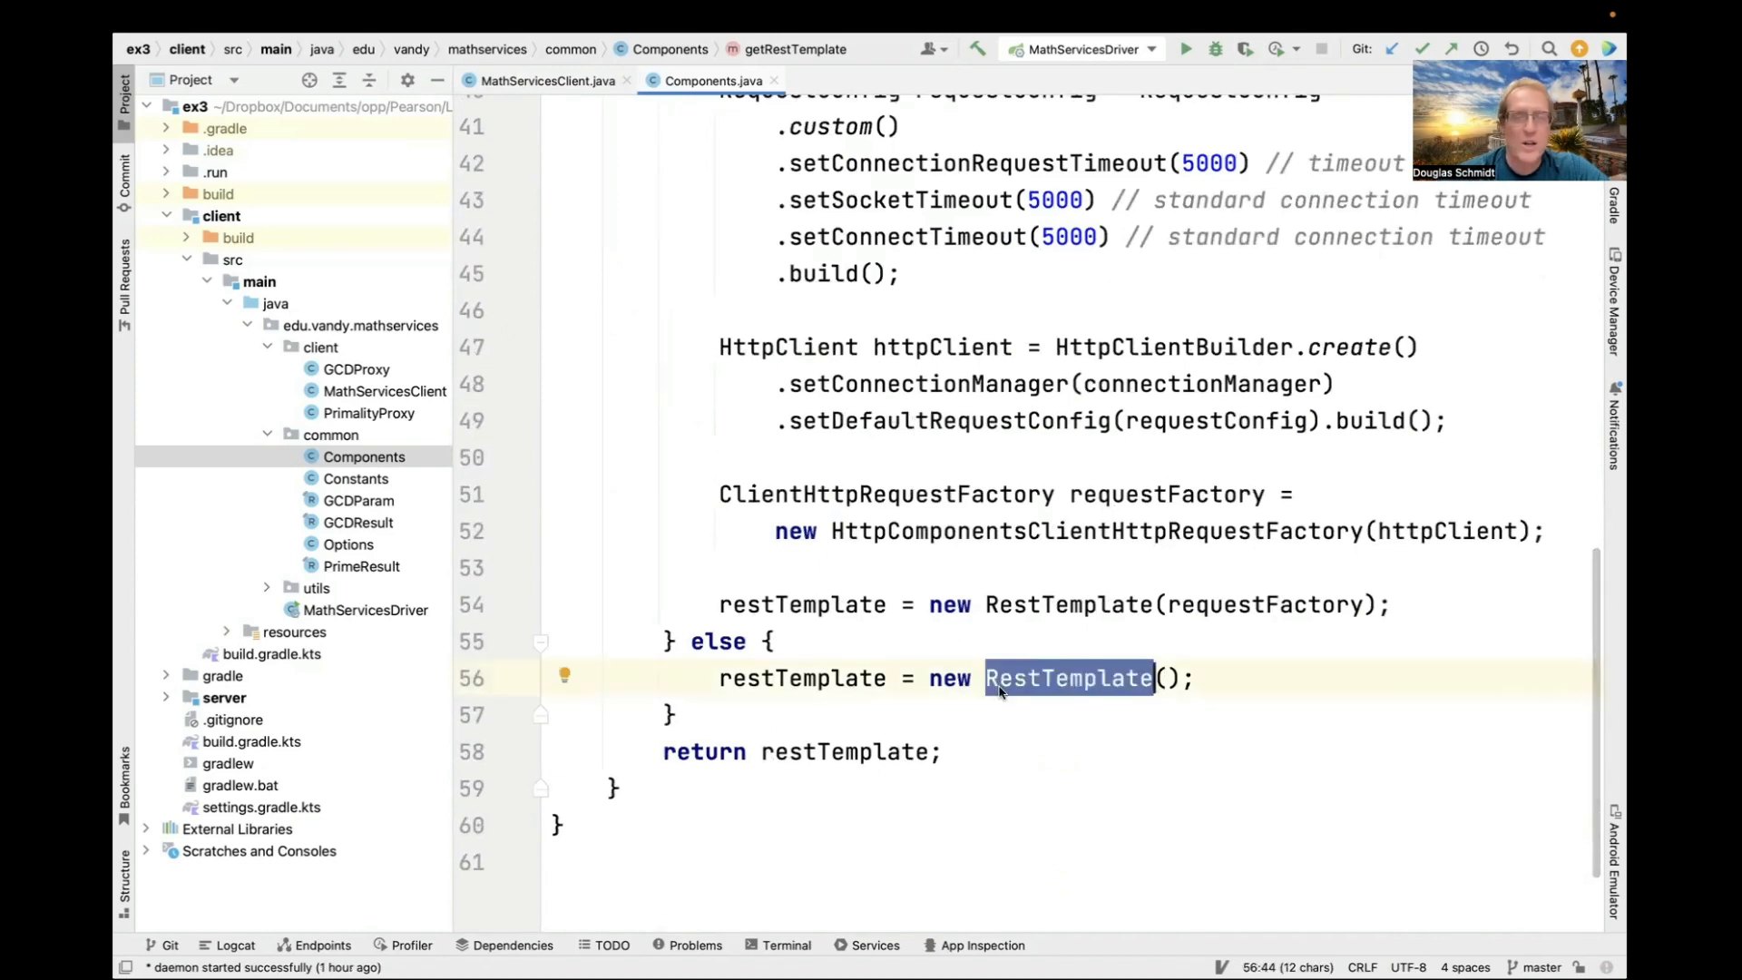
mouse_move(543, 630)
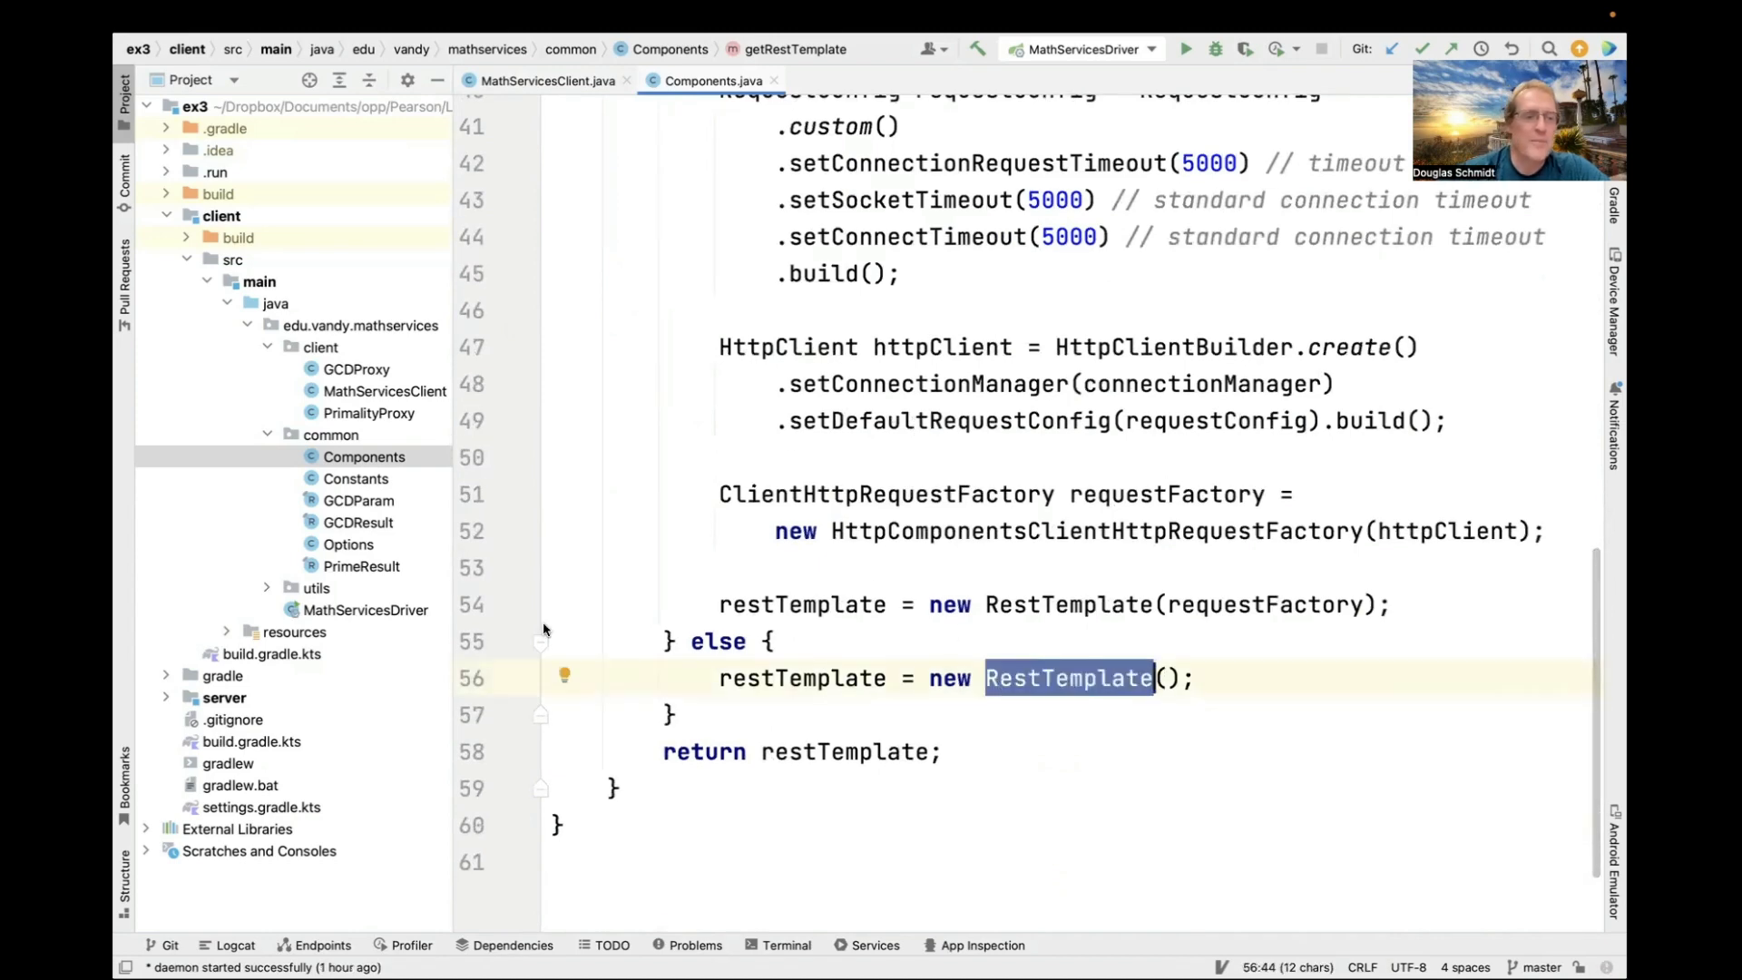
mouse_move(350, 379)
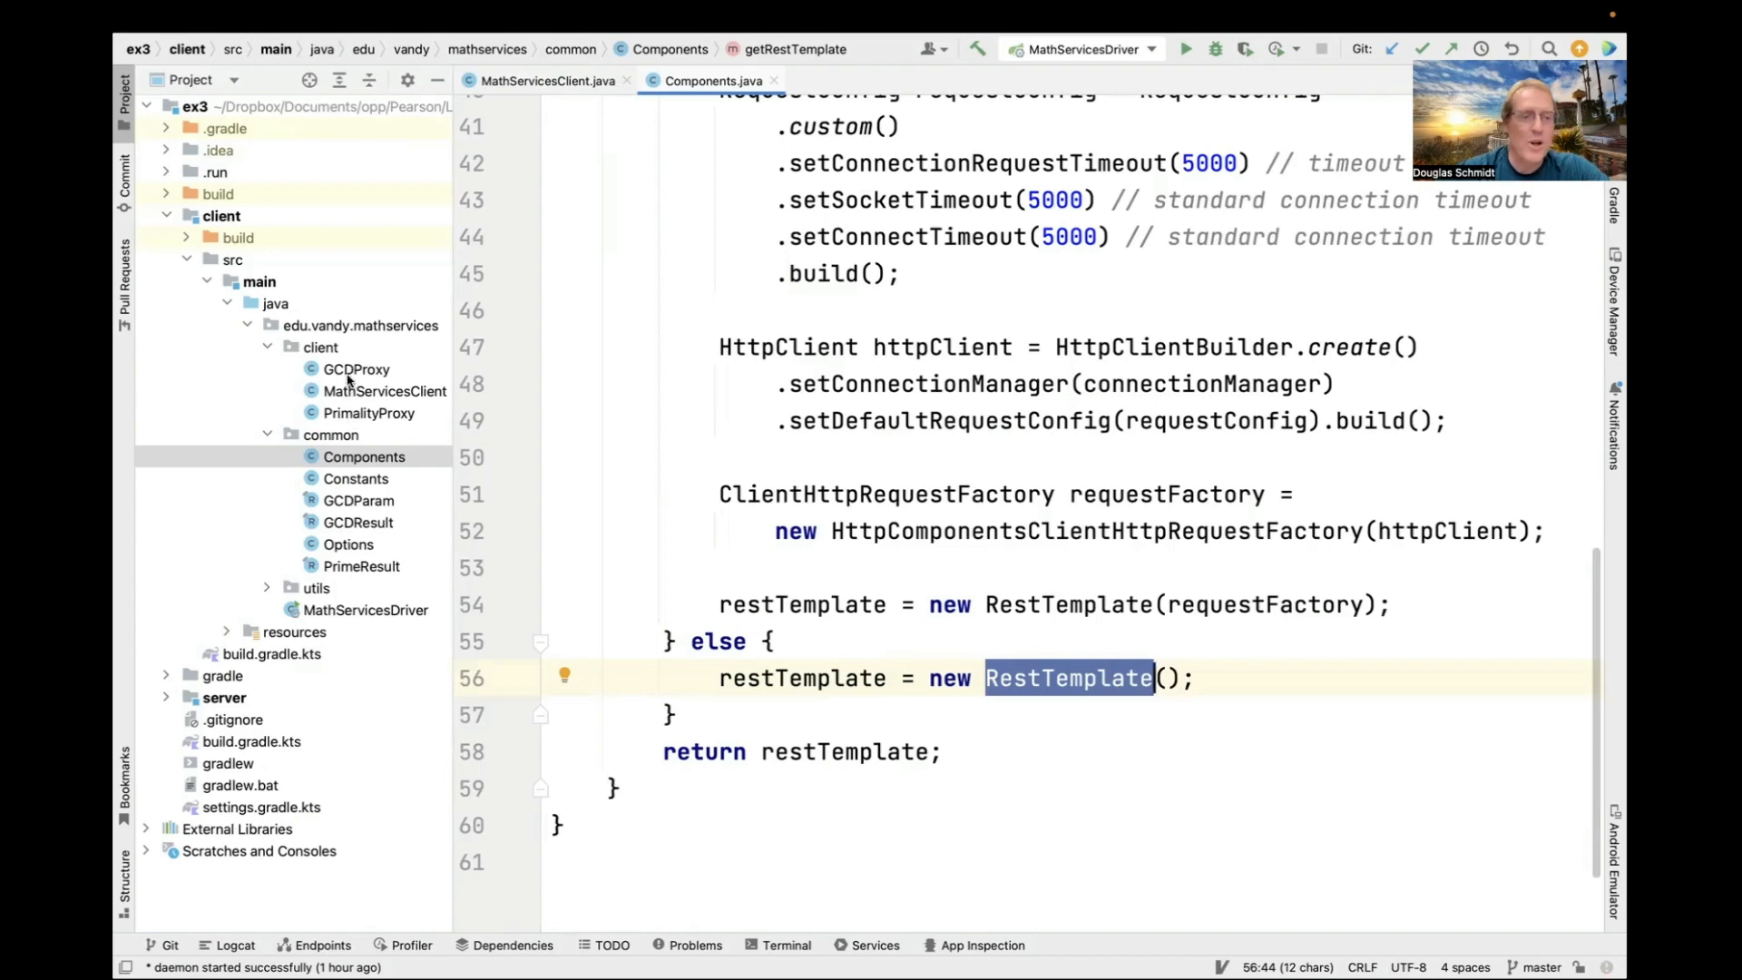
click(358, 368)
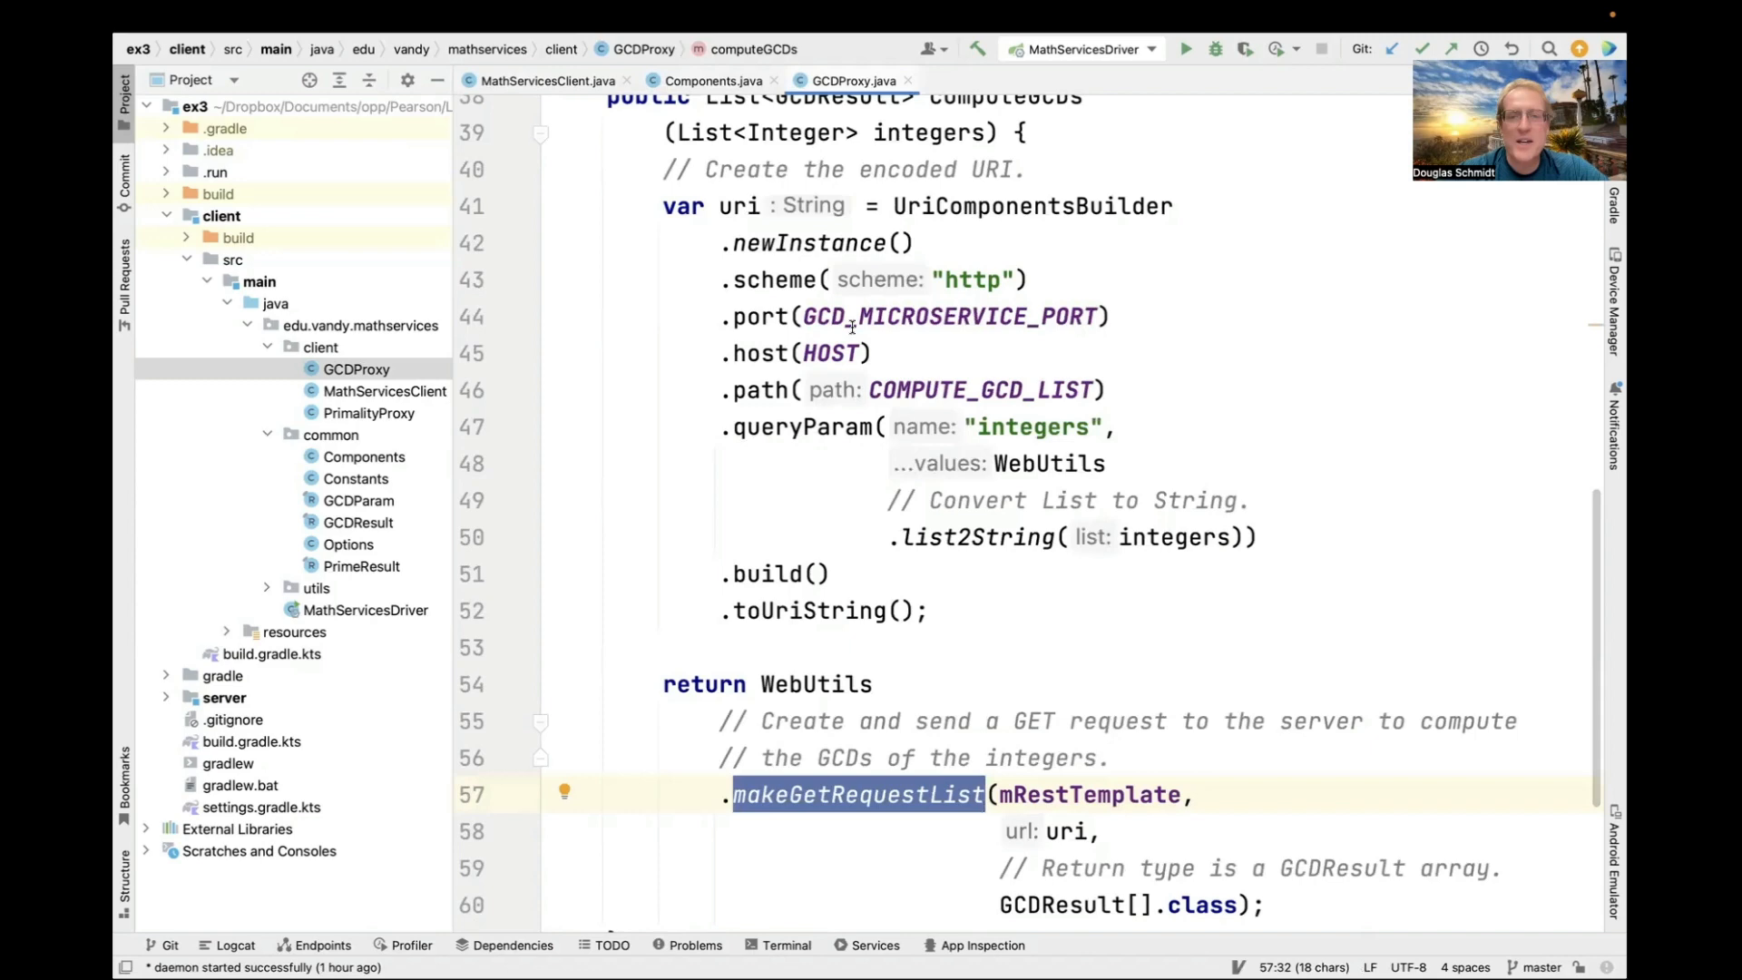
click(858, 316)
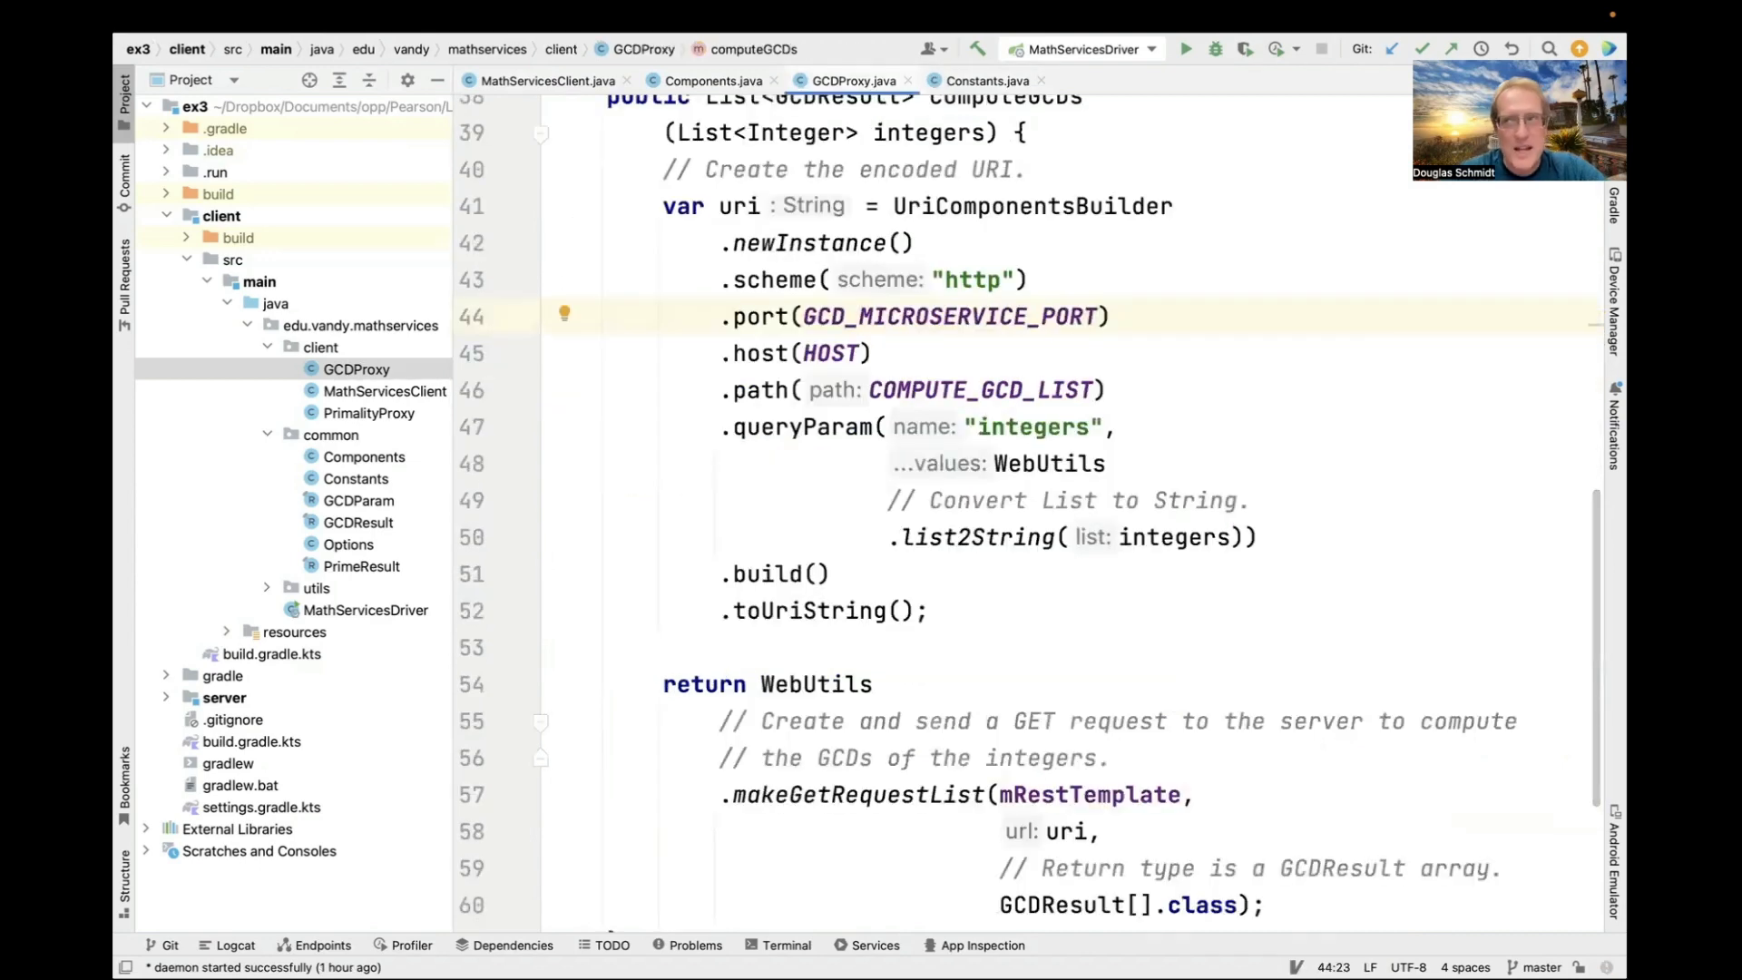
scroll(up, 3)
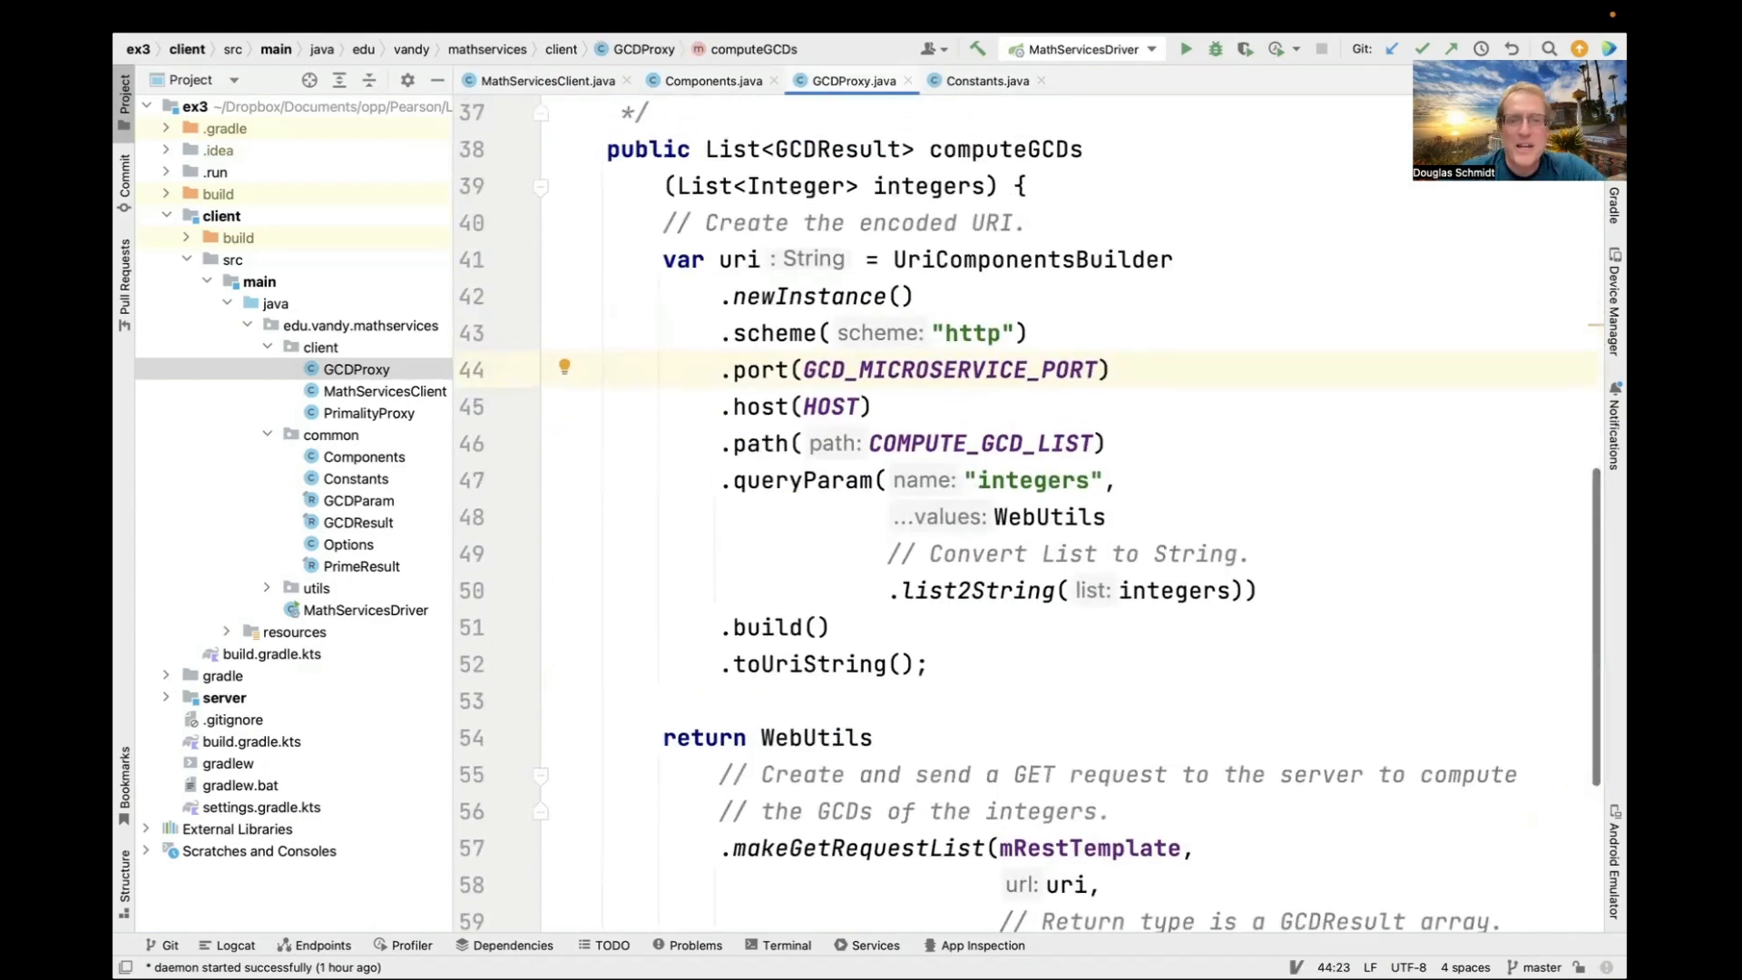
scroll(up, 3)
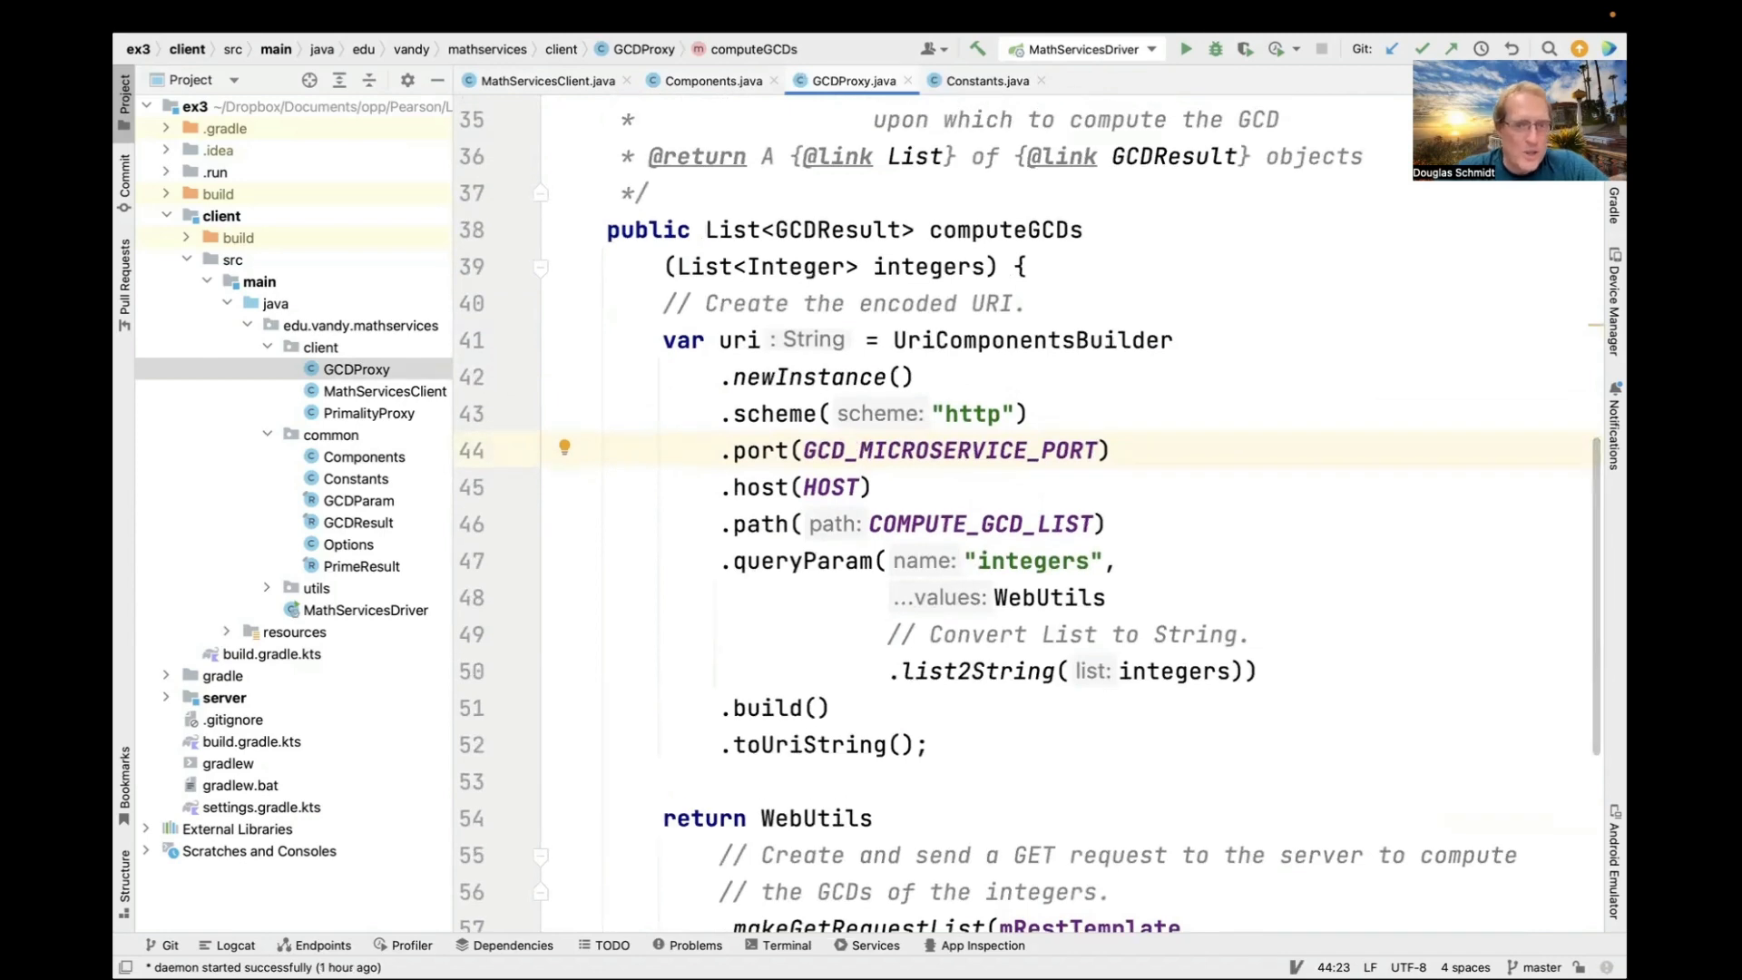
scroll(down, 3)
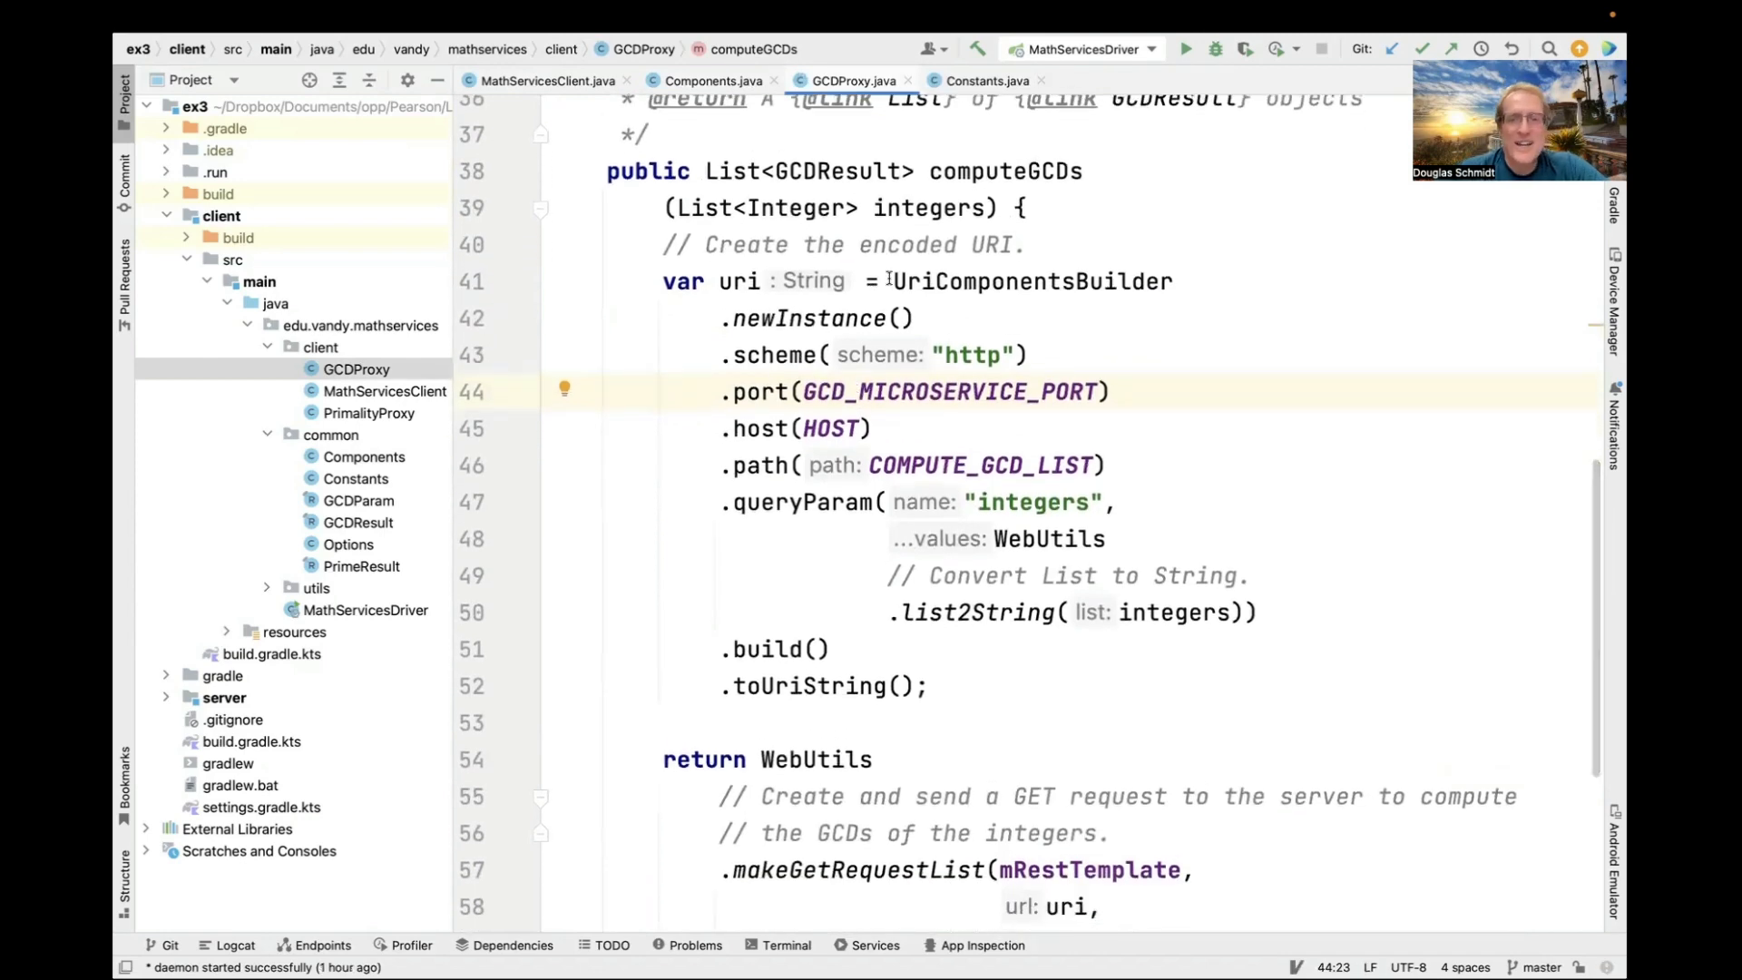
scroll(up, 3)
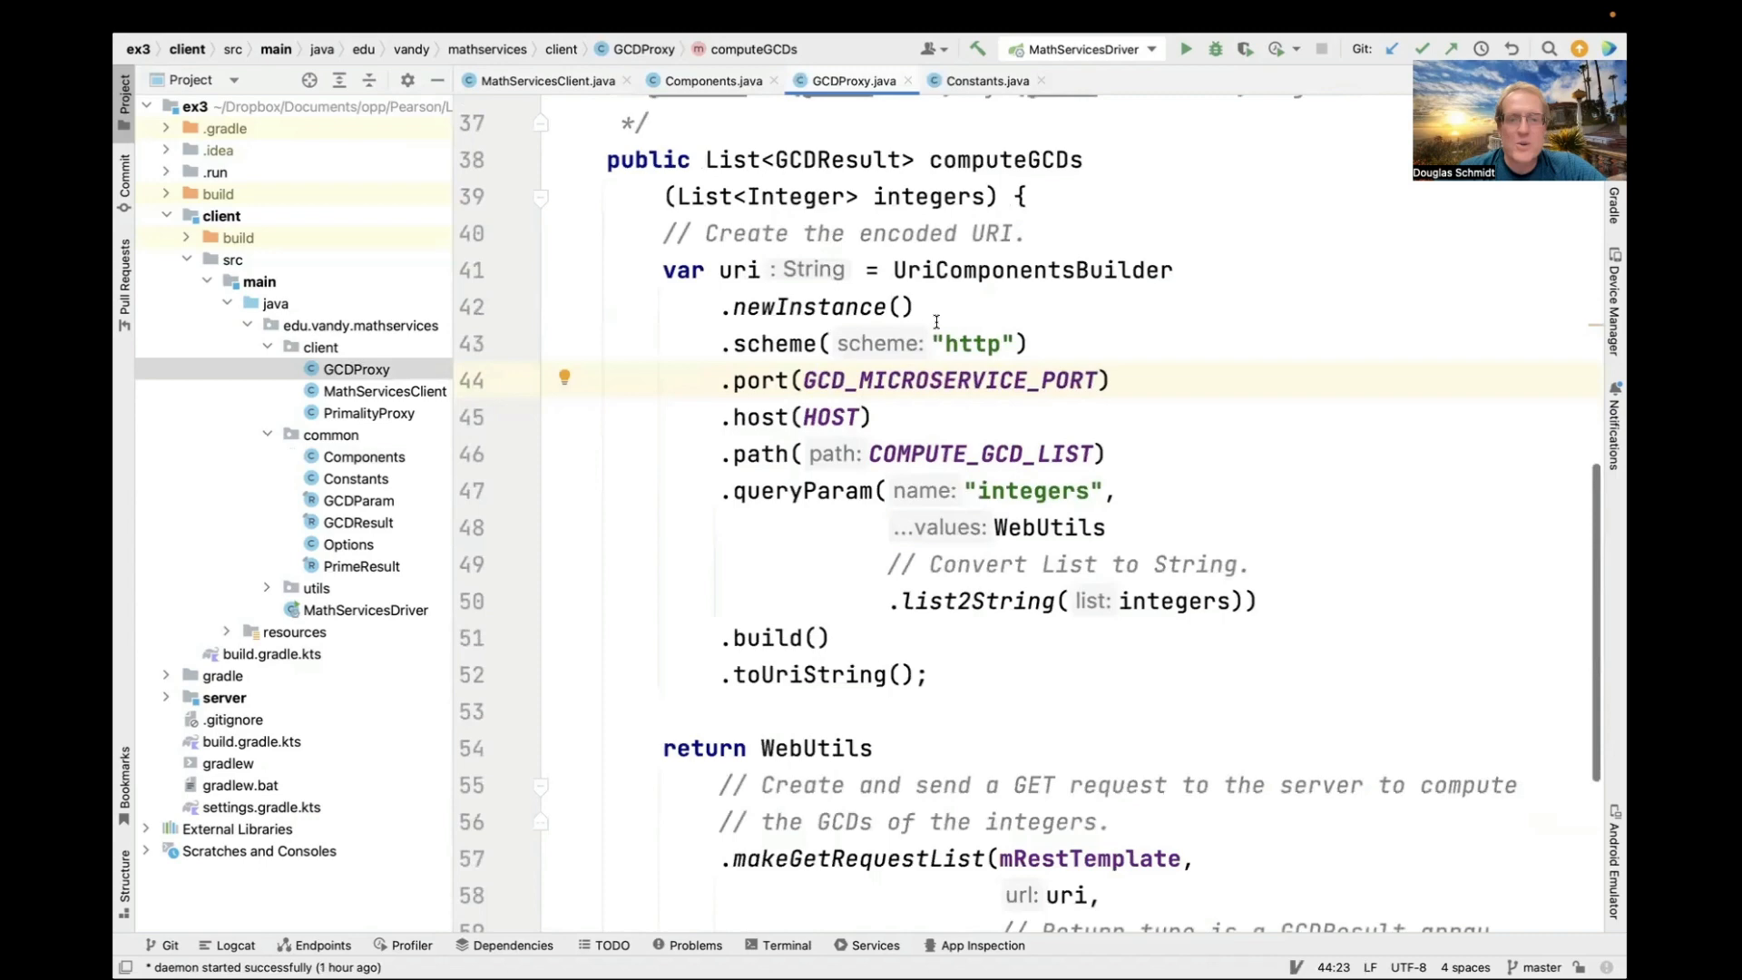
double_click(1032, 269)
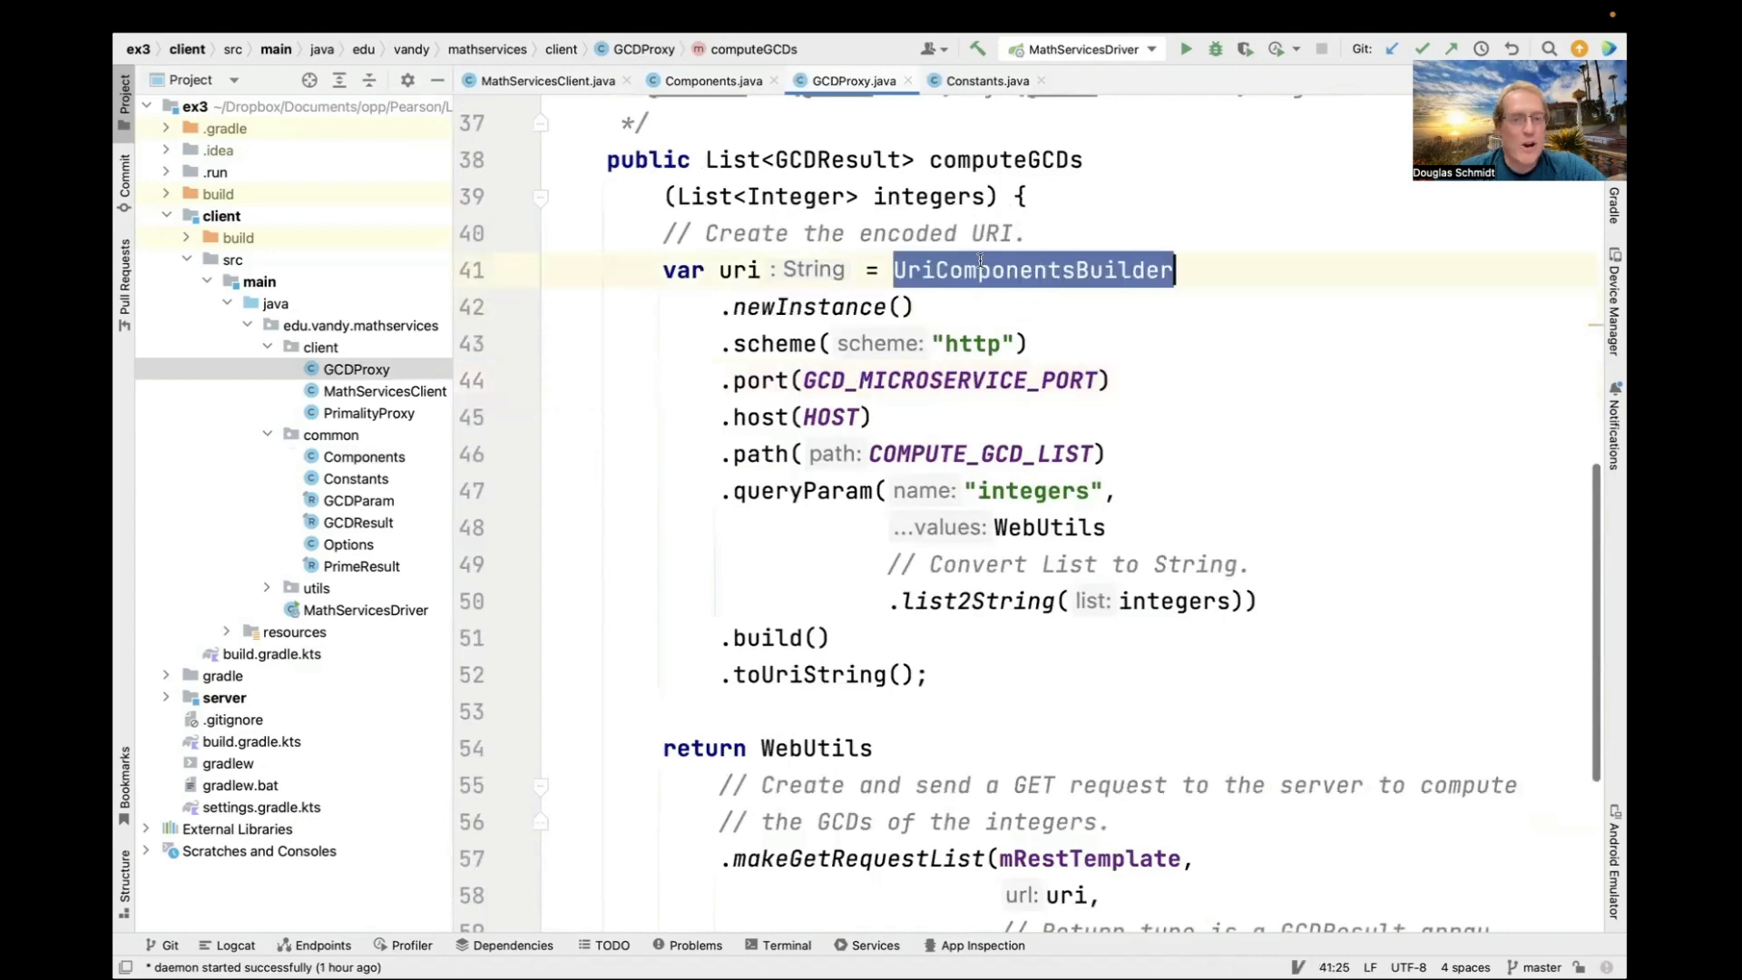
double_click(775, 343)
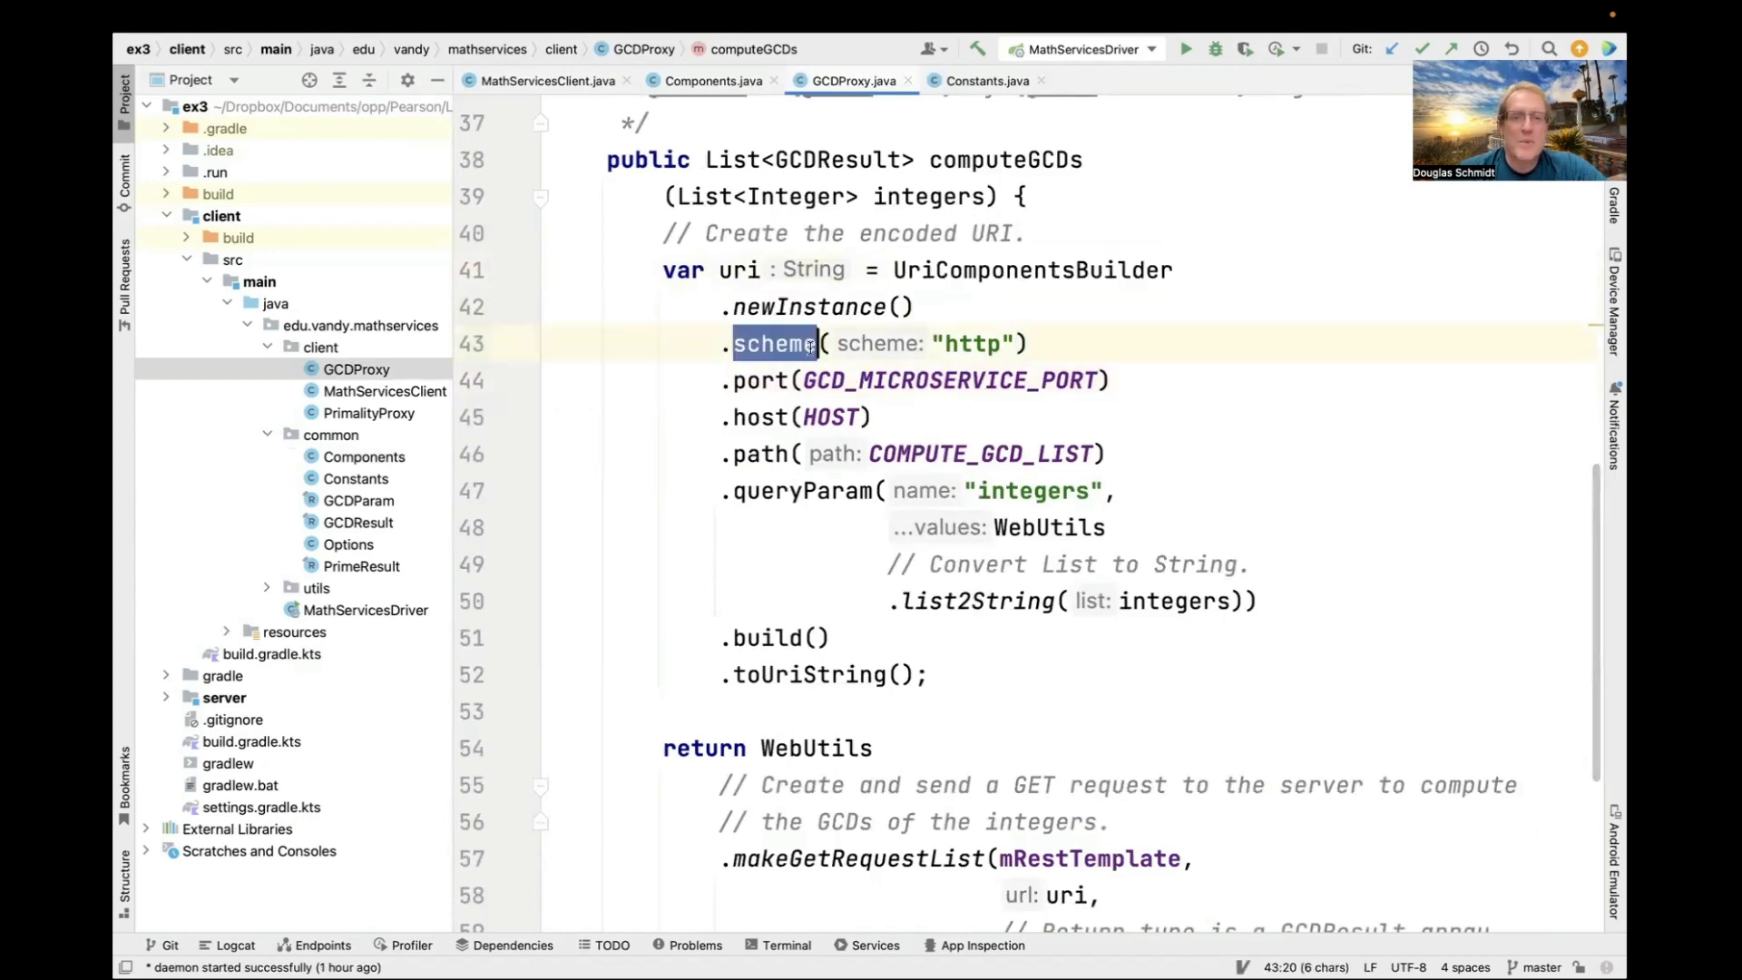
click(773, 379)
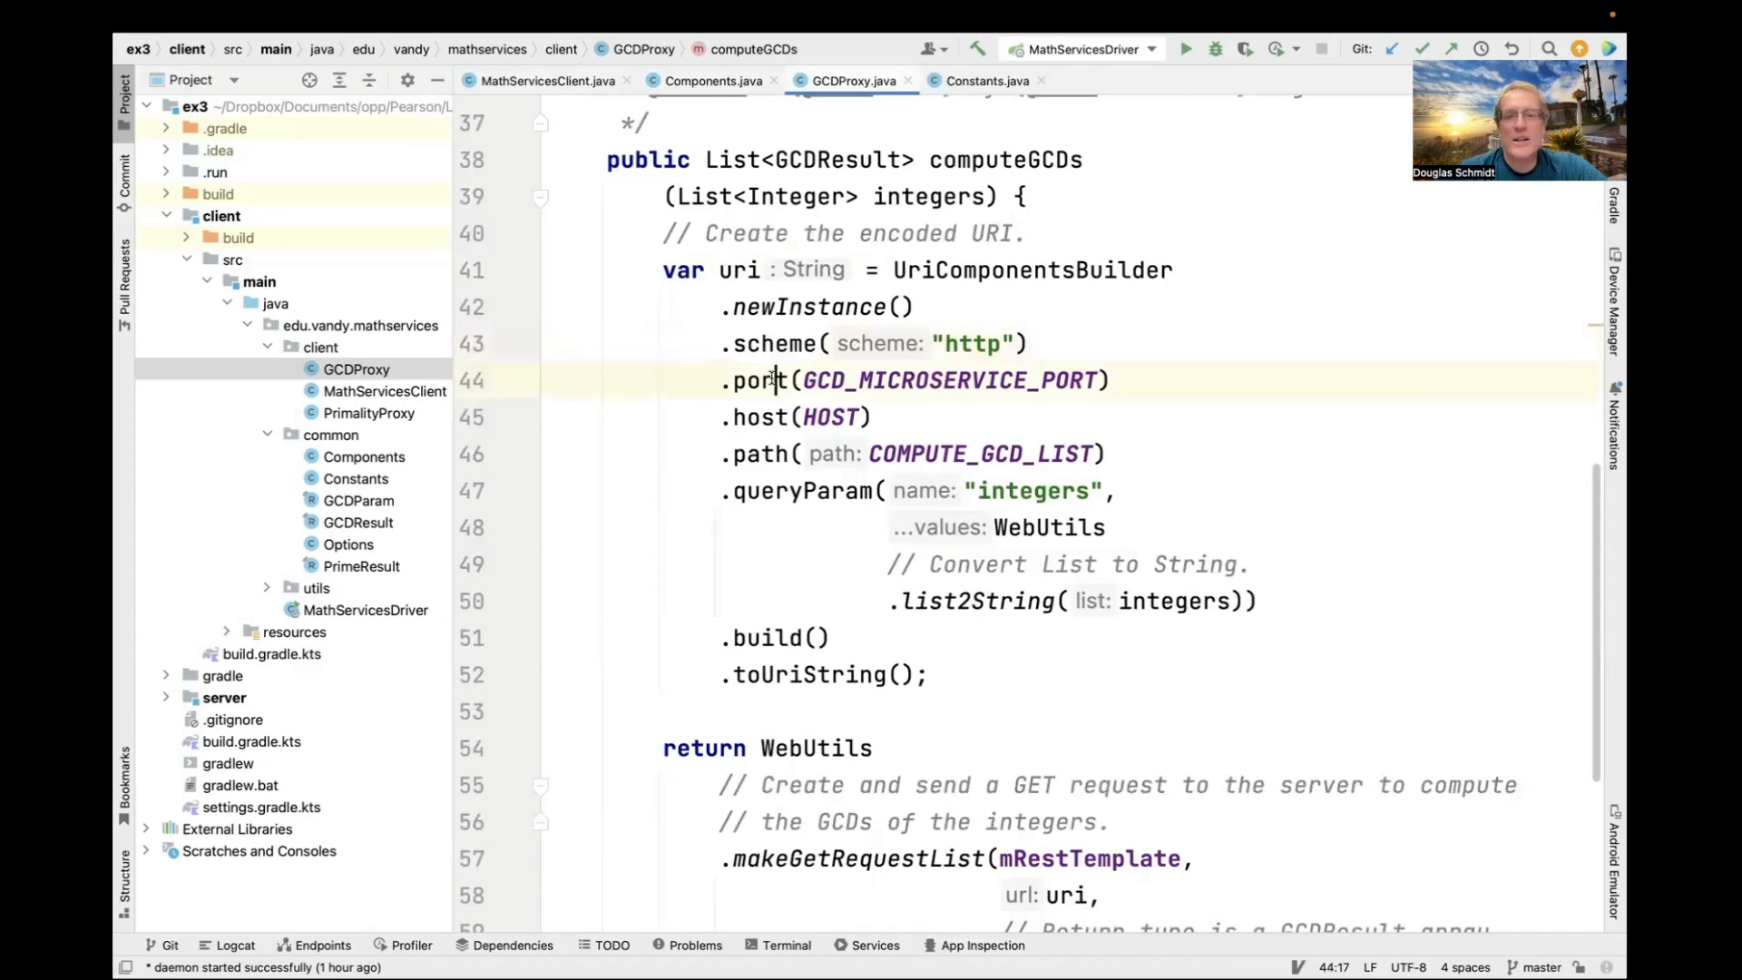
click(762, 418)
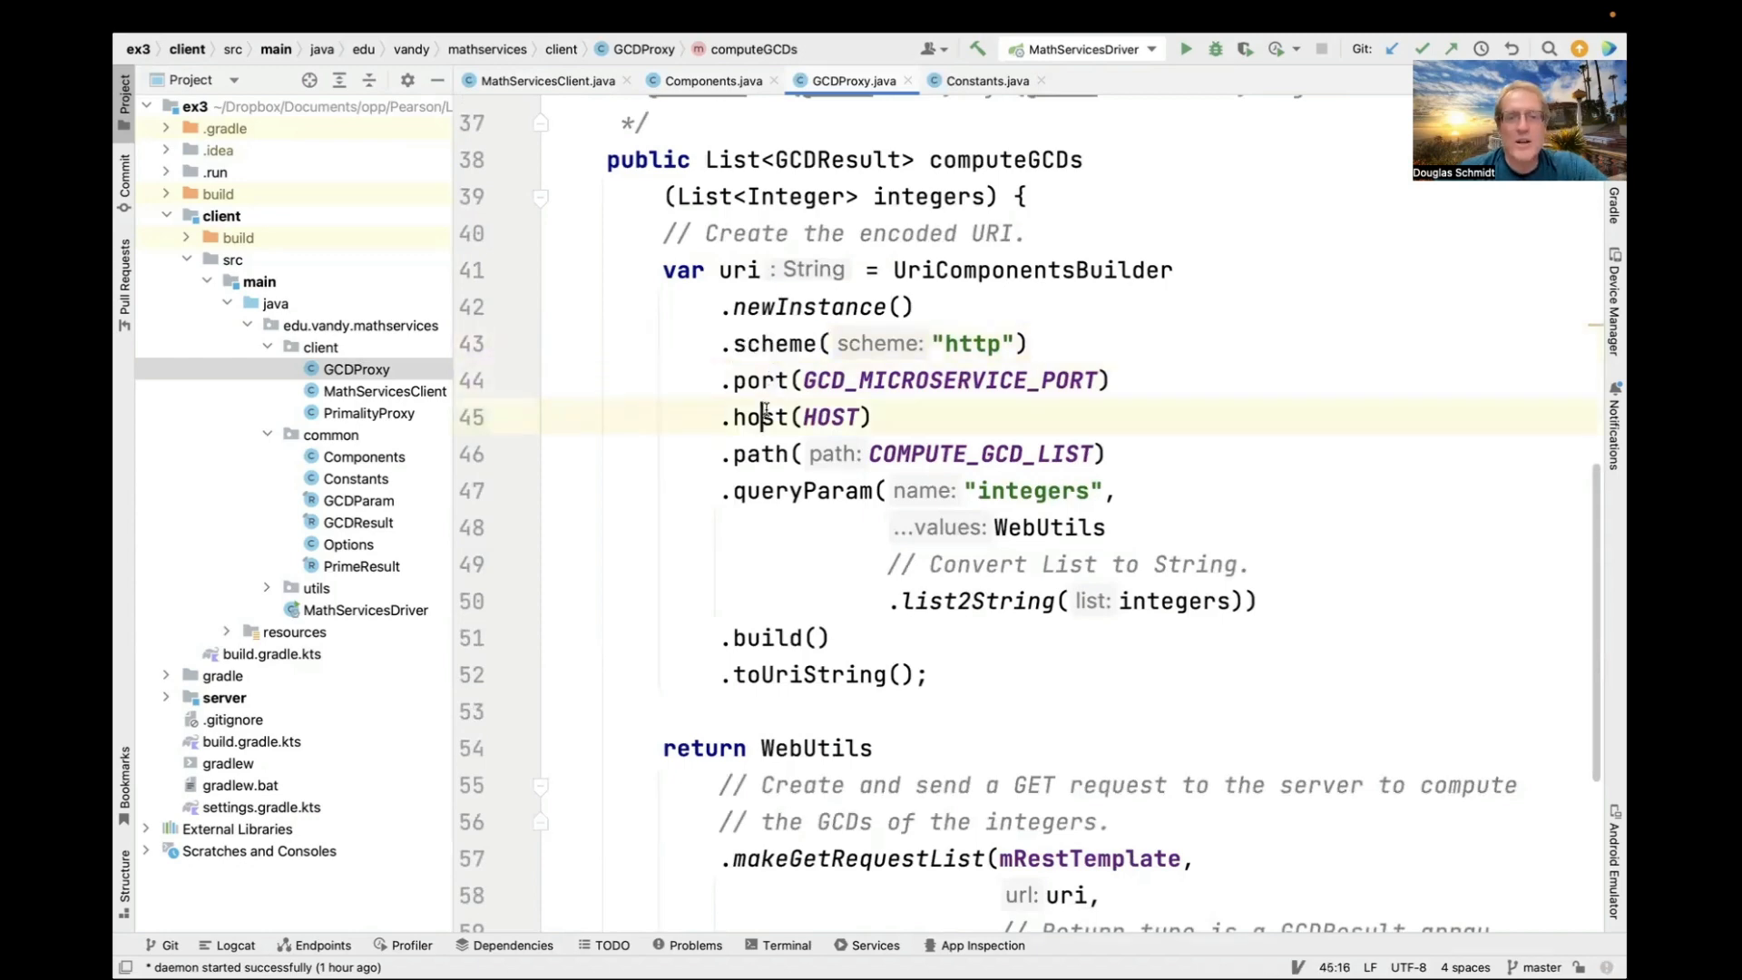
double_click(829, 418)
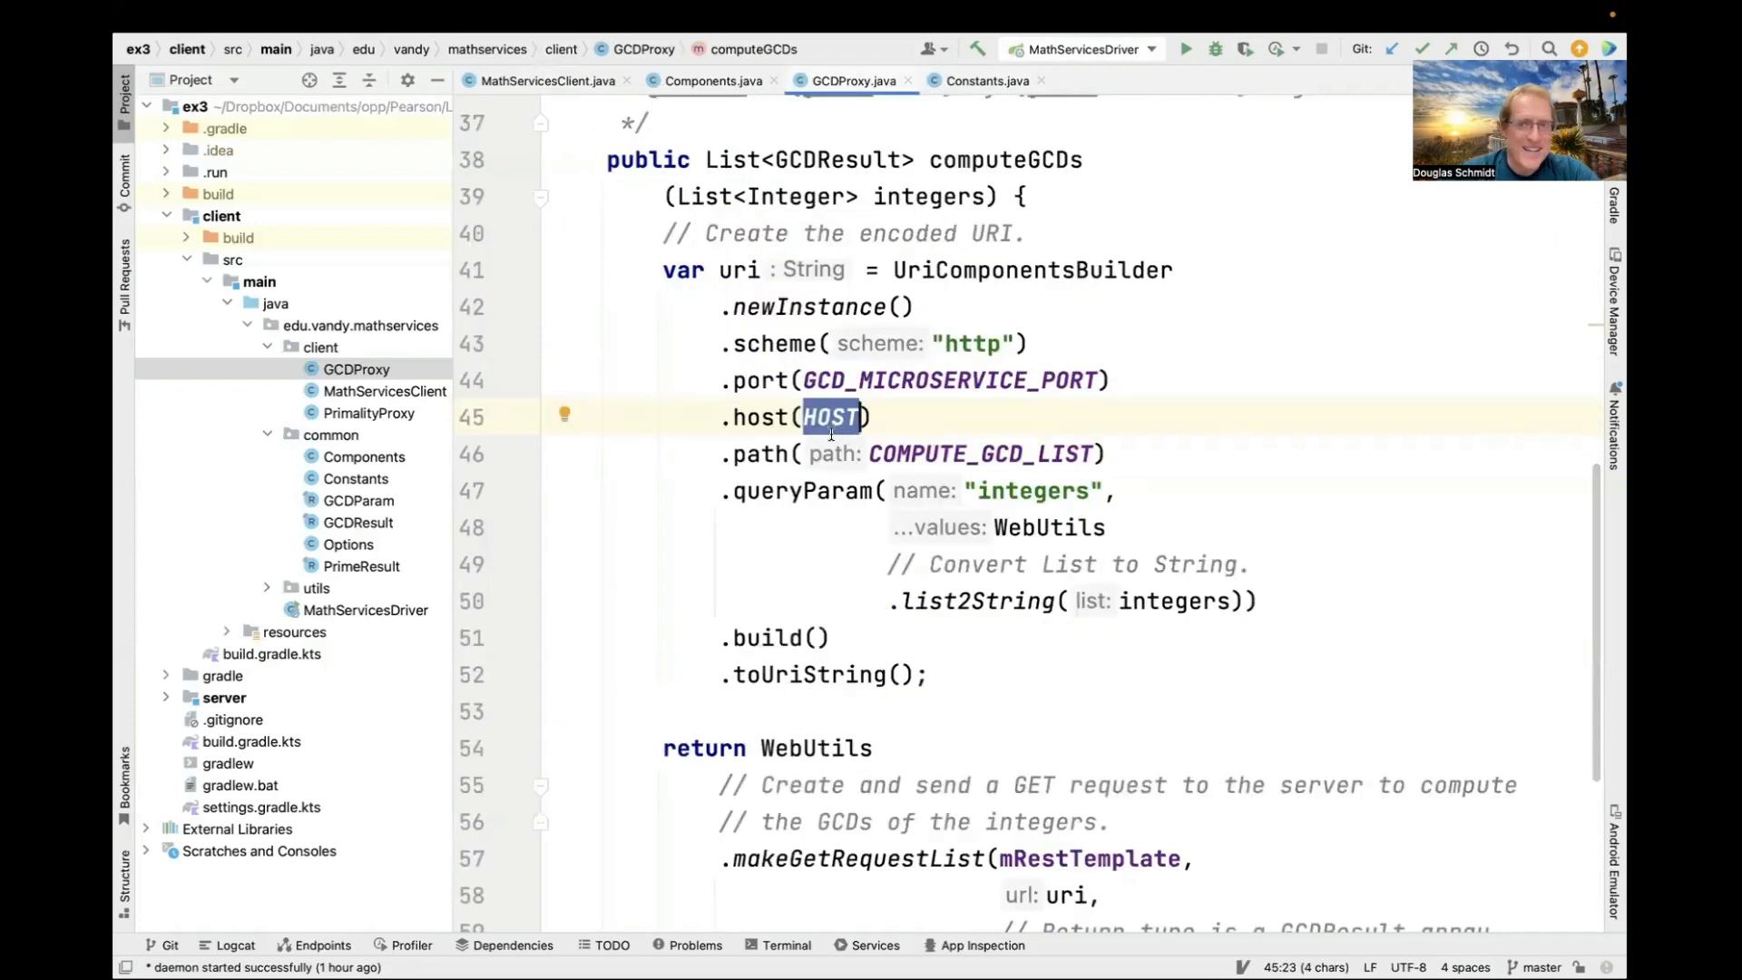
click(910, 454)
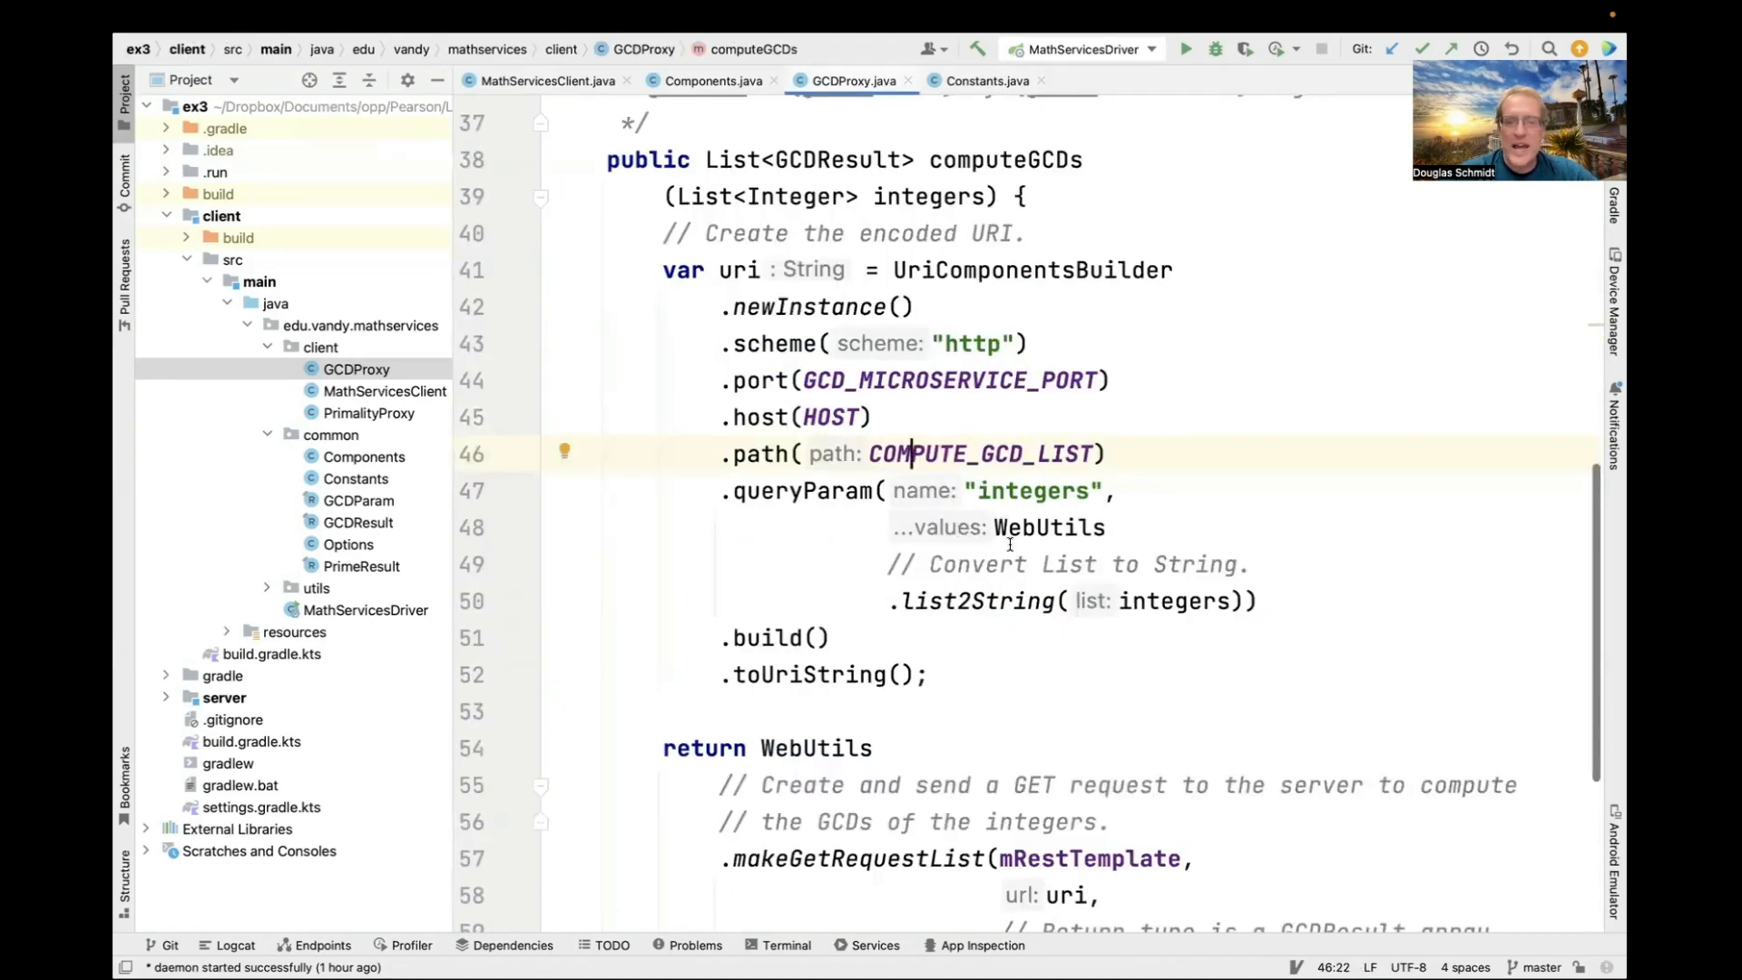
click(1011, 600)
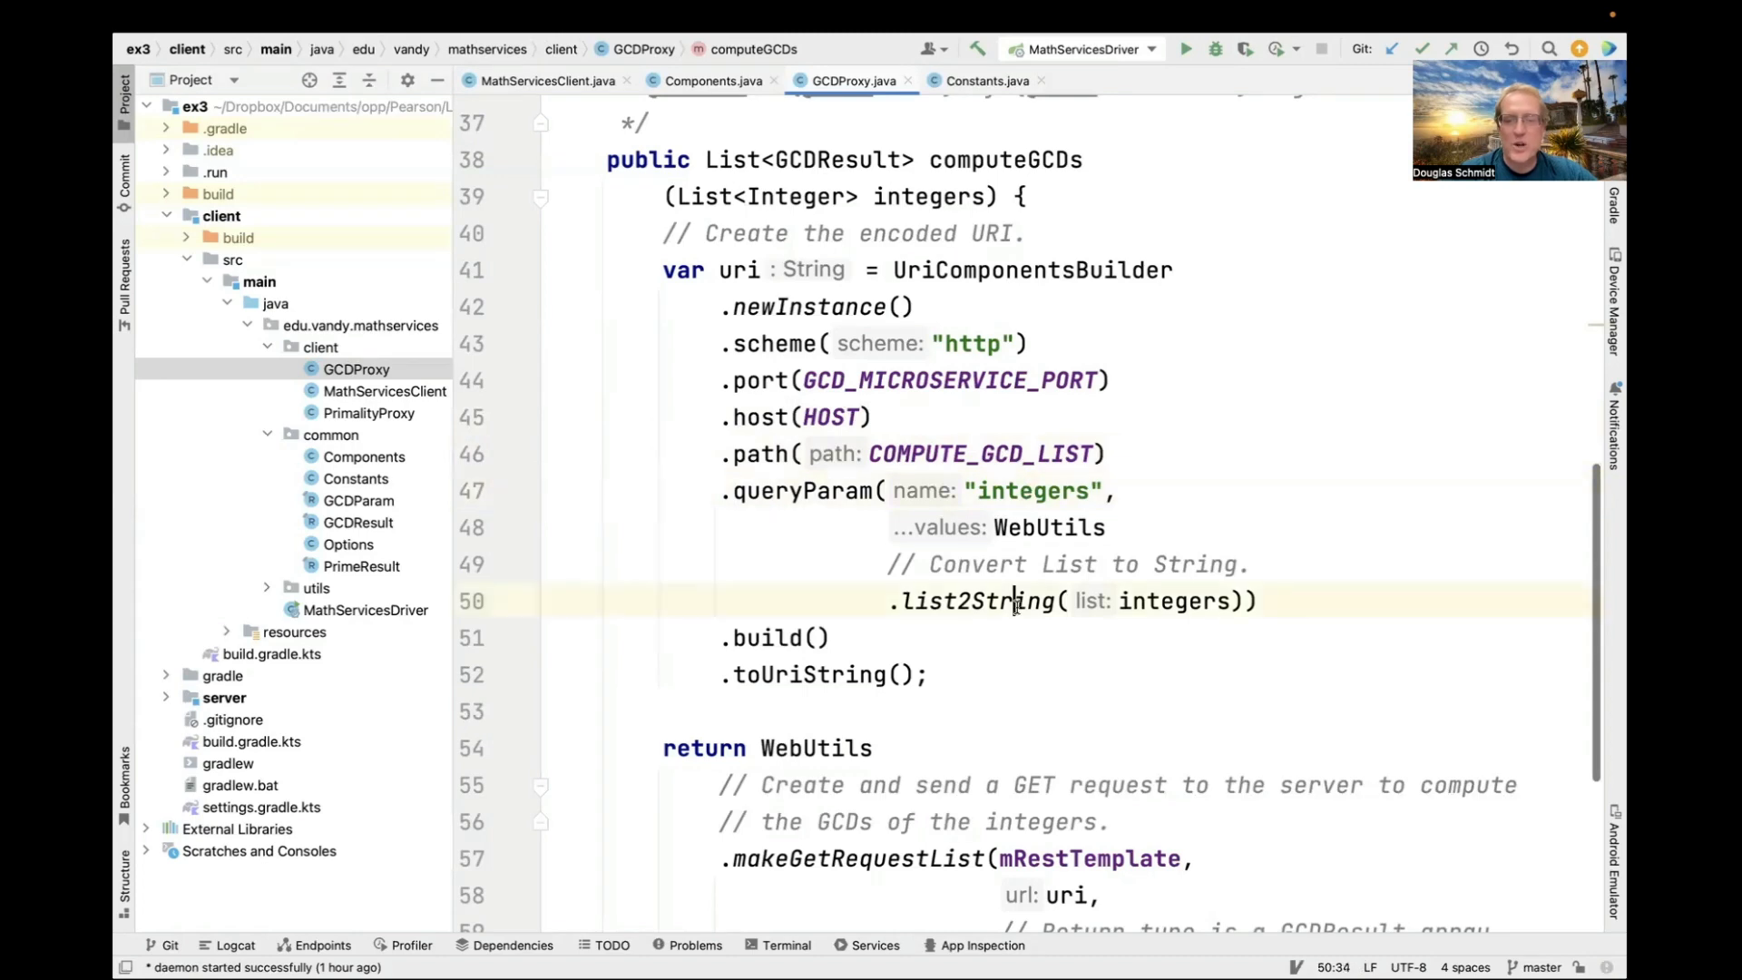
click(976, 601)
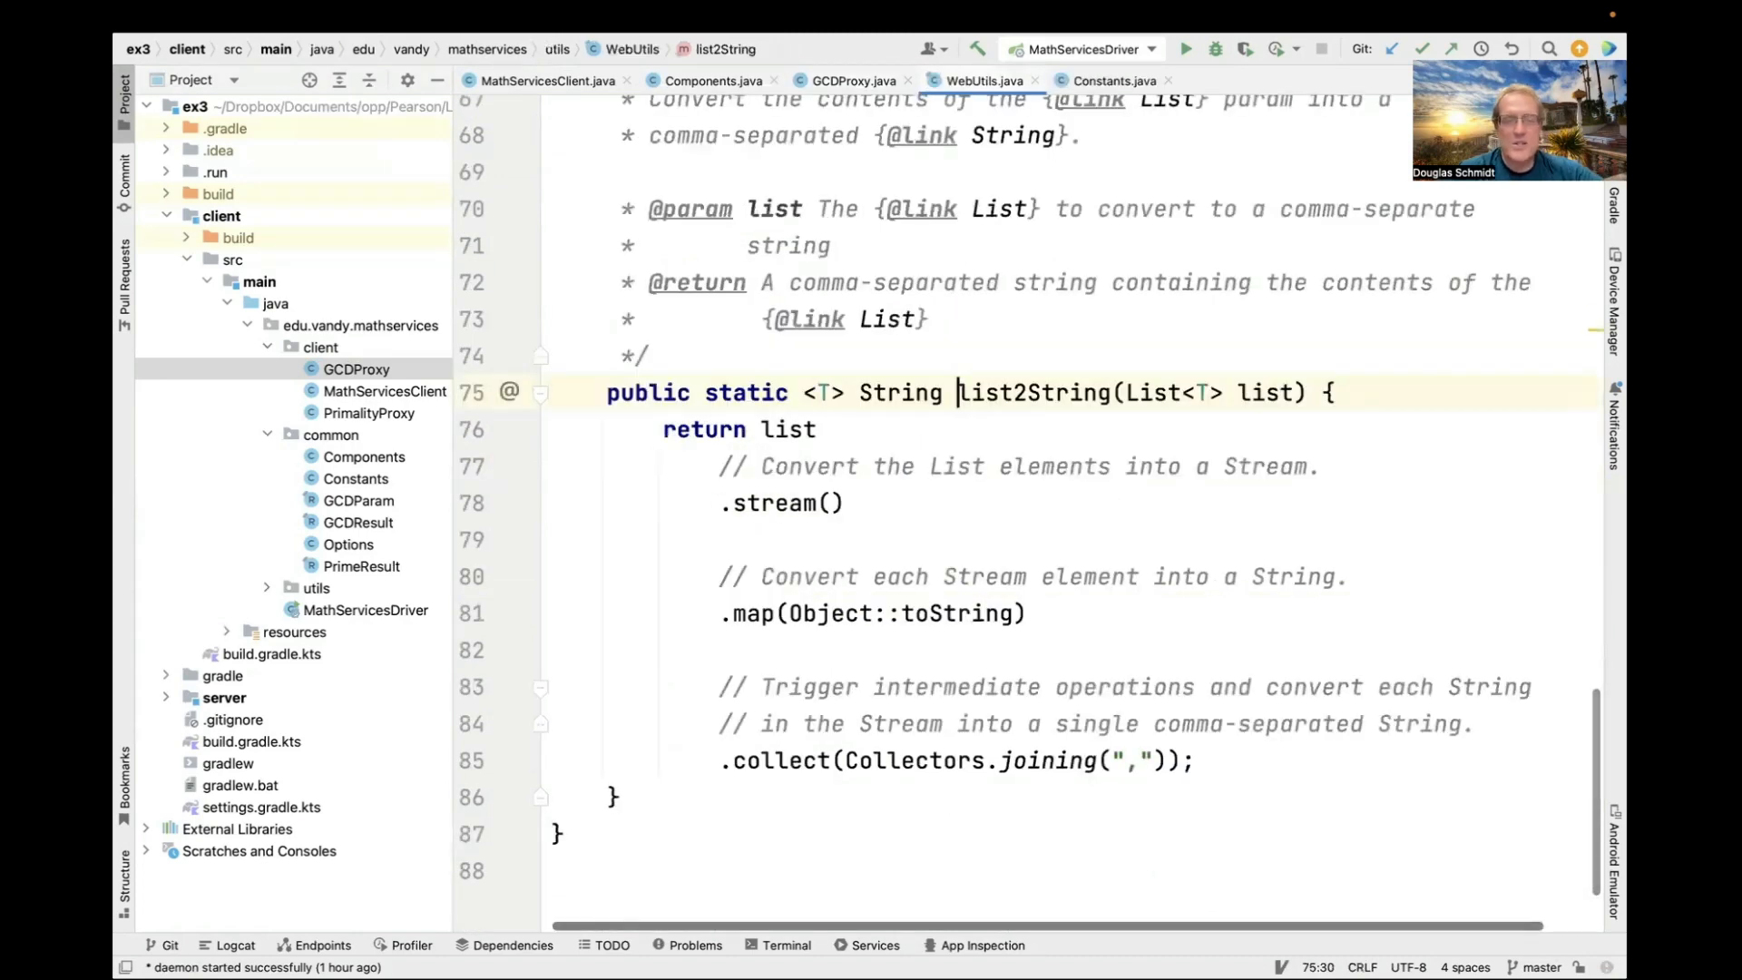
click(956, 392)
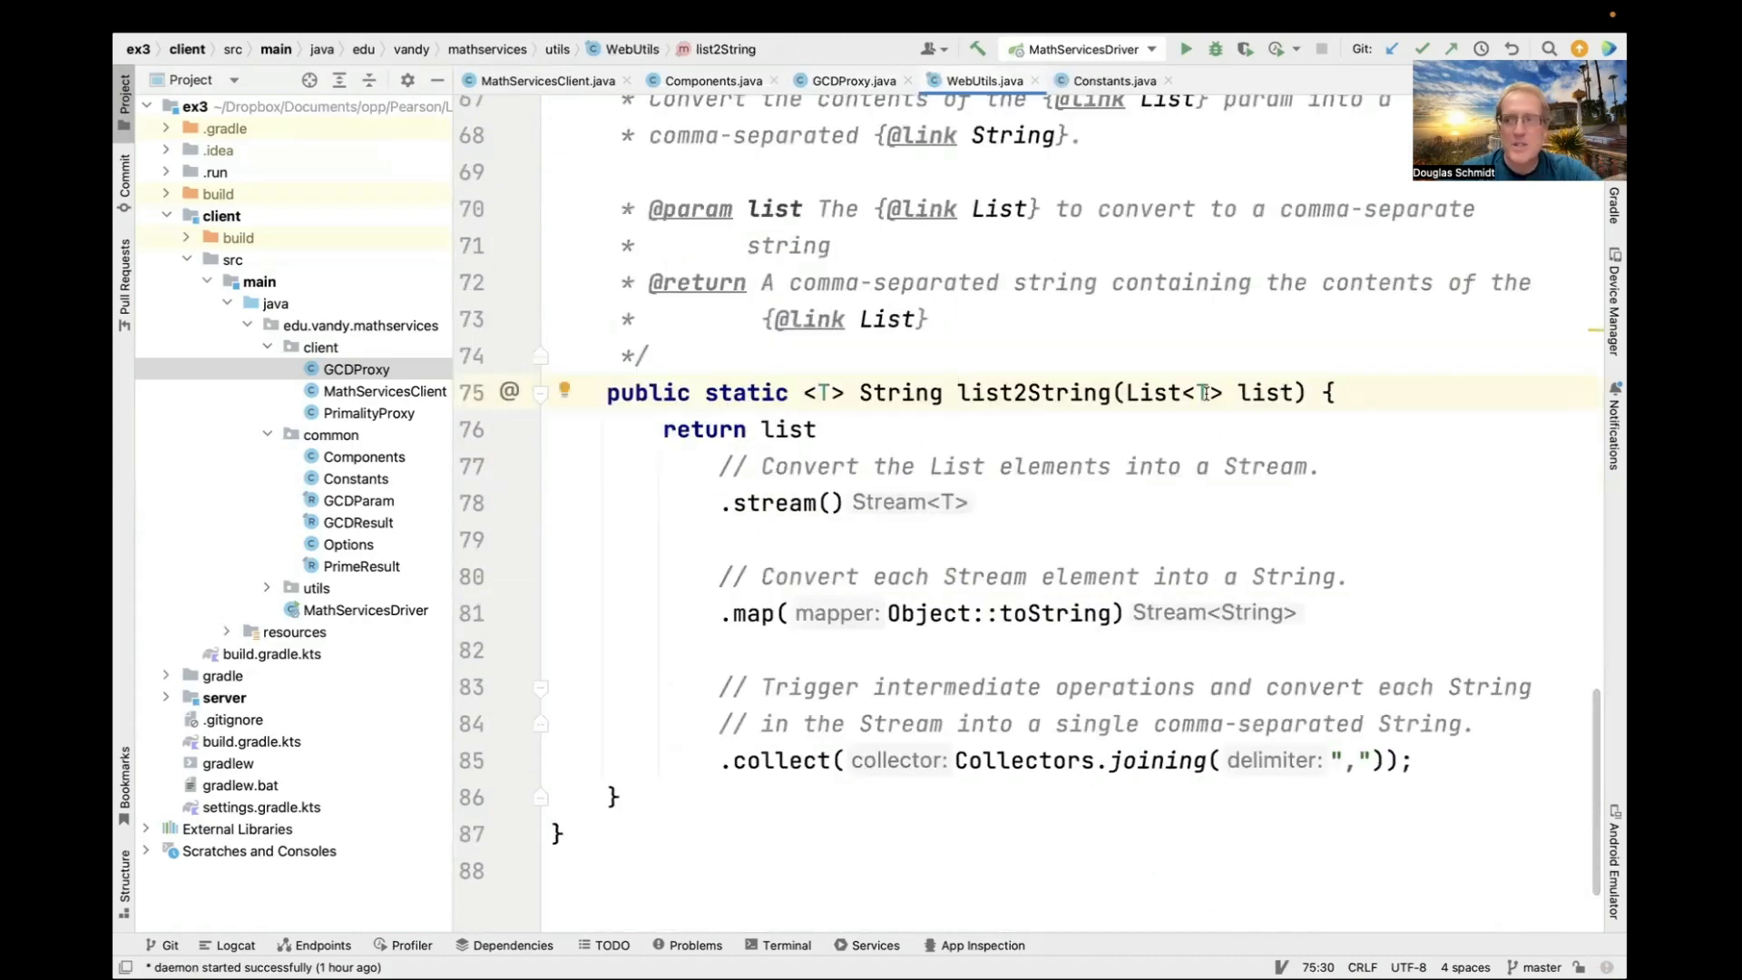
mouse_move(901, 503)
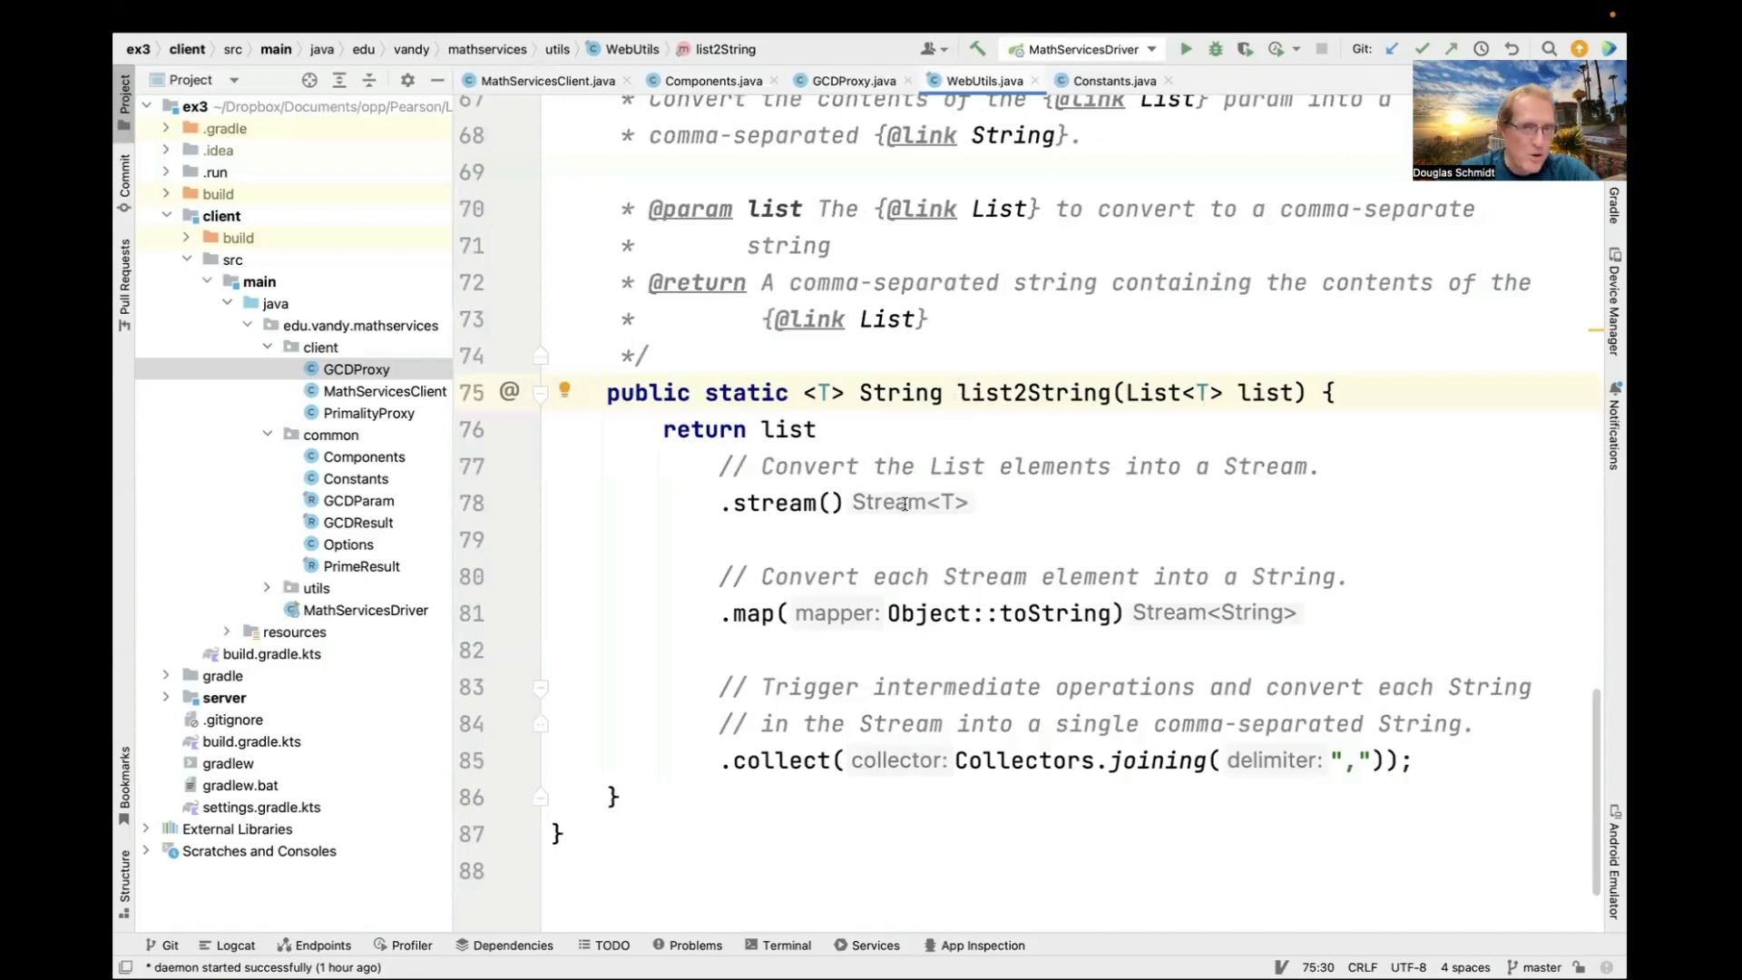
mouse_move(938, 617)
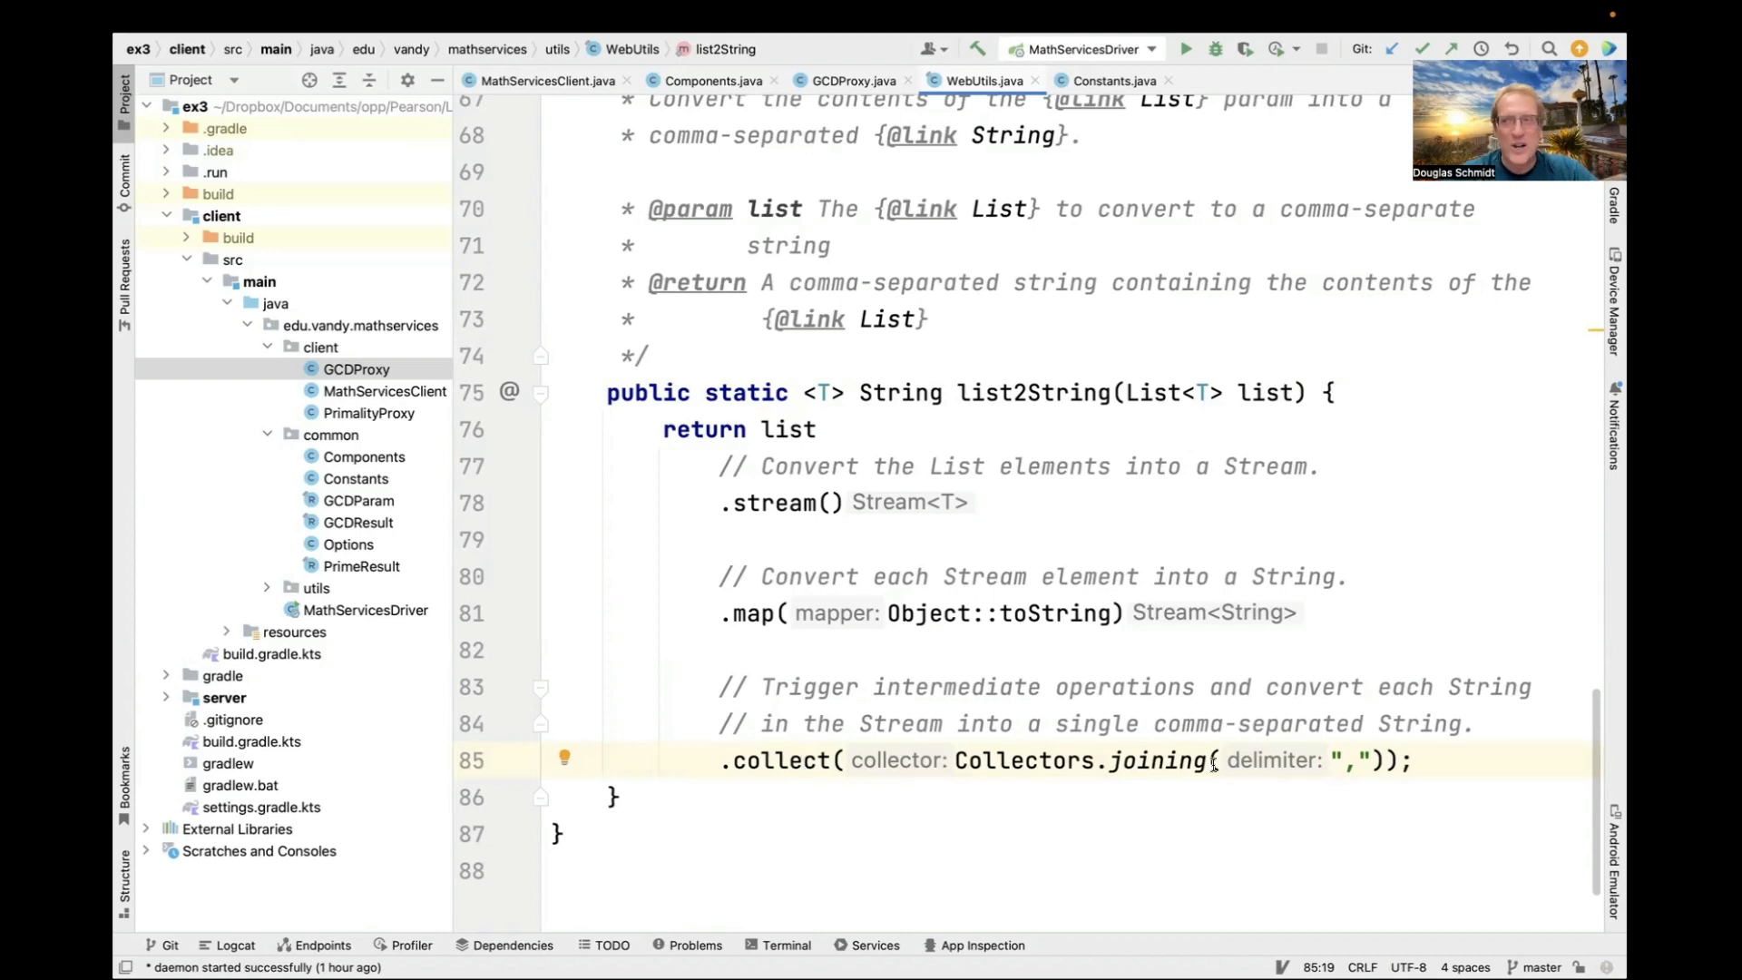
click(855, 80)
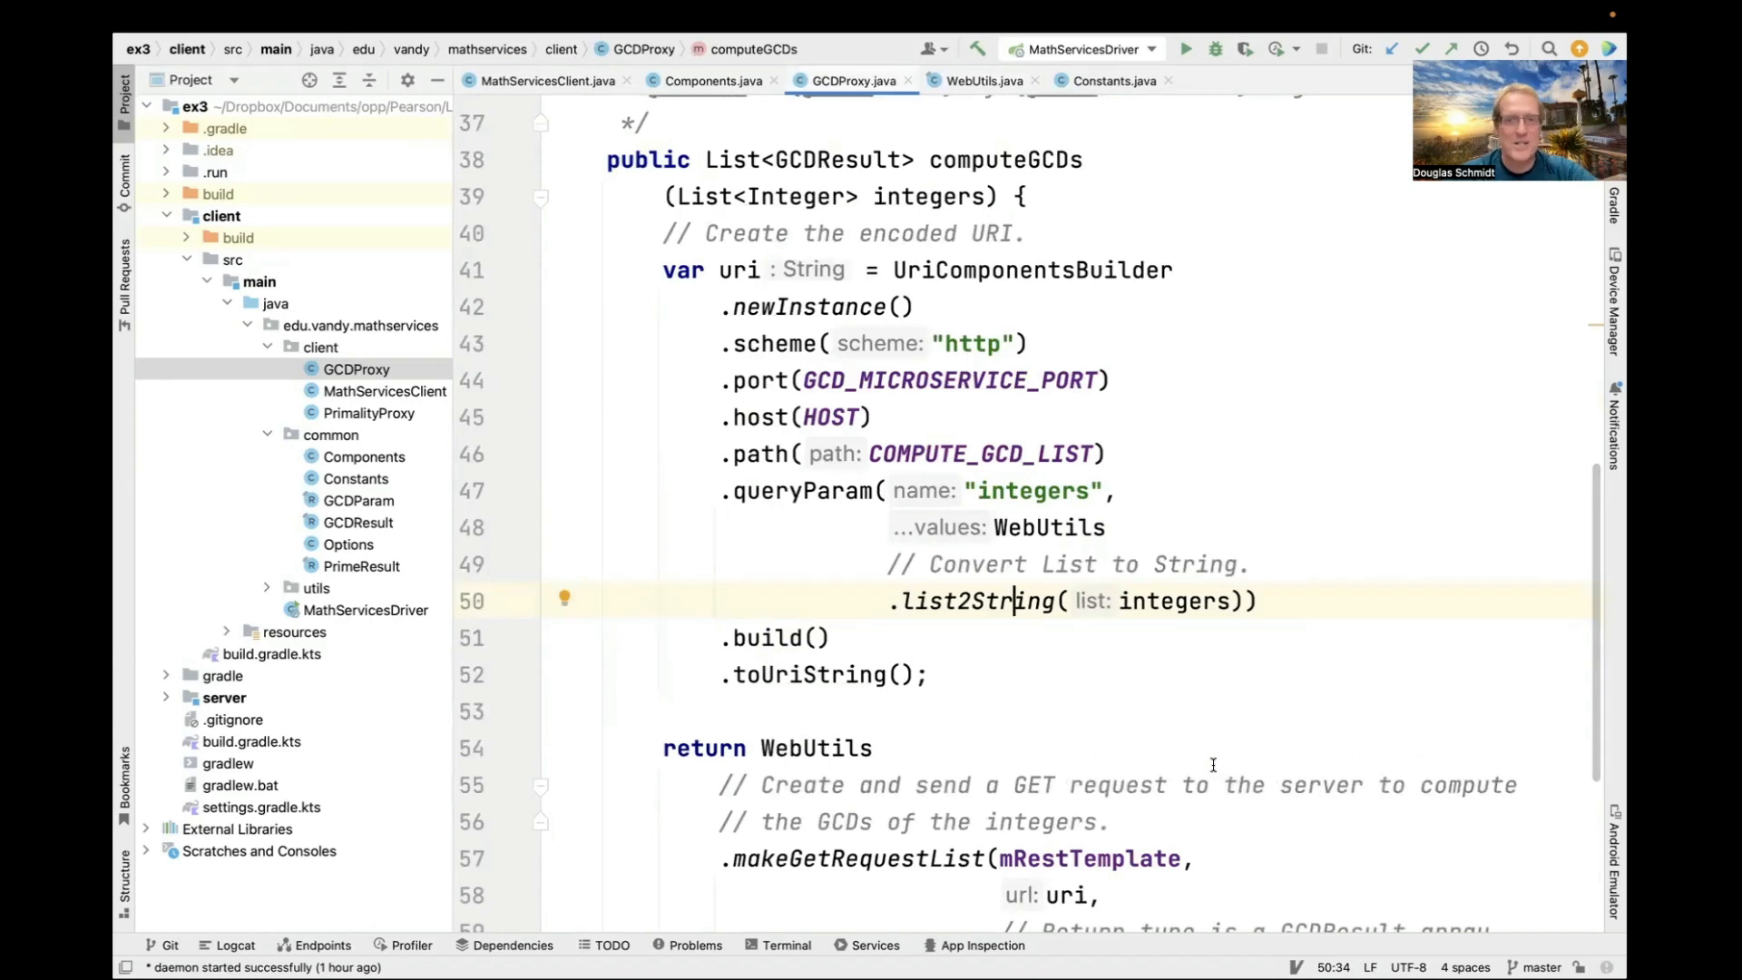
In computeGCDs, pick out the makeGetRequestList call and navigate to the GCDResult record.
scroll(down, 3)
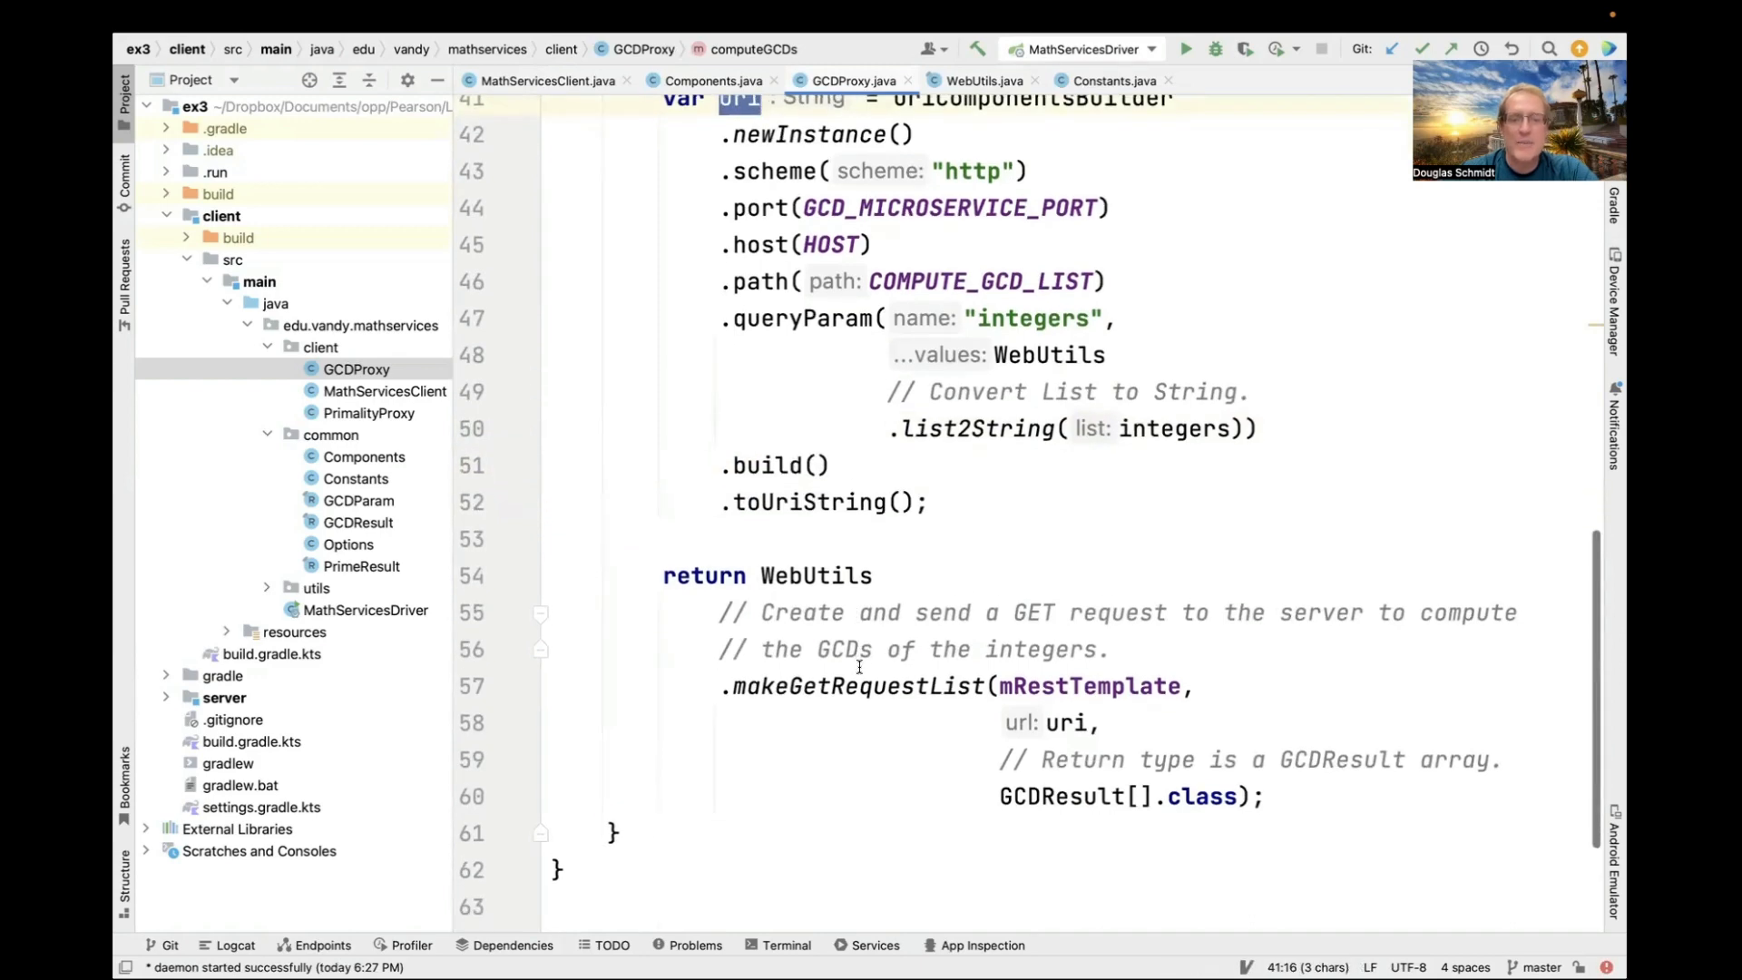
double_click(858, 686)
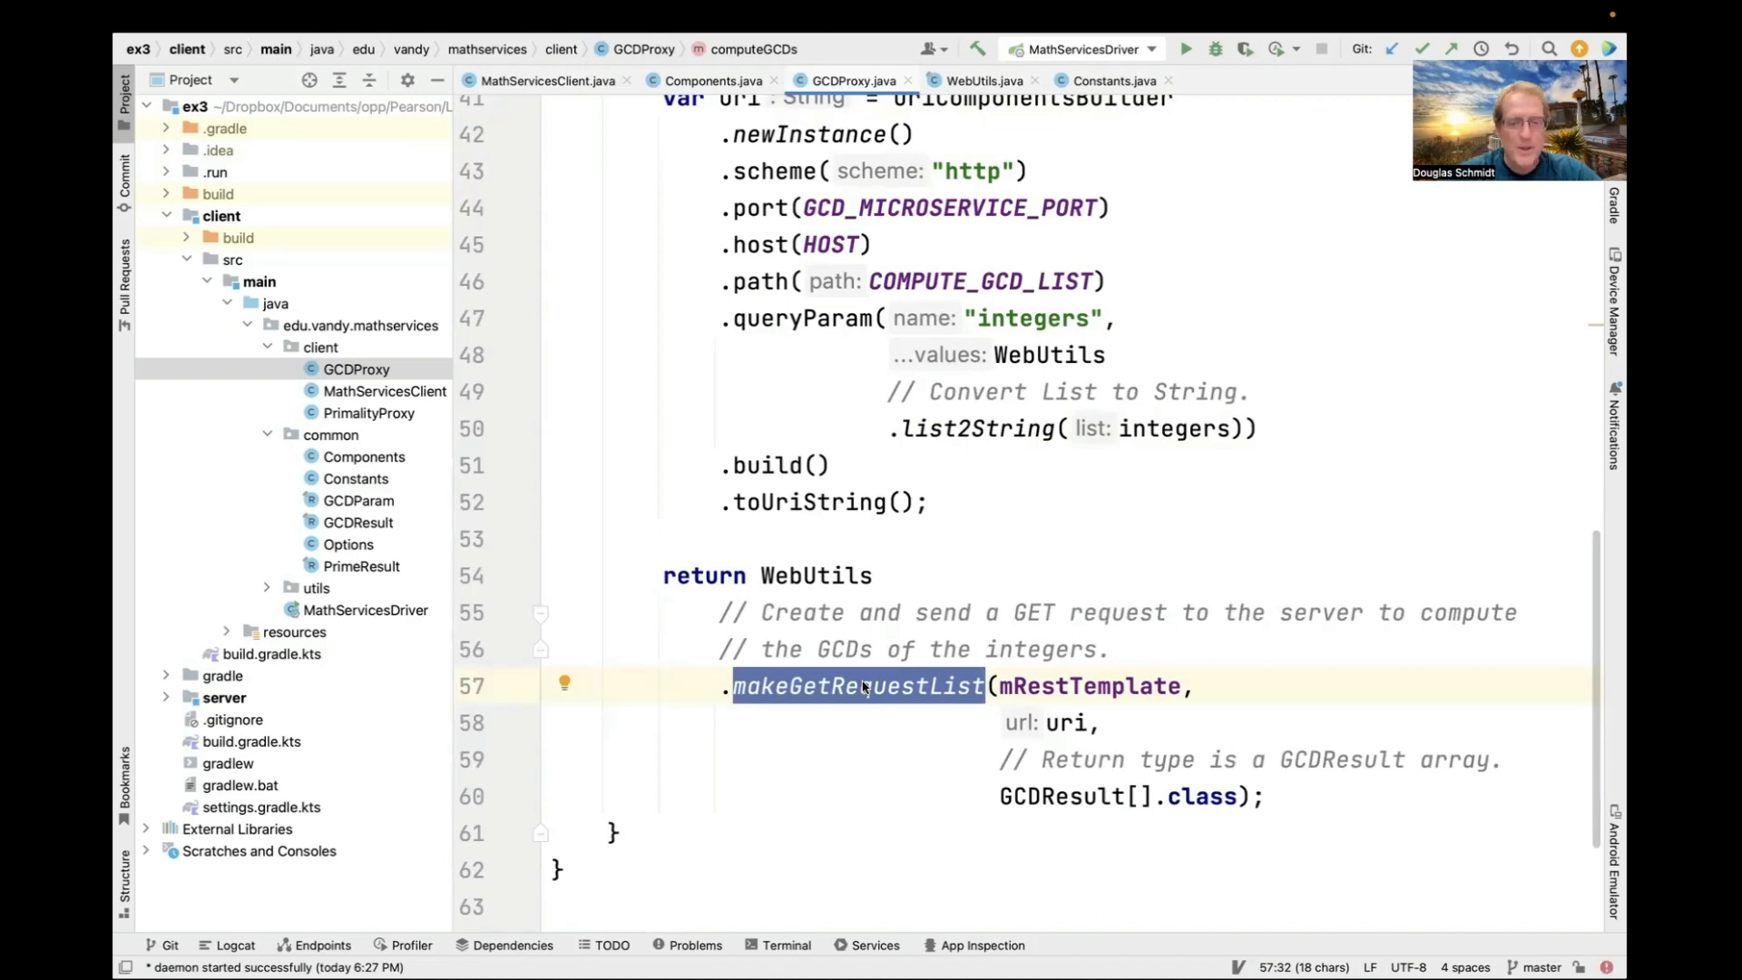
mouse_move(964, 773)
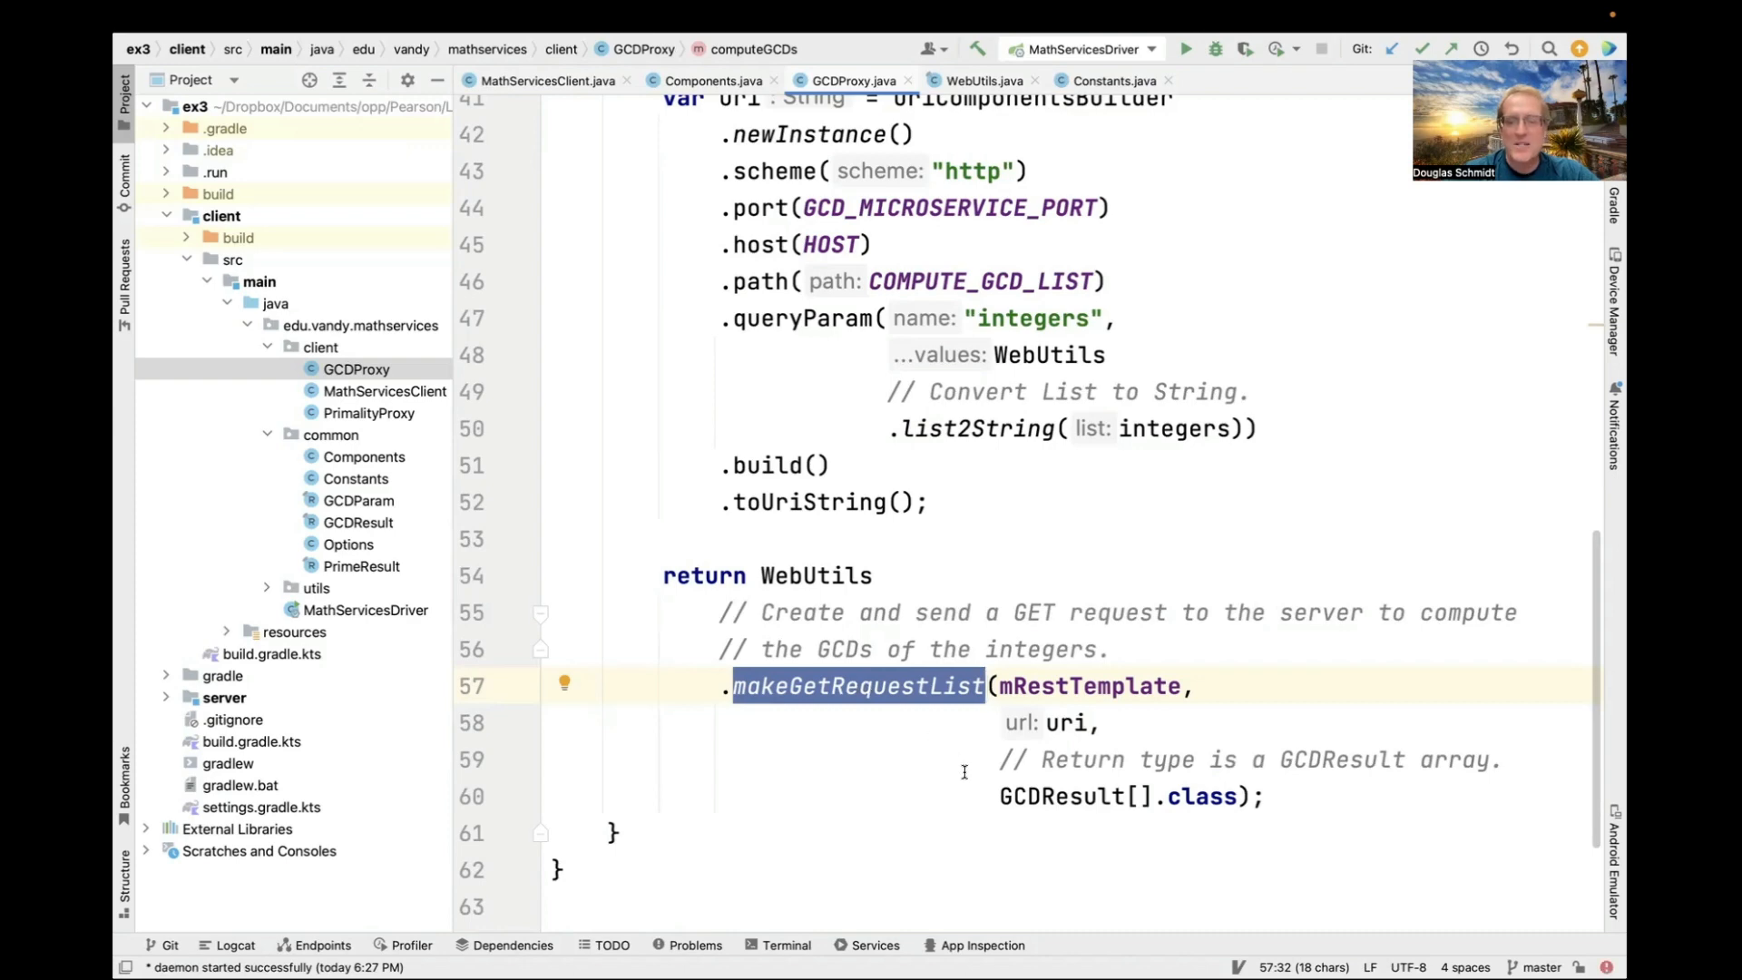
double_click(1061, 795)
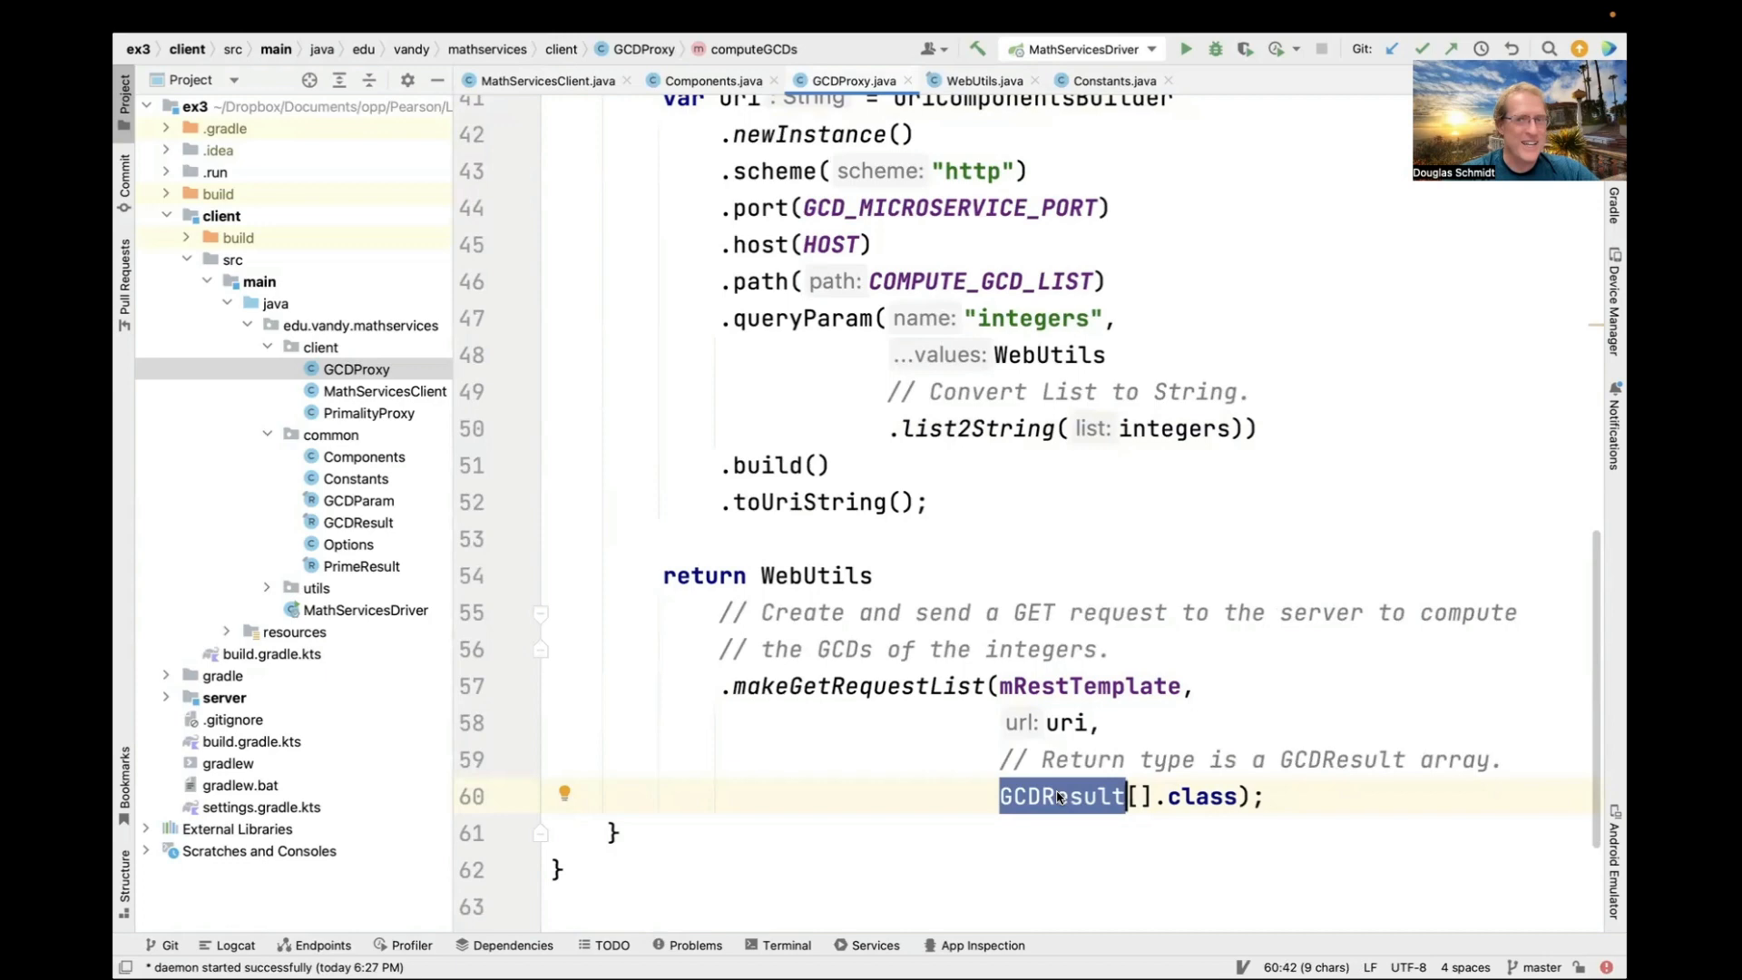
mouse_move(681, 544)
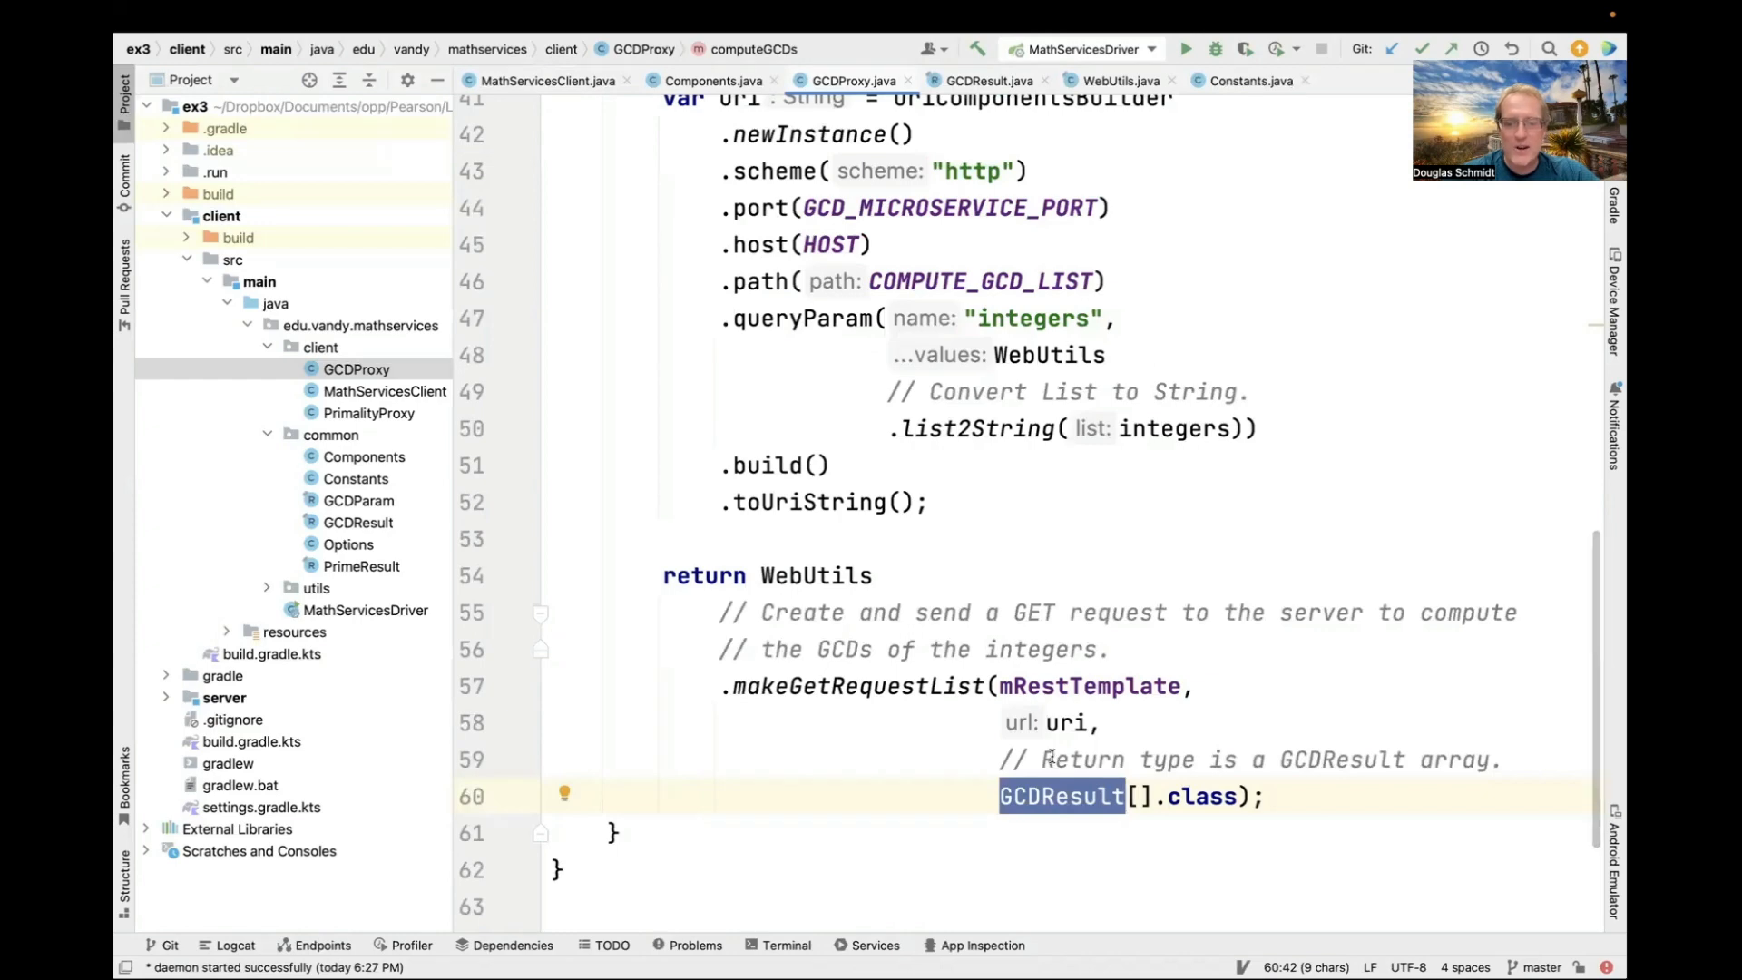
mouse_move(1056, 794)
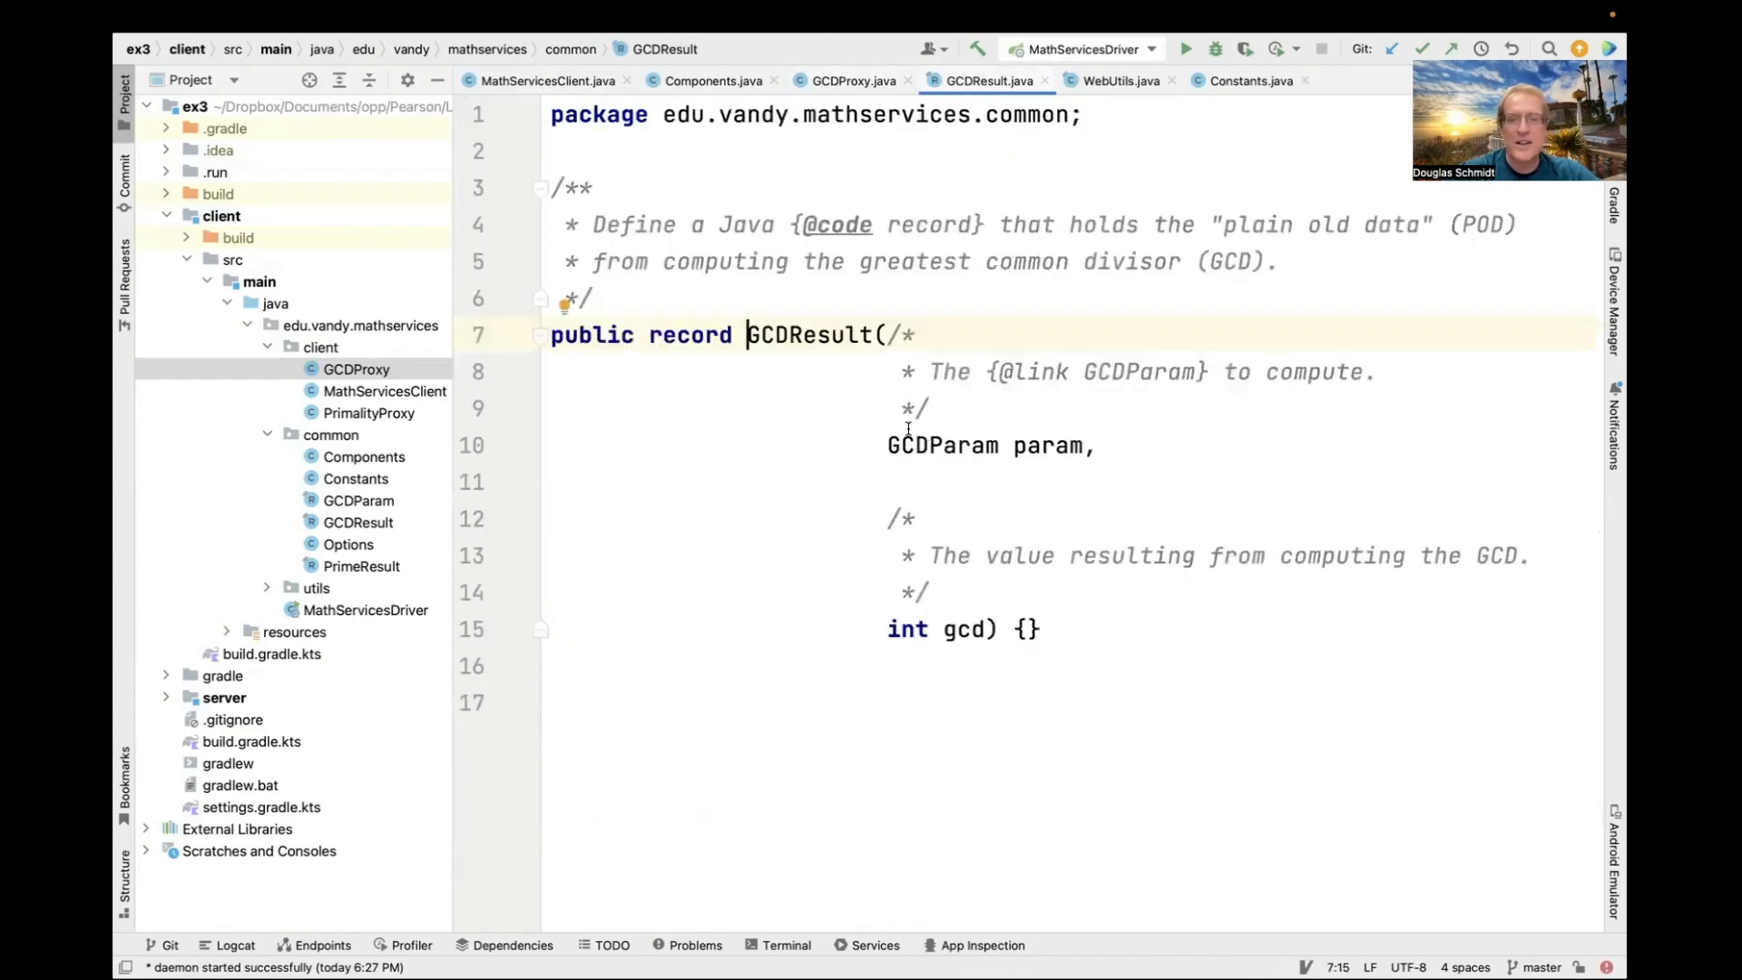
Look at GCDResult's GCDParam field, then return to the makeGetRequestList call in GCDProxy.
double_click(941, 445)
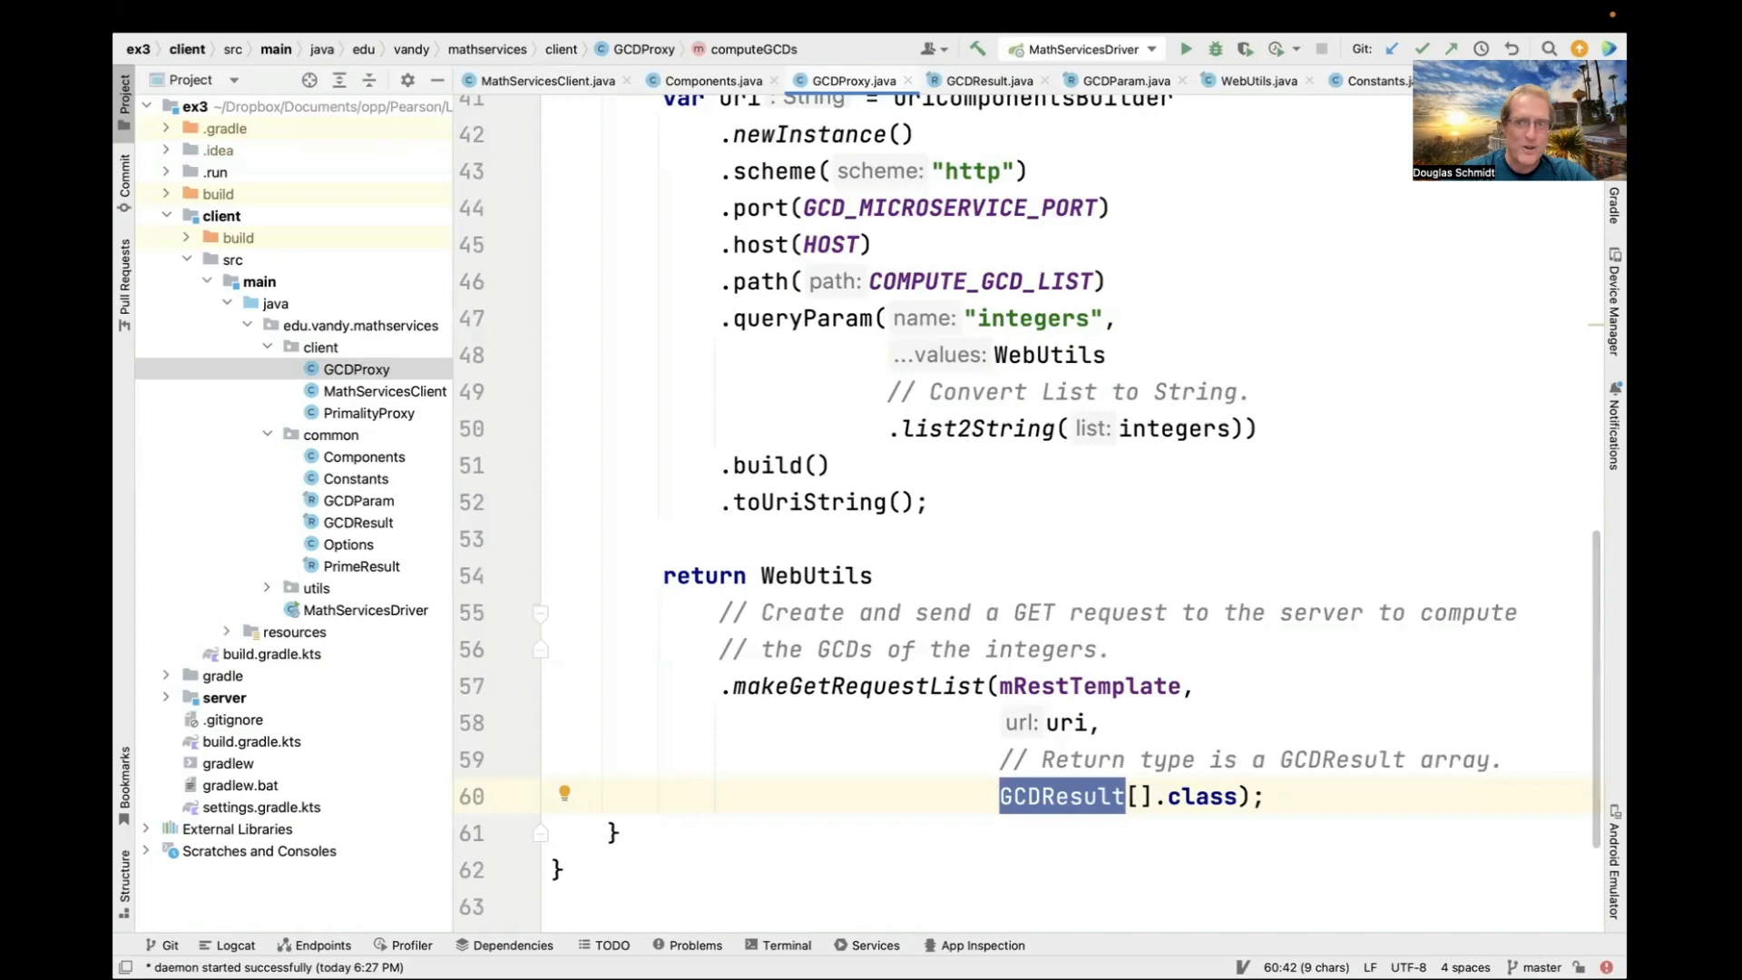
double_click(859, 686)
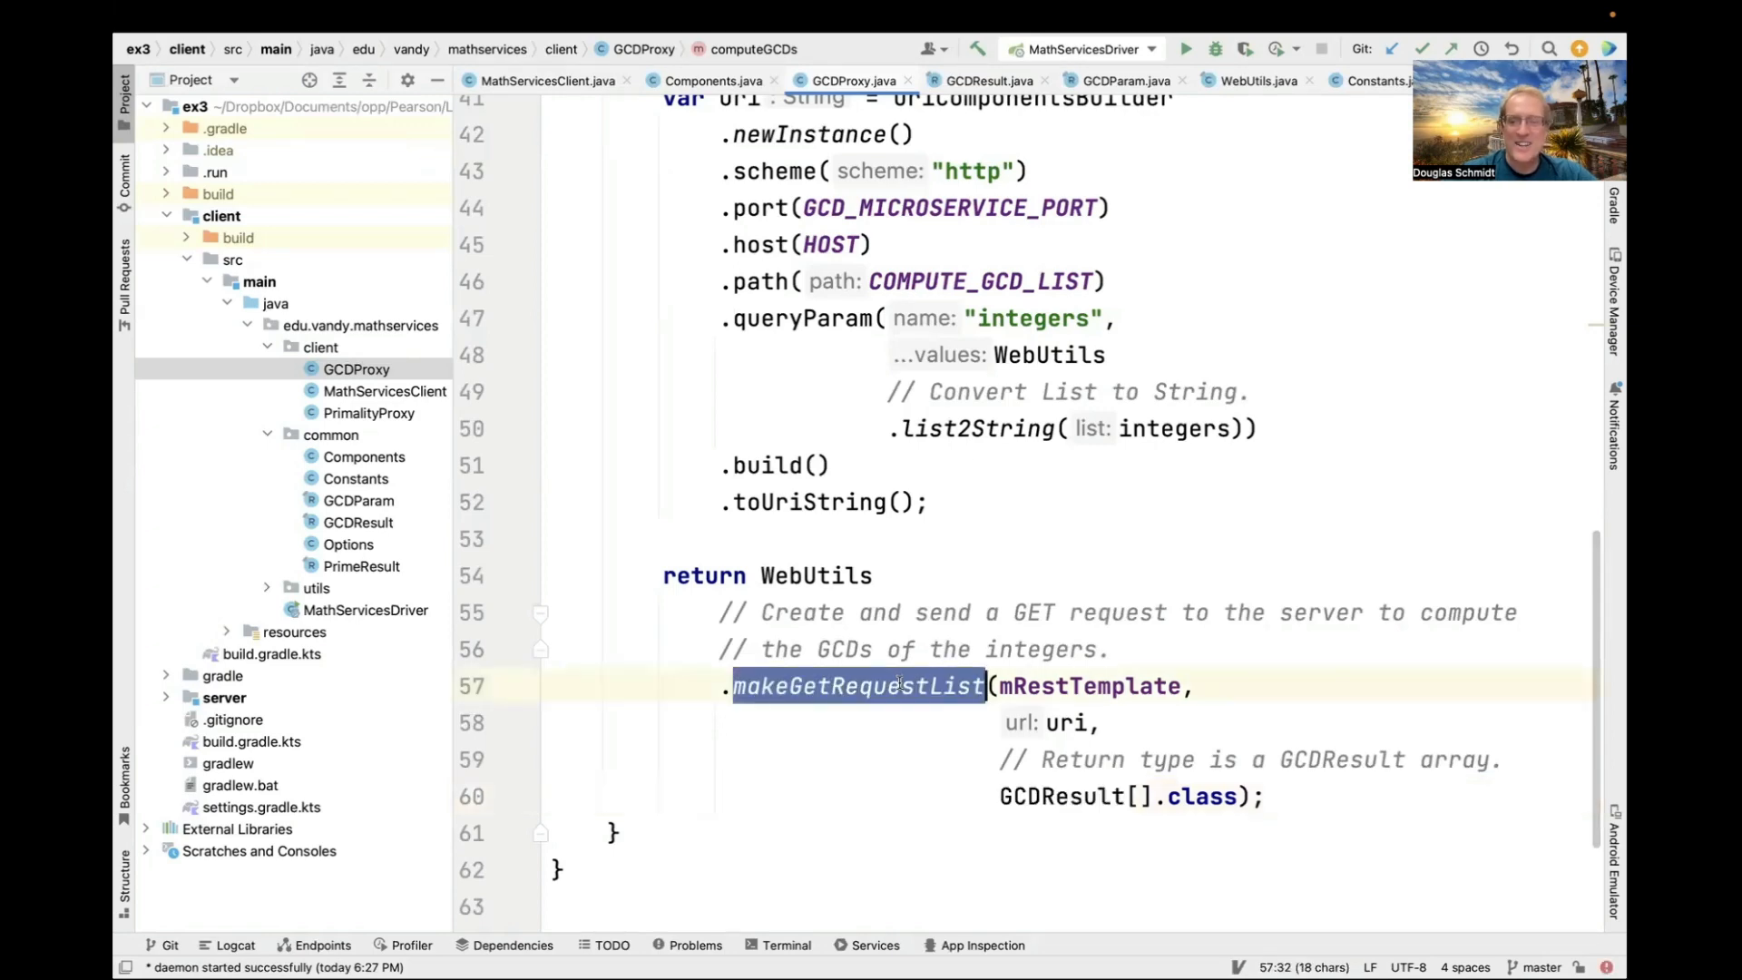
click(859, 685)
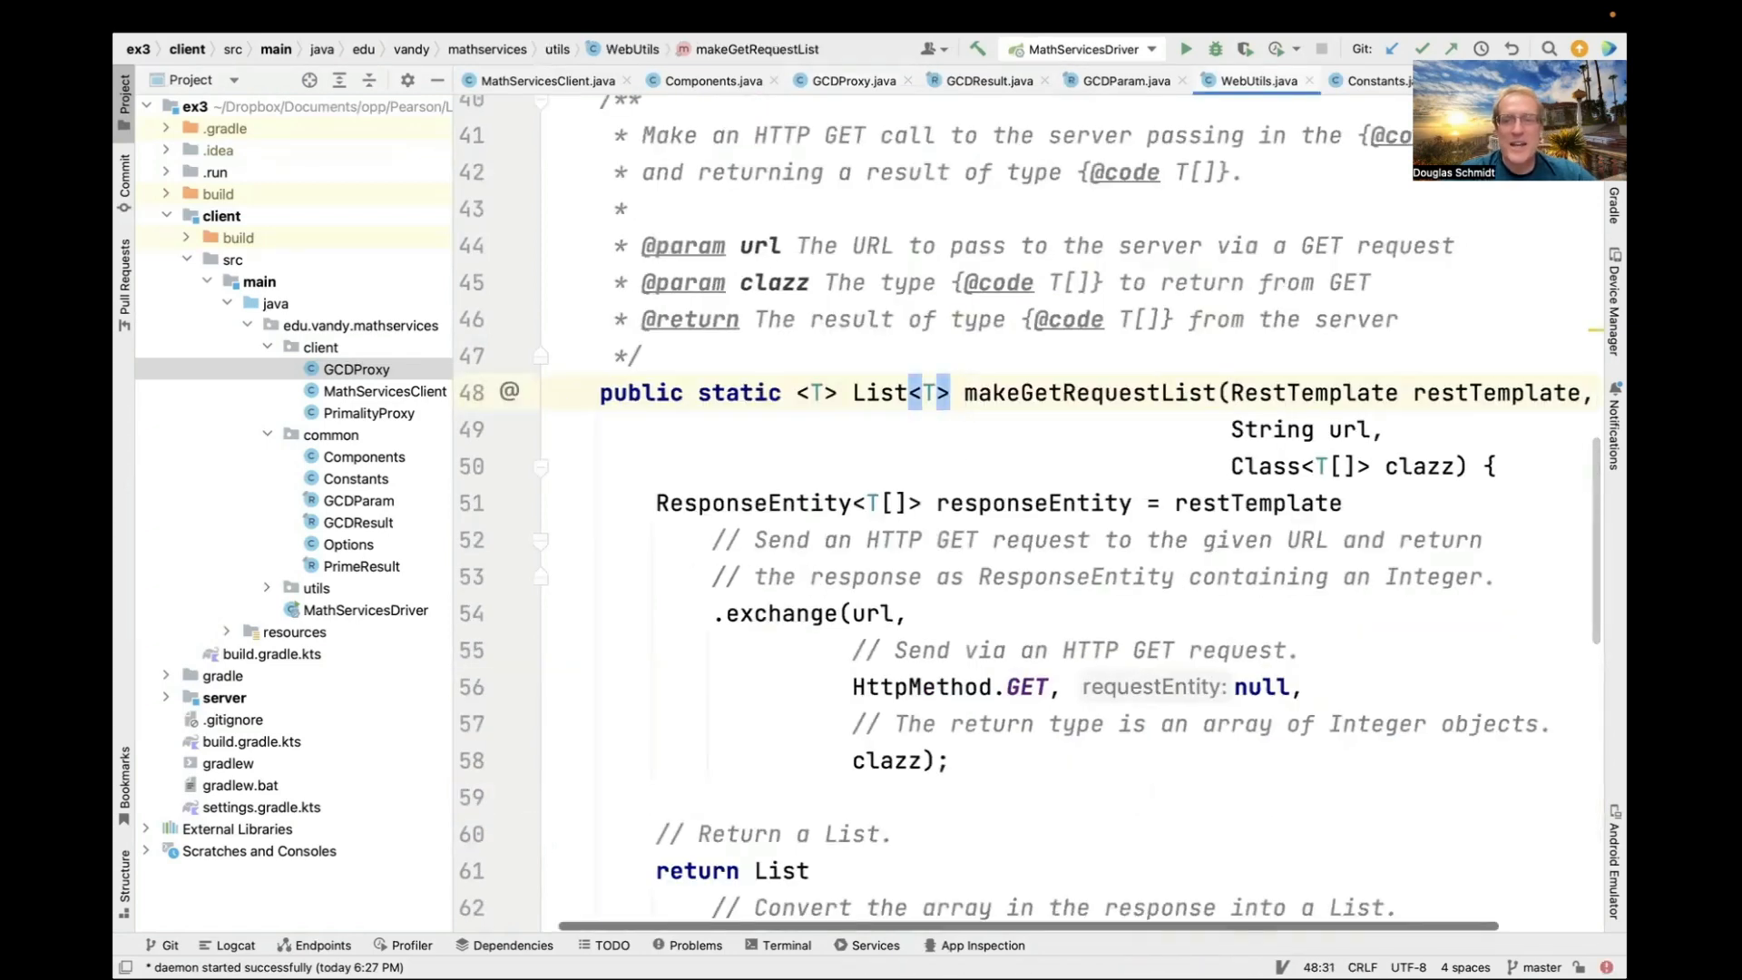
scroll(down, 3)
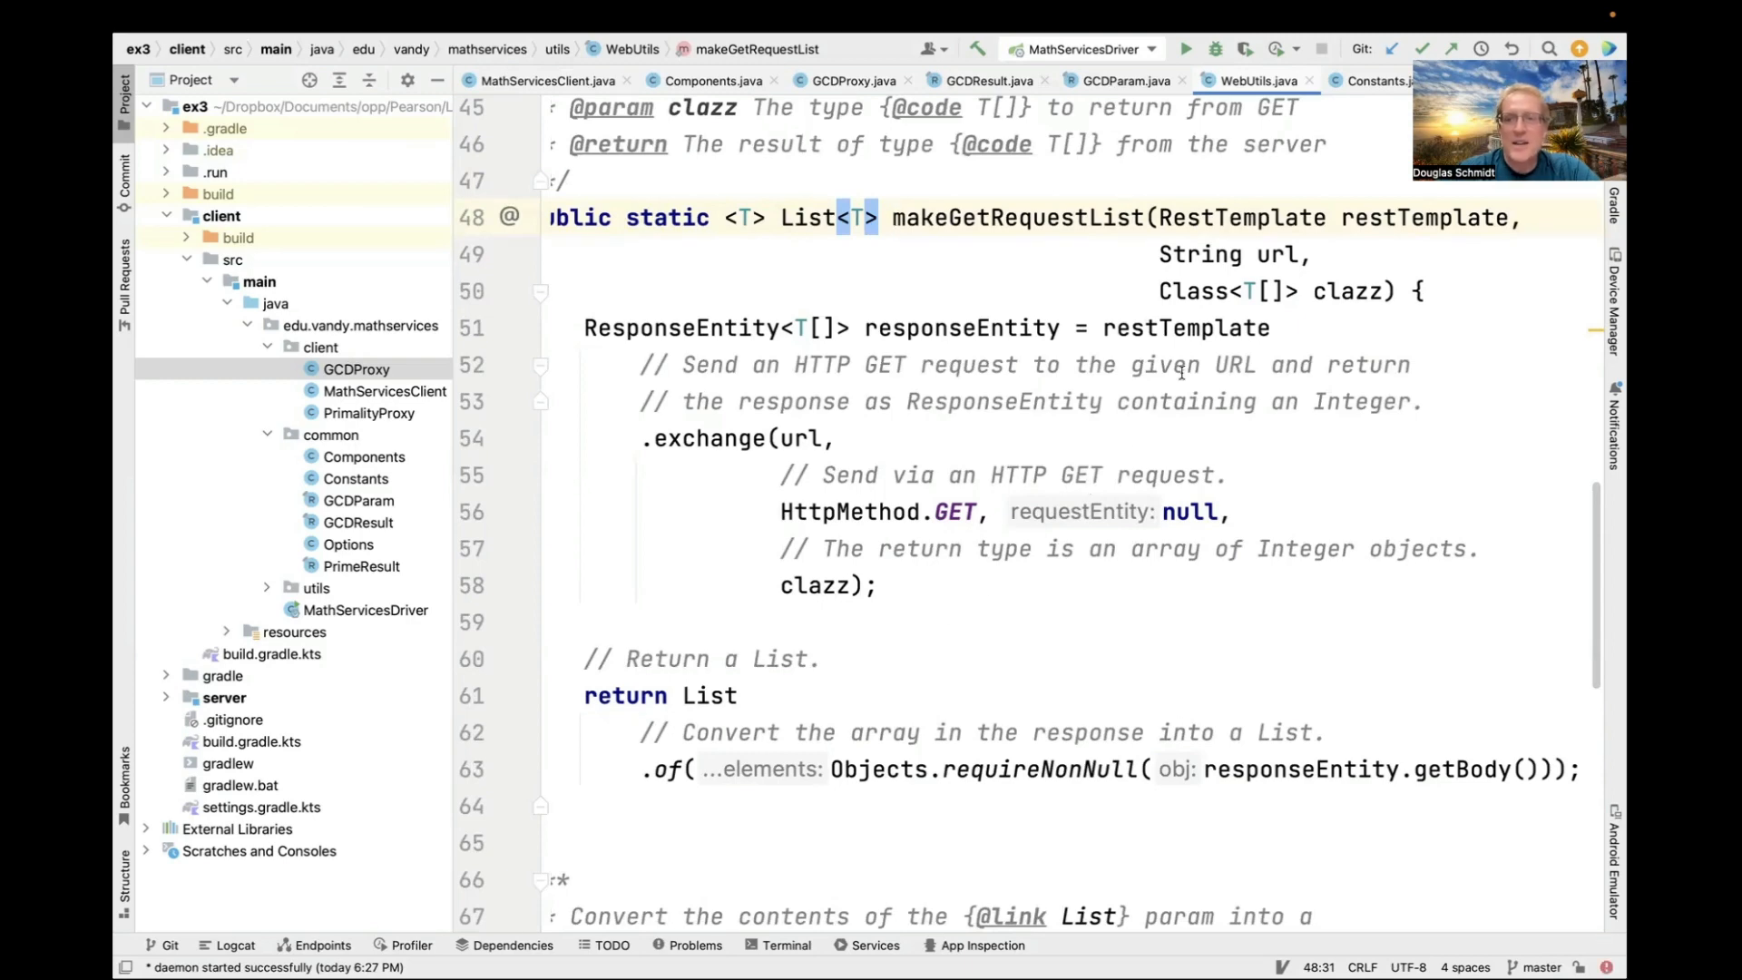
click(1299, 254)
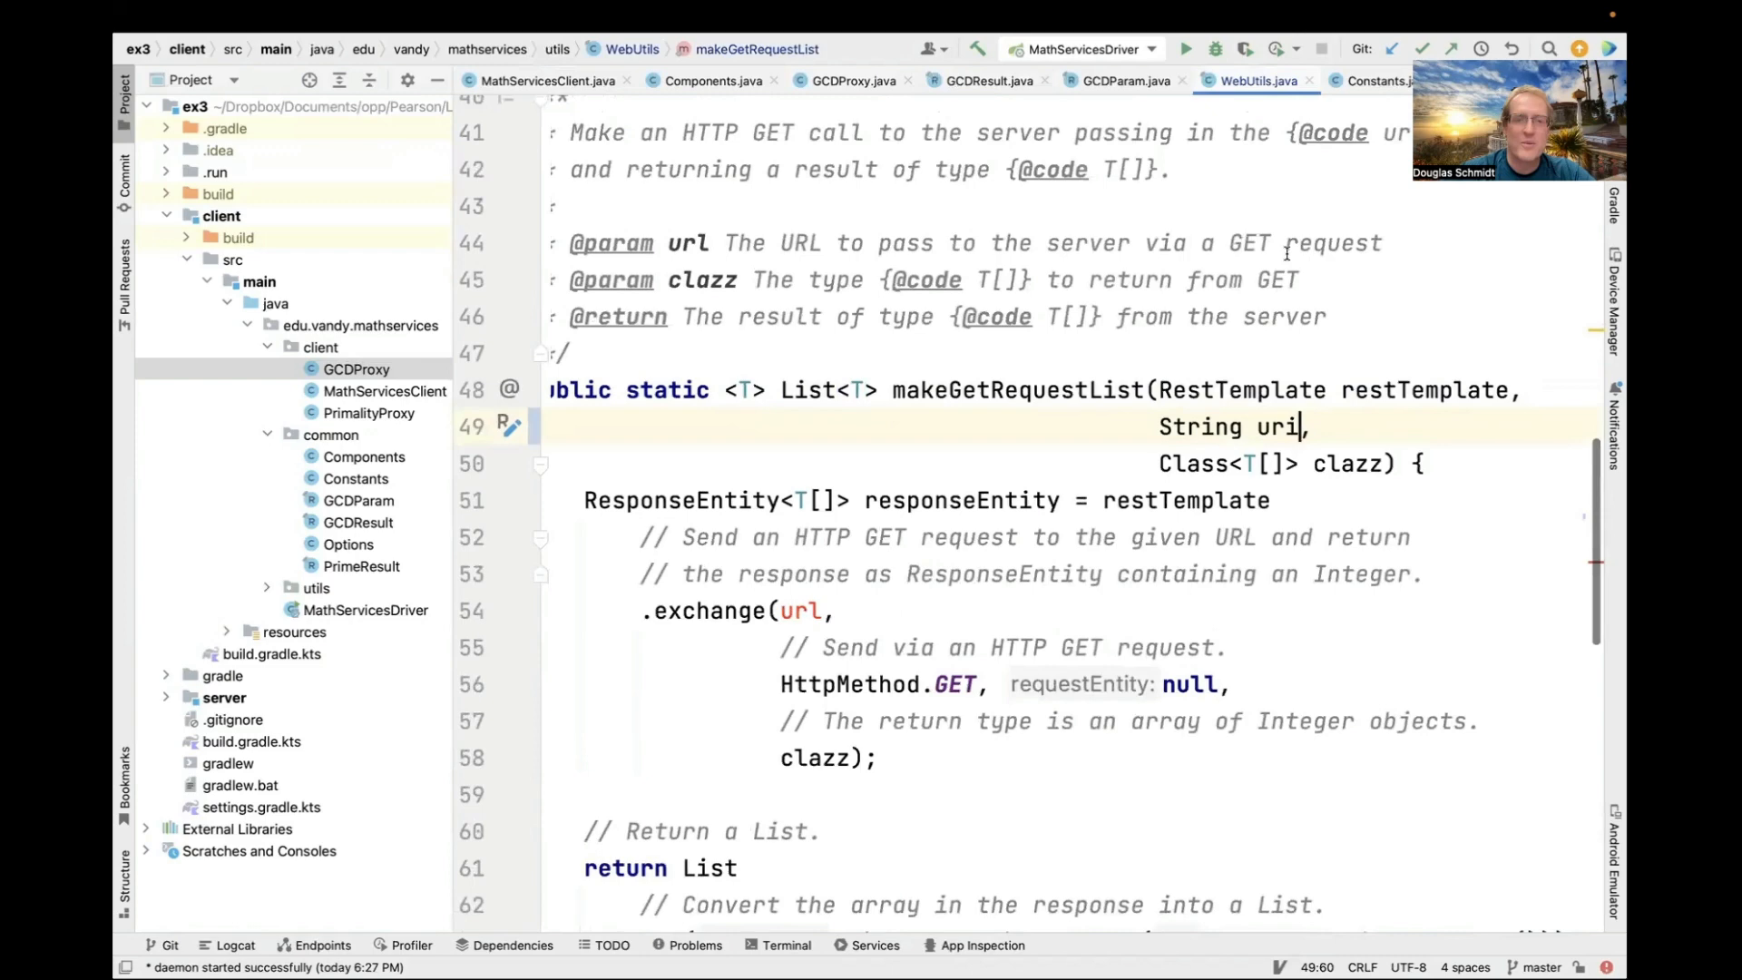
click(697, 241)
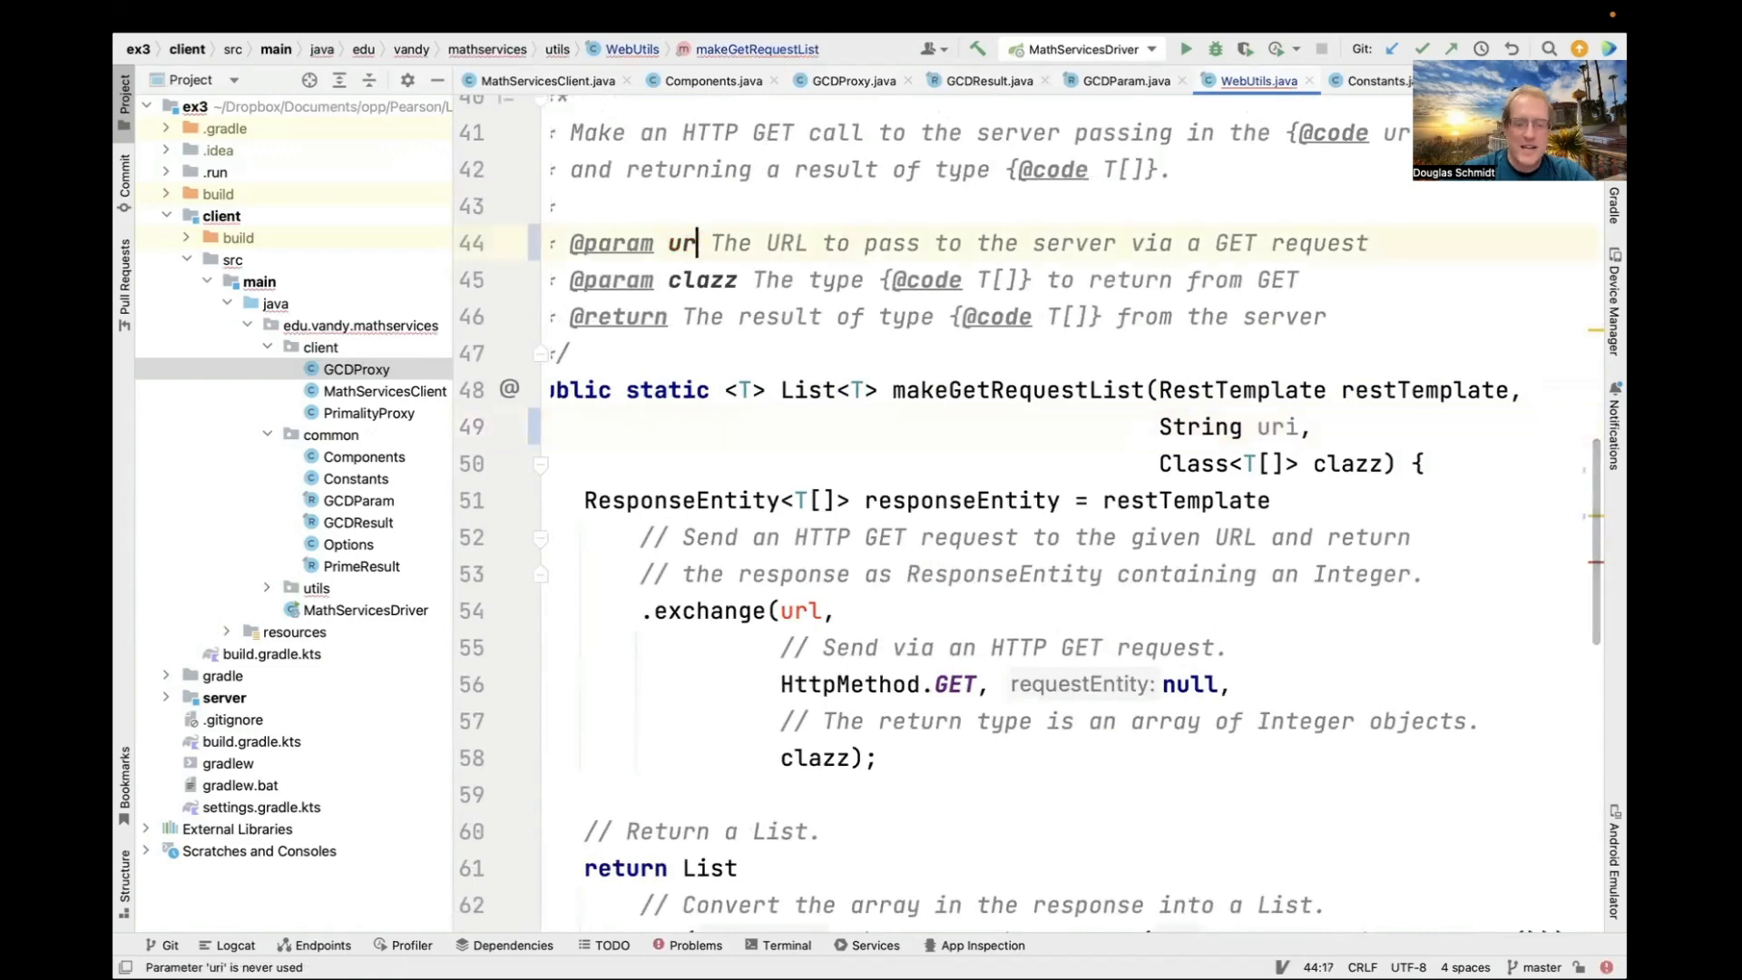
text(i)
click(1235, 426)
text(l)
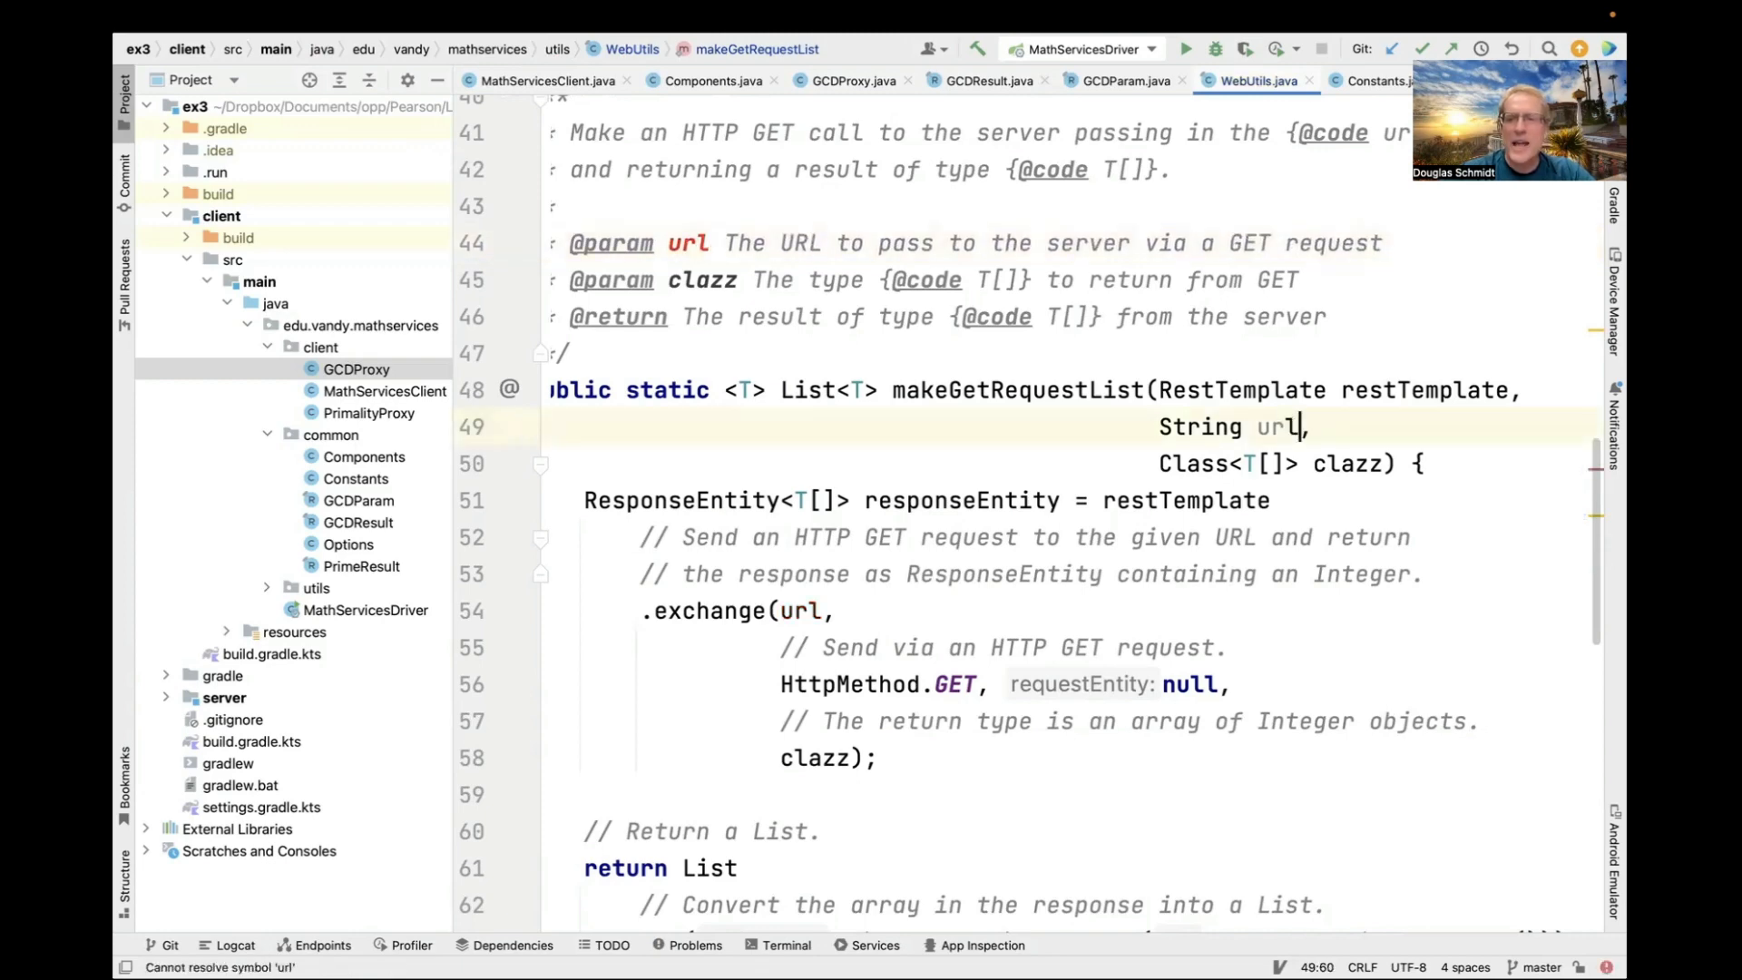
scroll(down, 3)
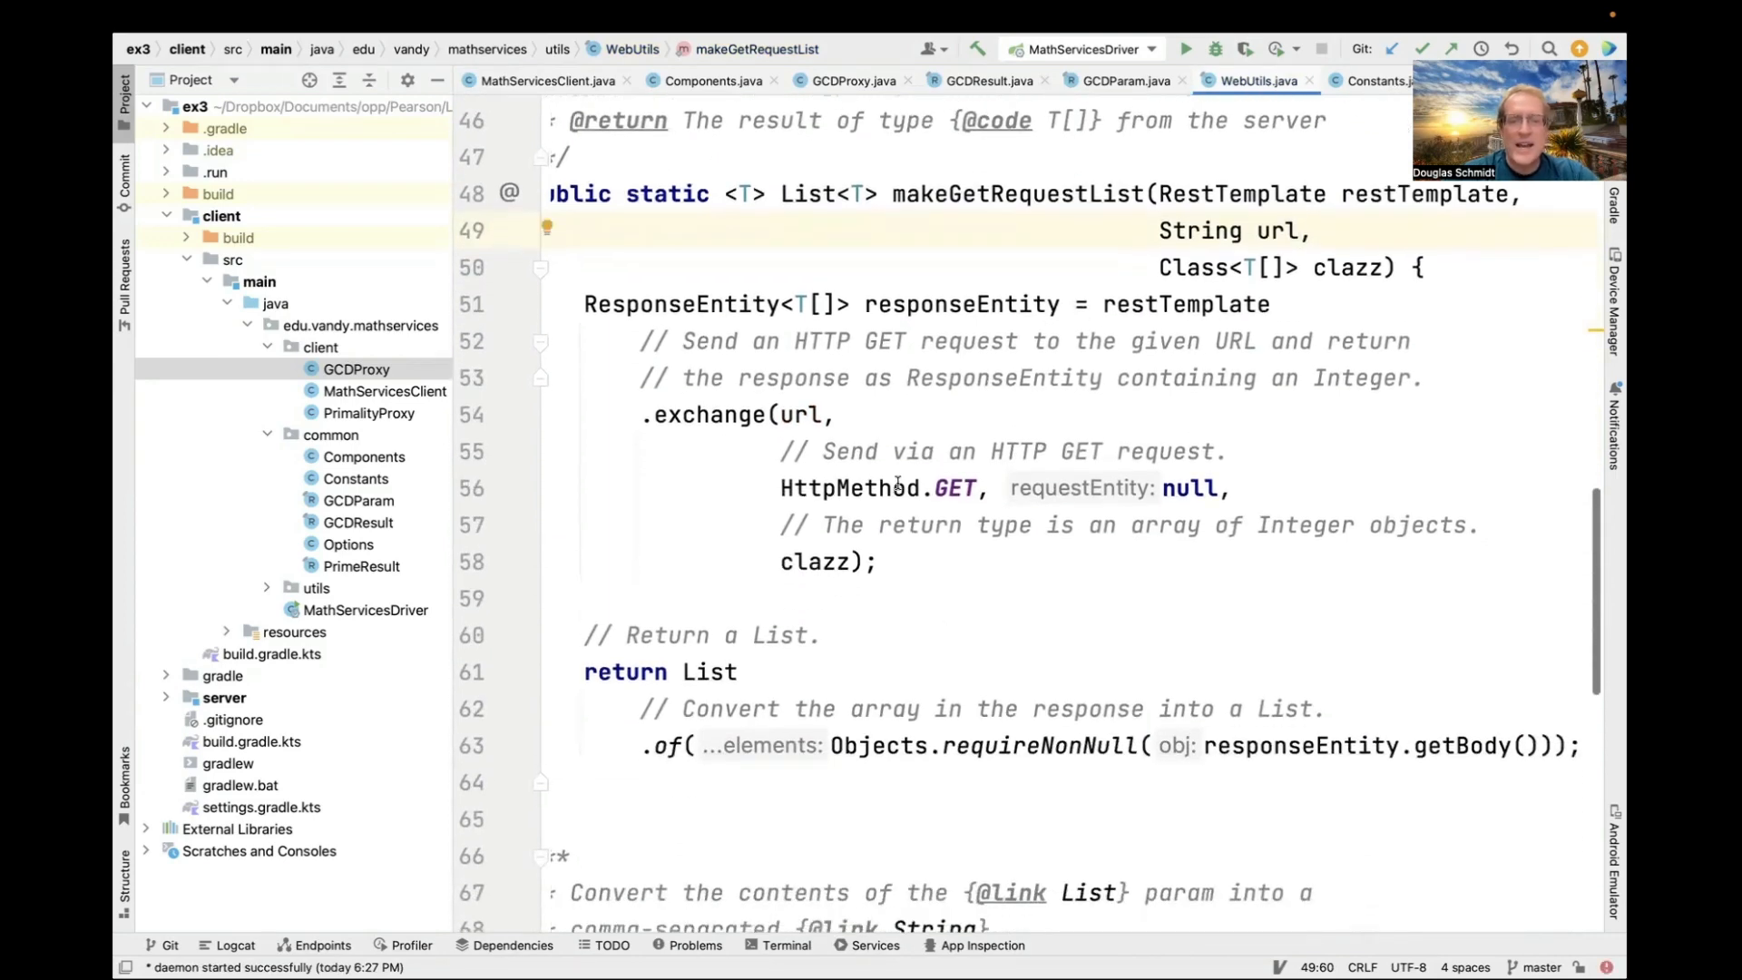
Walk through the exchange call's url and HttpMethod arguments down to getBody on the response.
double_click(847, 488)
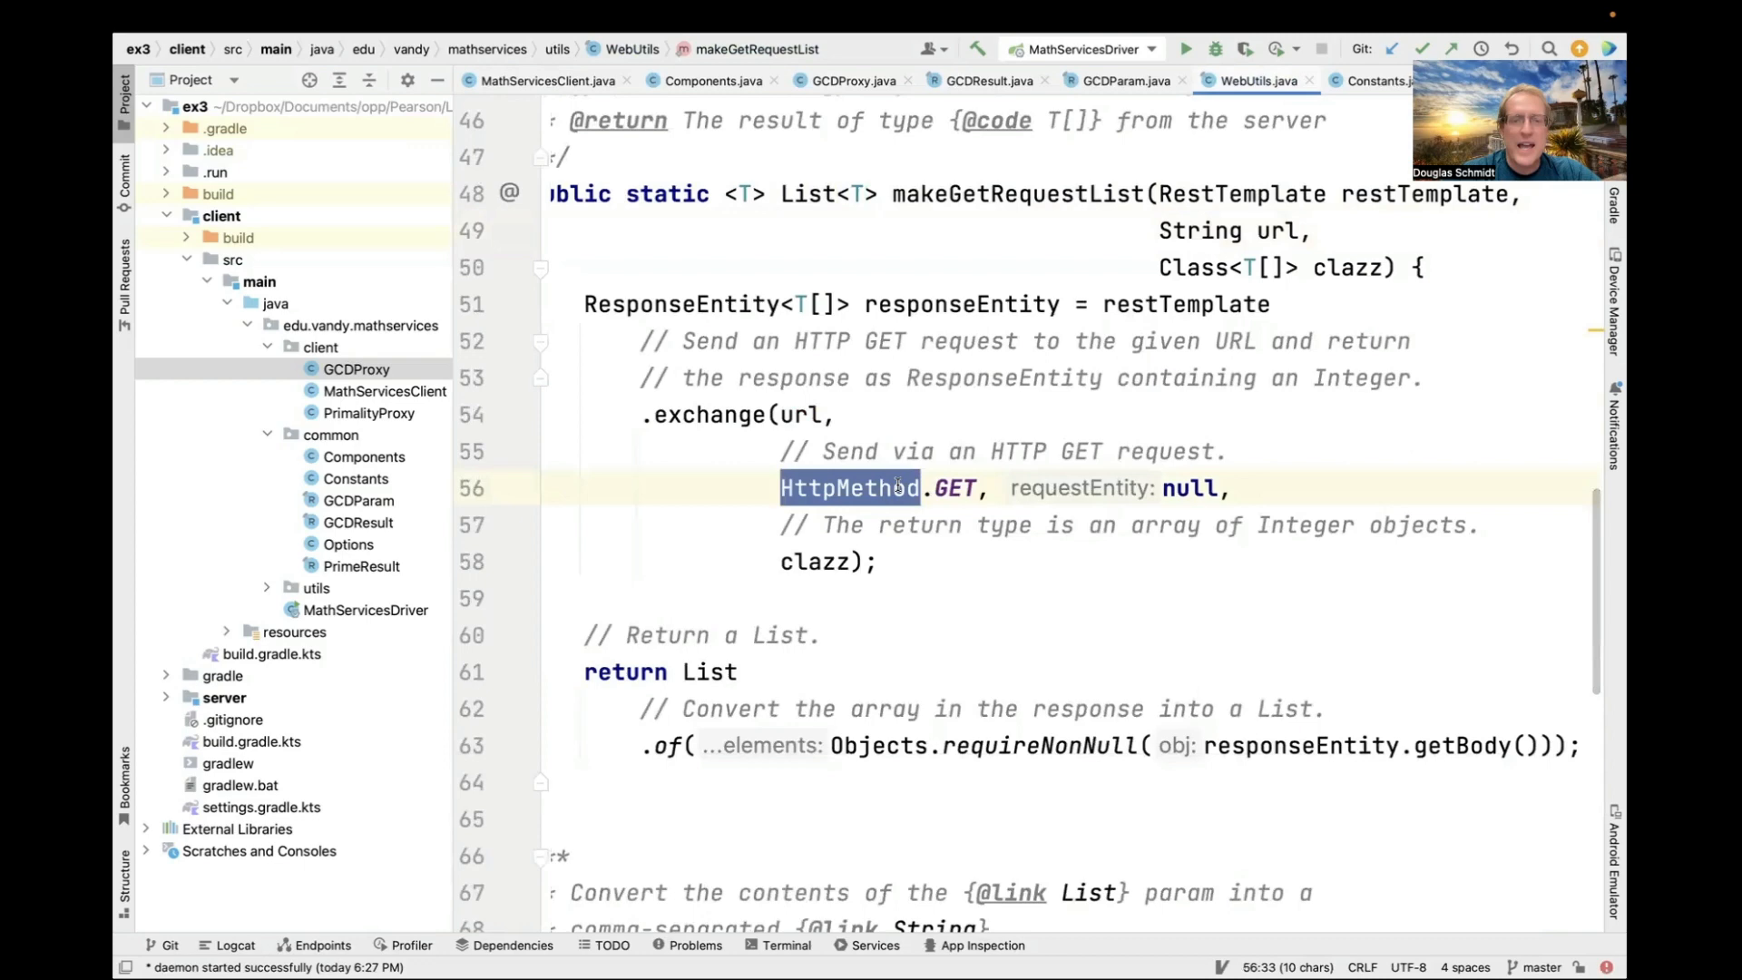
click(809, 414)
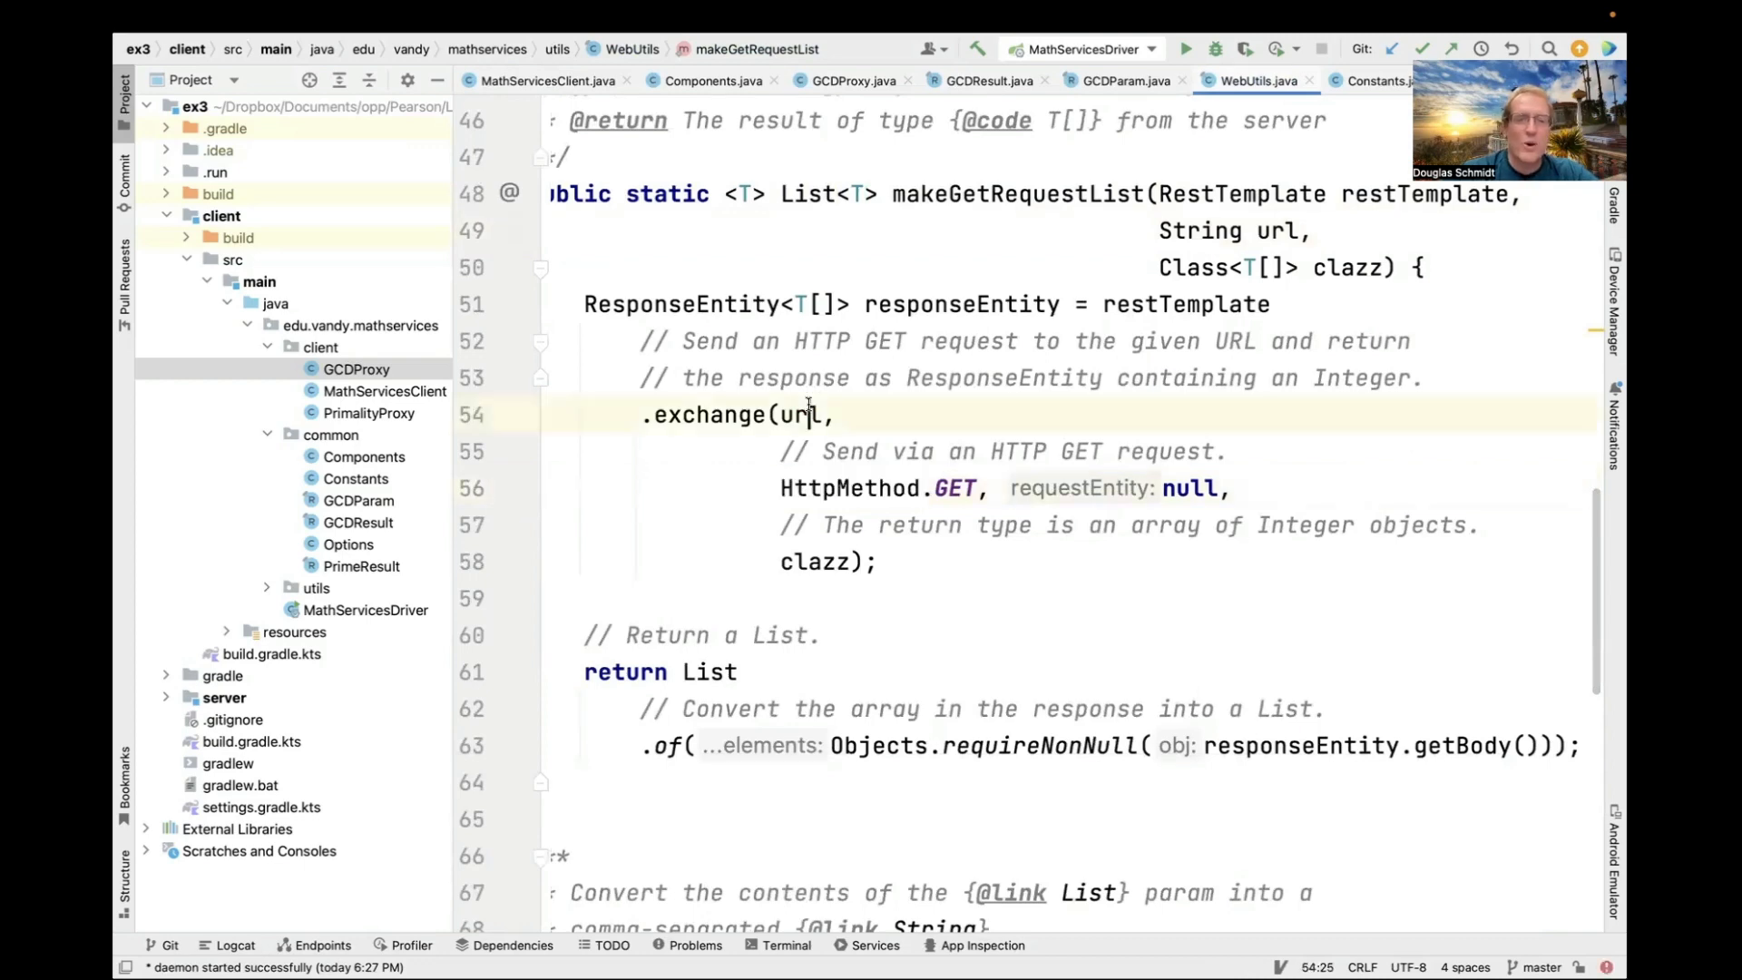
double_click(813, 561)
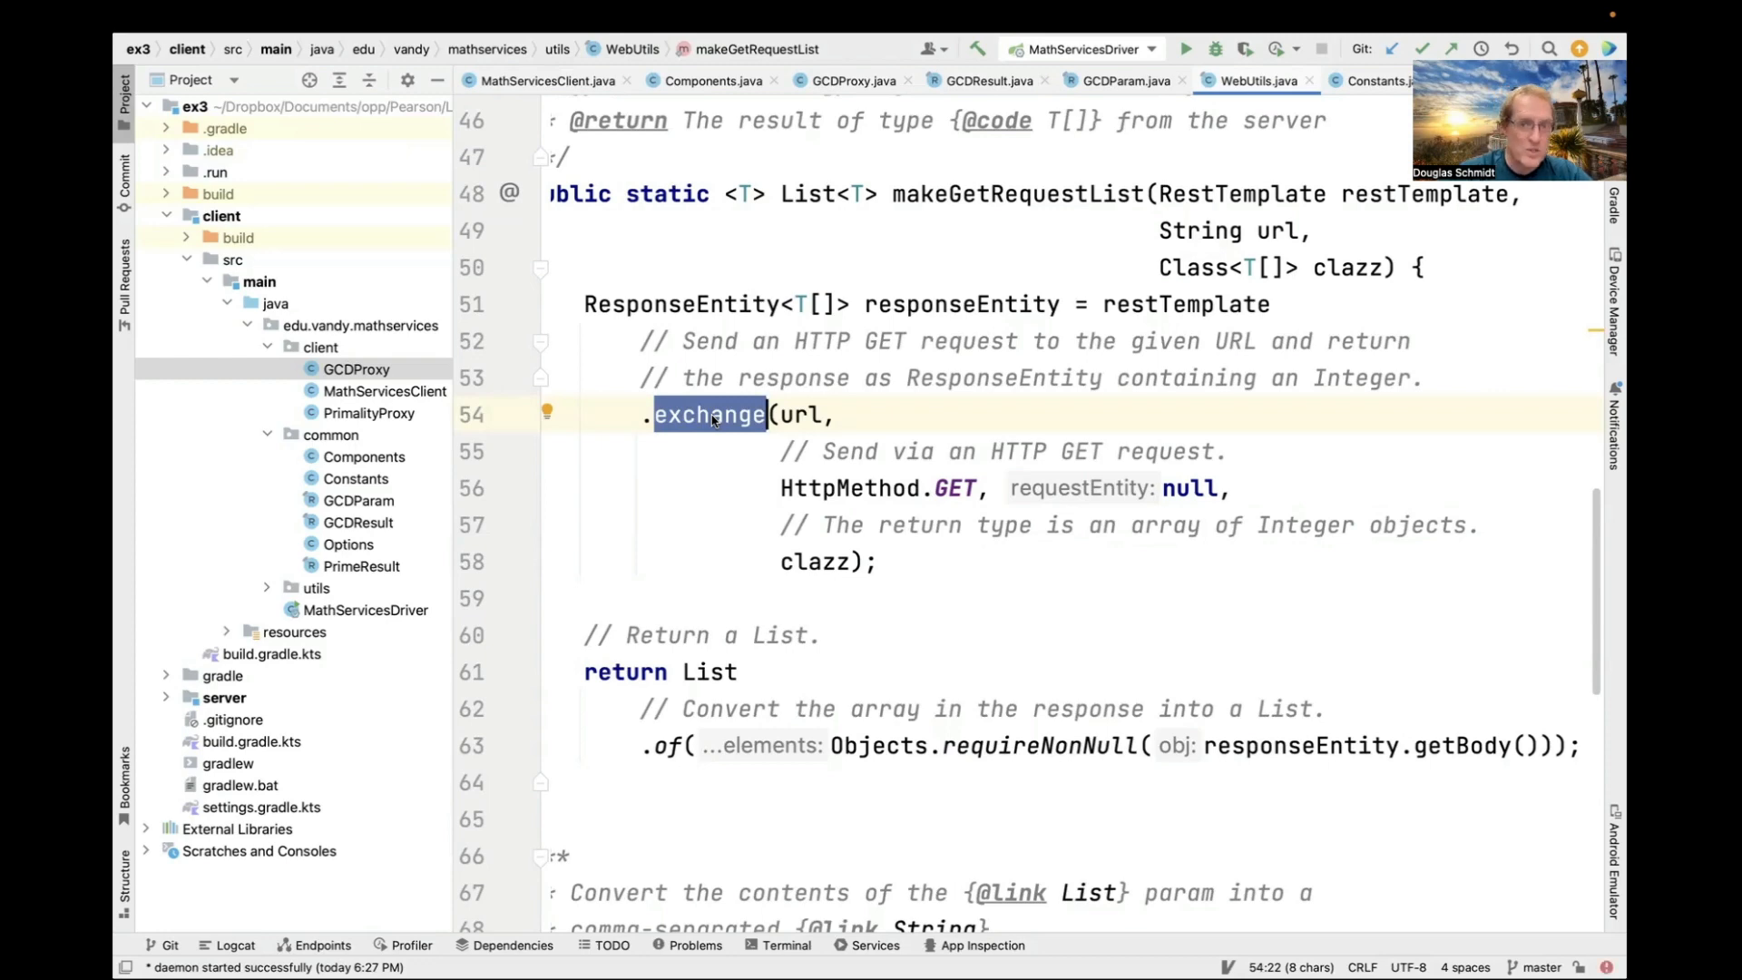
scroll(down, 3)
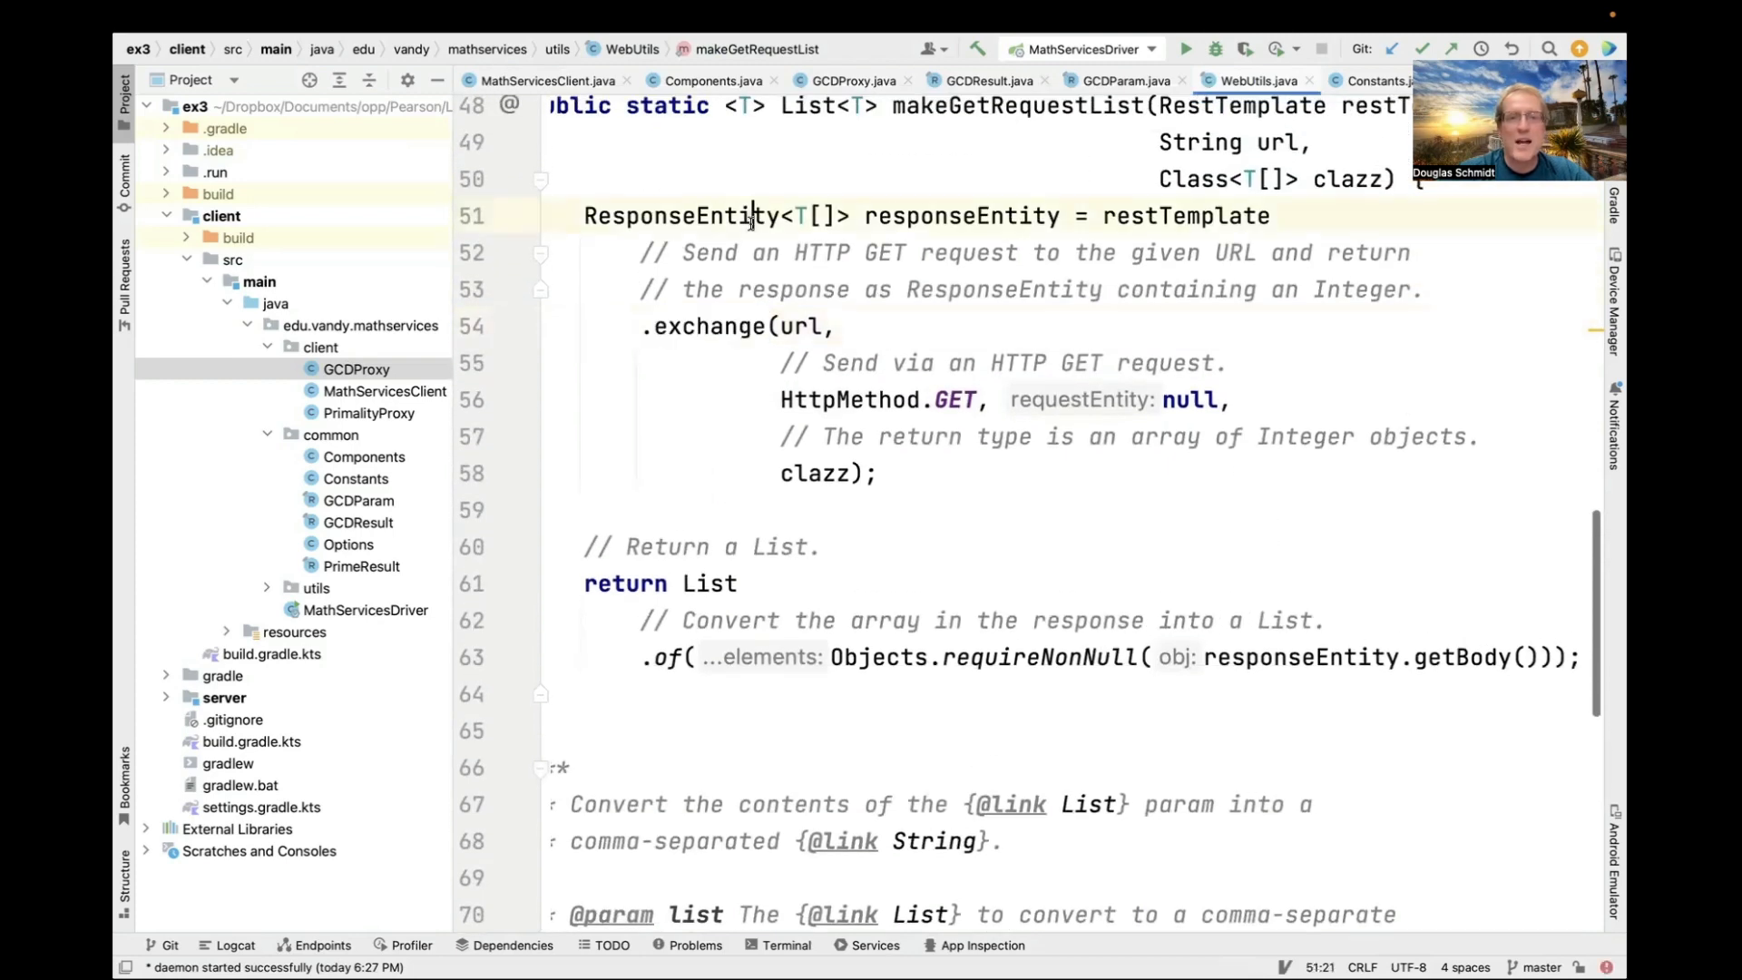
scroll(down, 3)
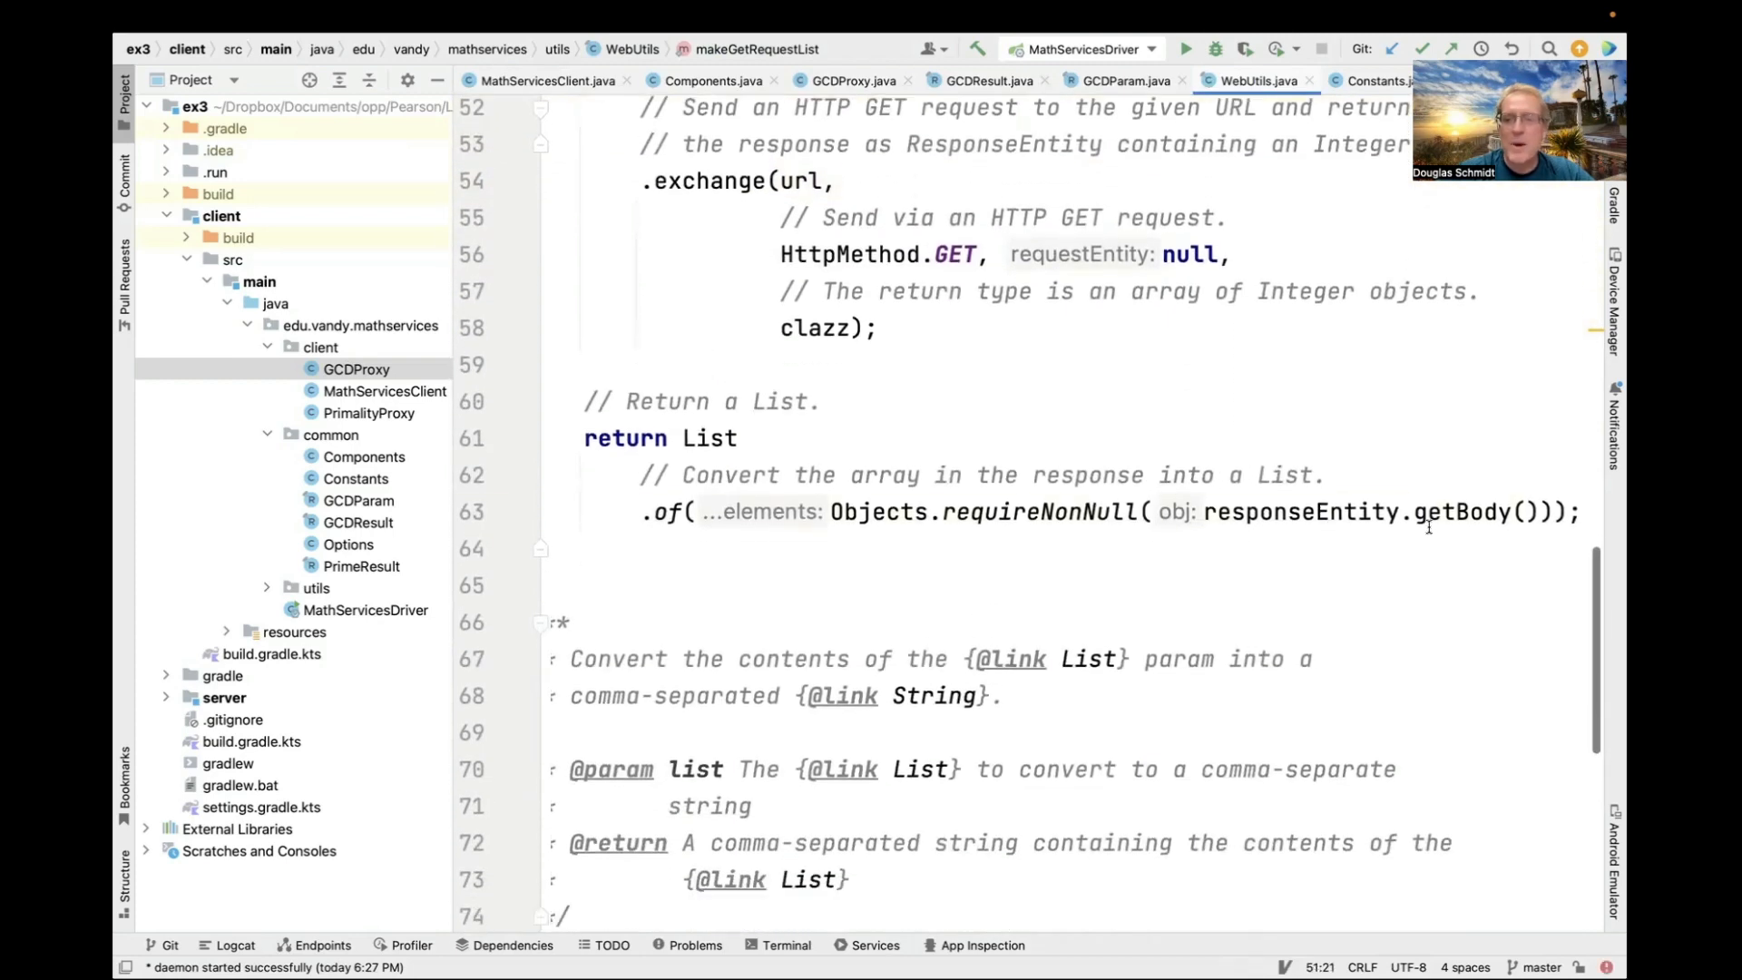
double_click(1460, 512)
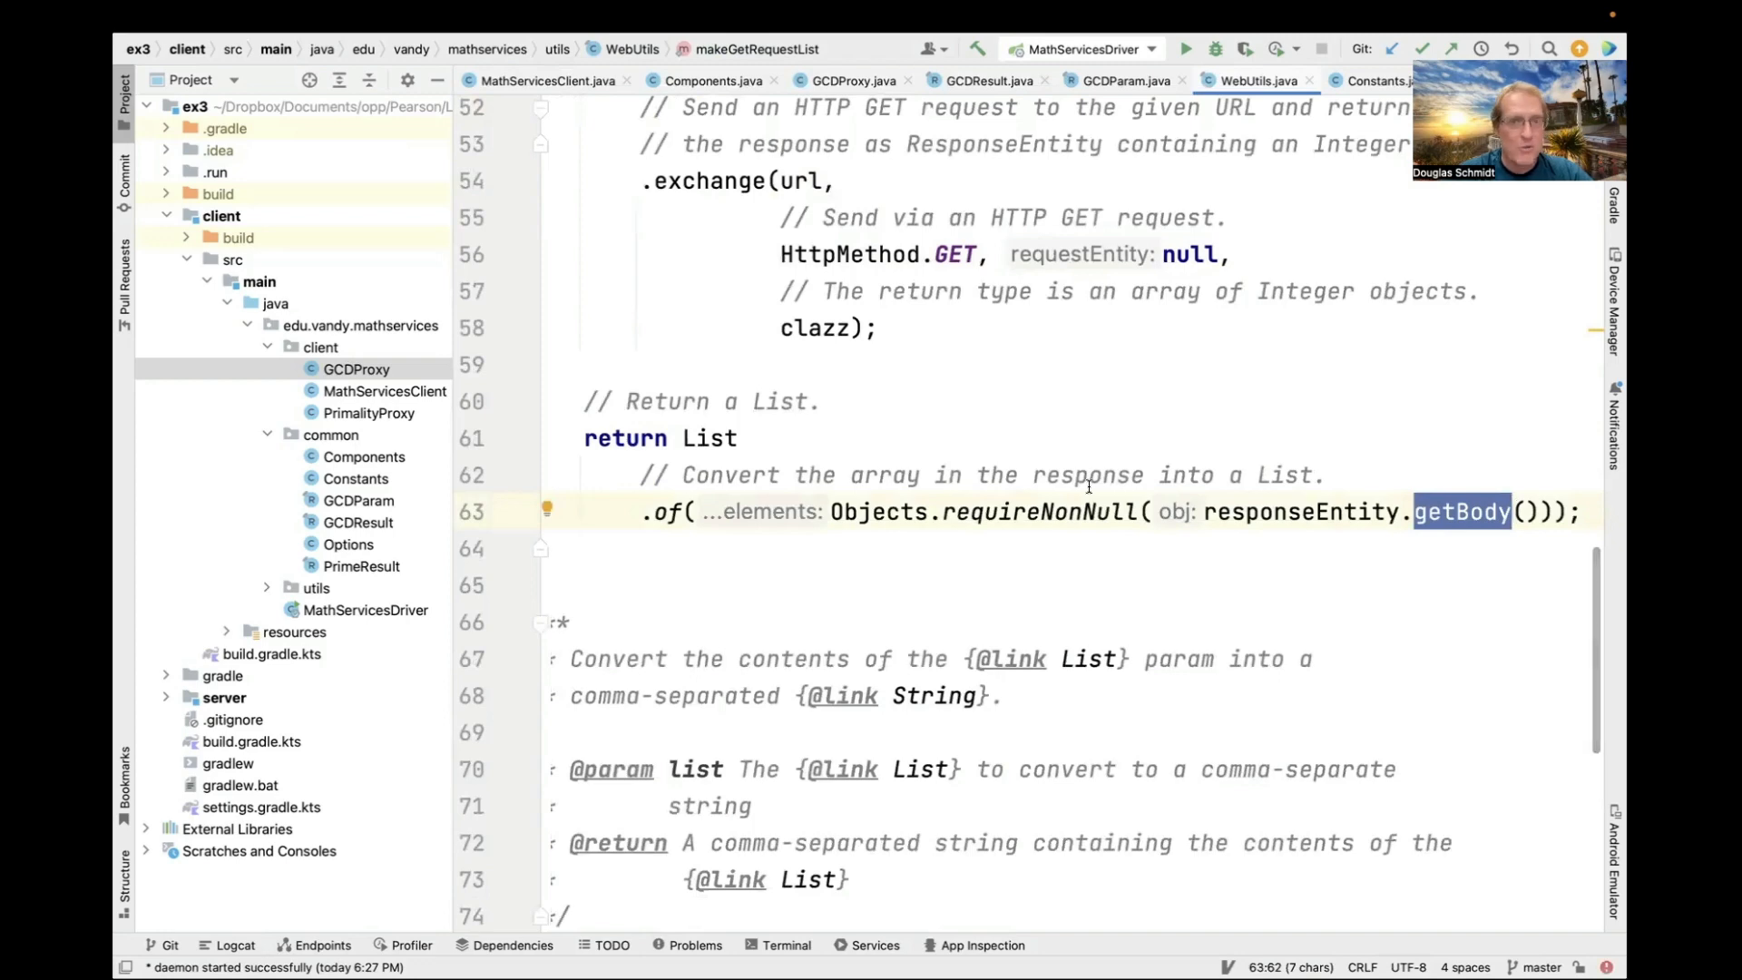
mouse_move(874, 459)
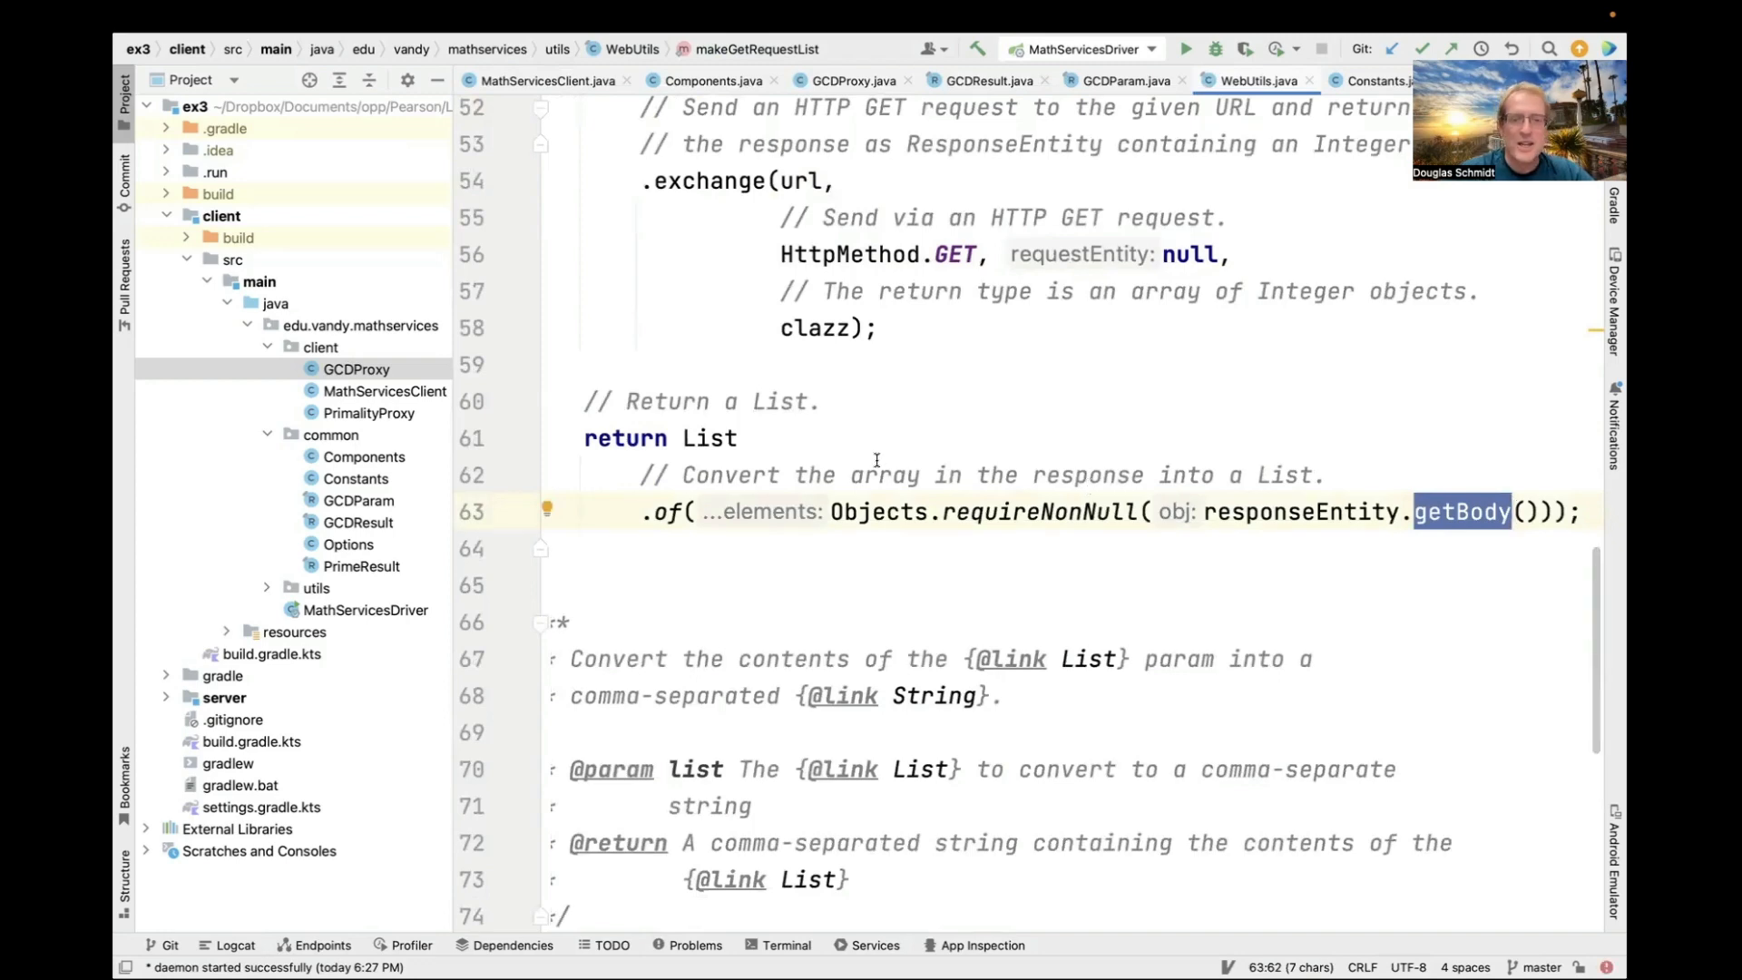
Note the List.of conversion in the return statement, then rename GCDProxy's var uri on line 41 to url.
double_click(709, 437)
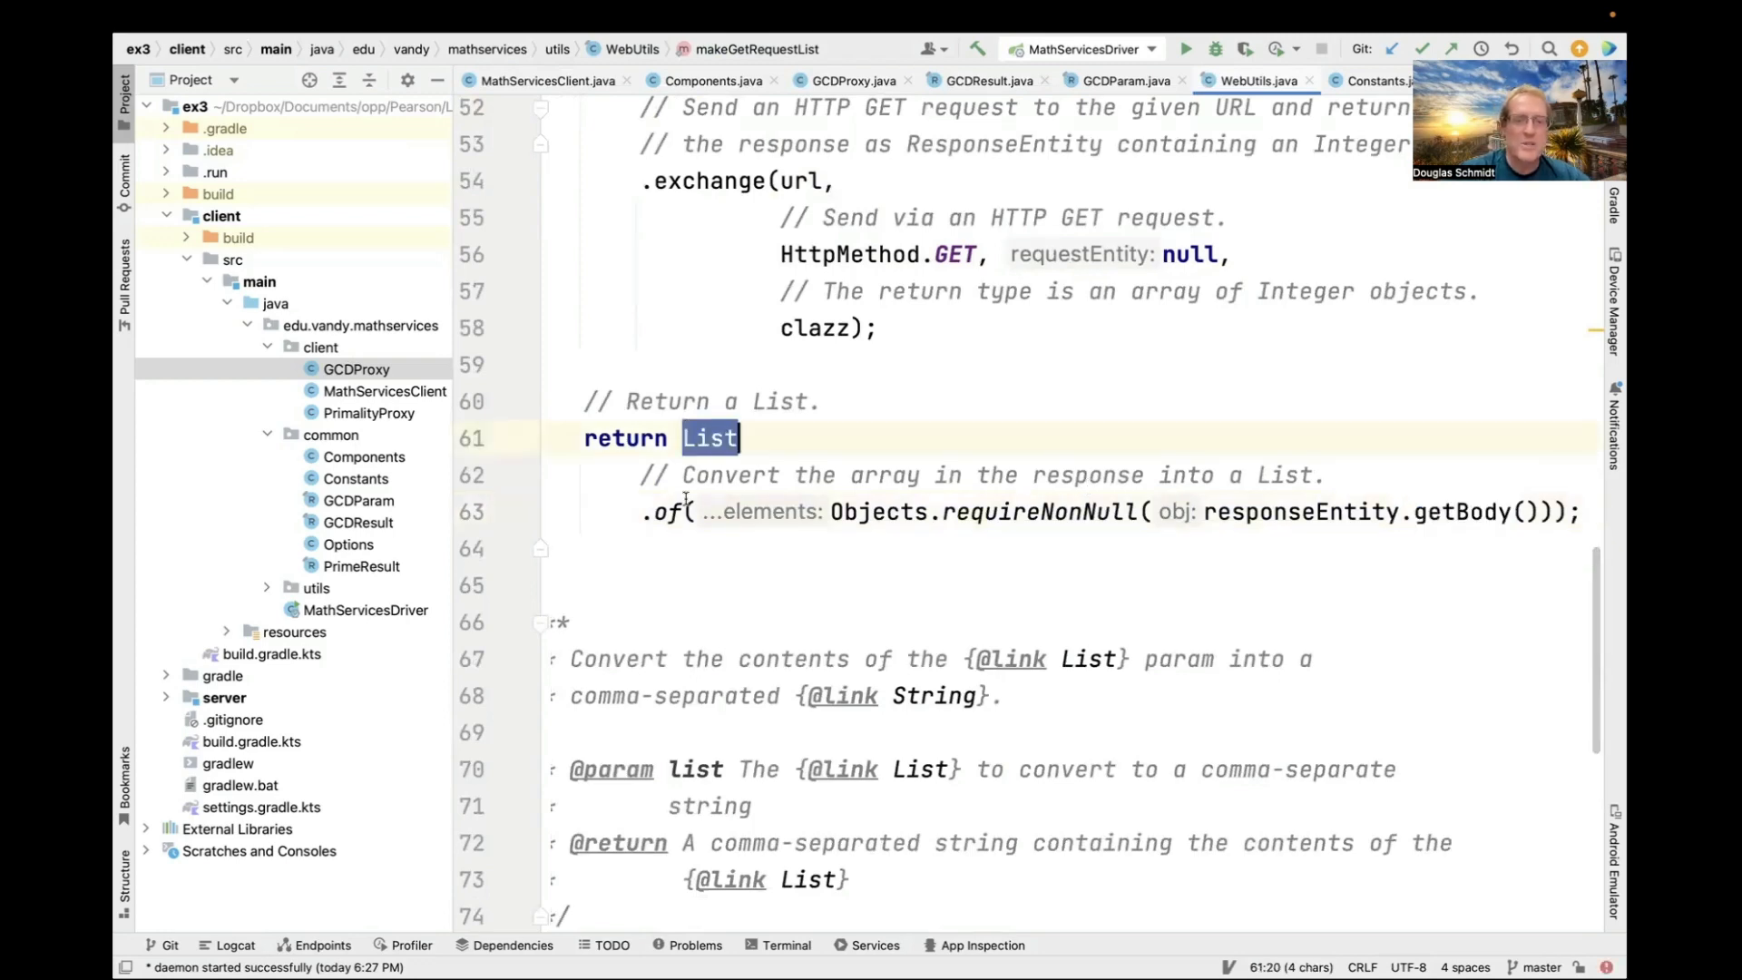
click(664, 511)
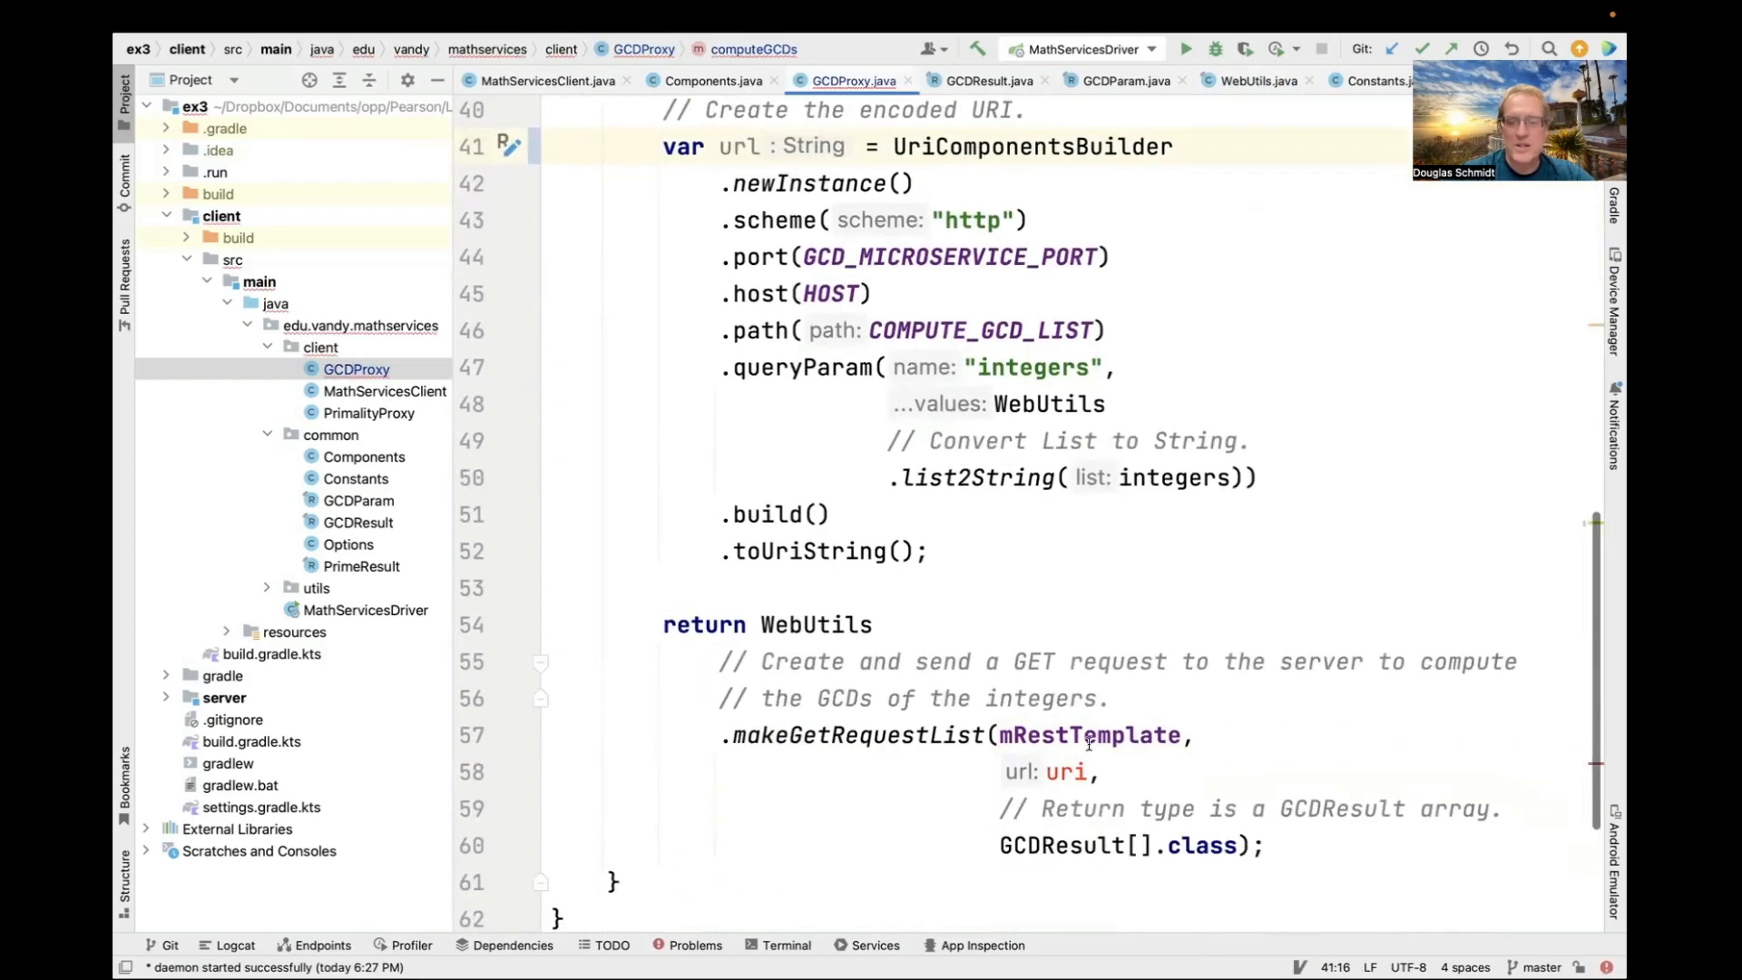
Rename the uri argument on GCDProxy line 58 to url and open checkPrimalities in PrimalityProxy.
click(1094, 771)
text(l)
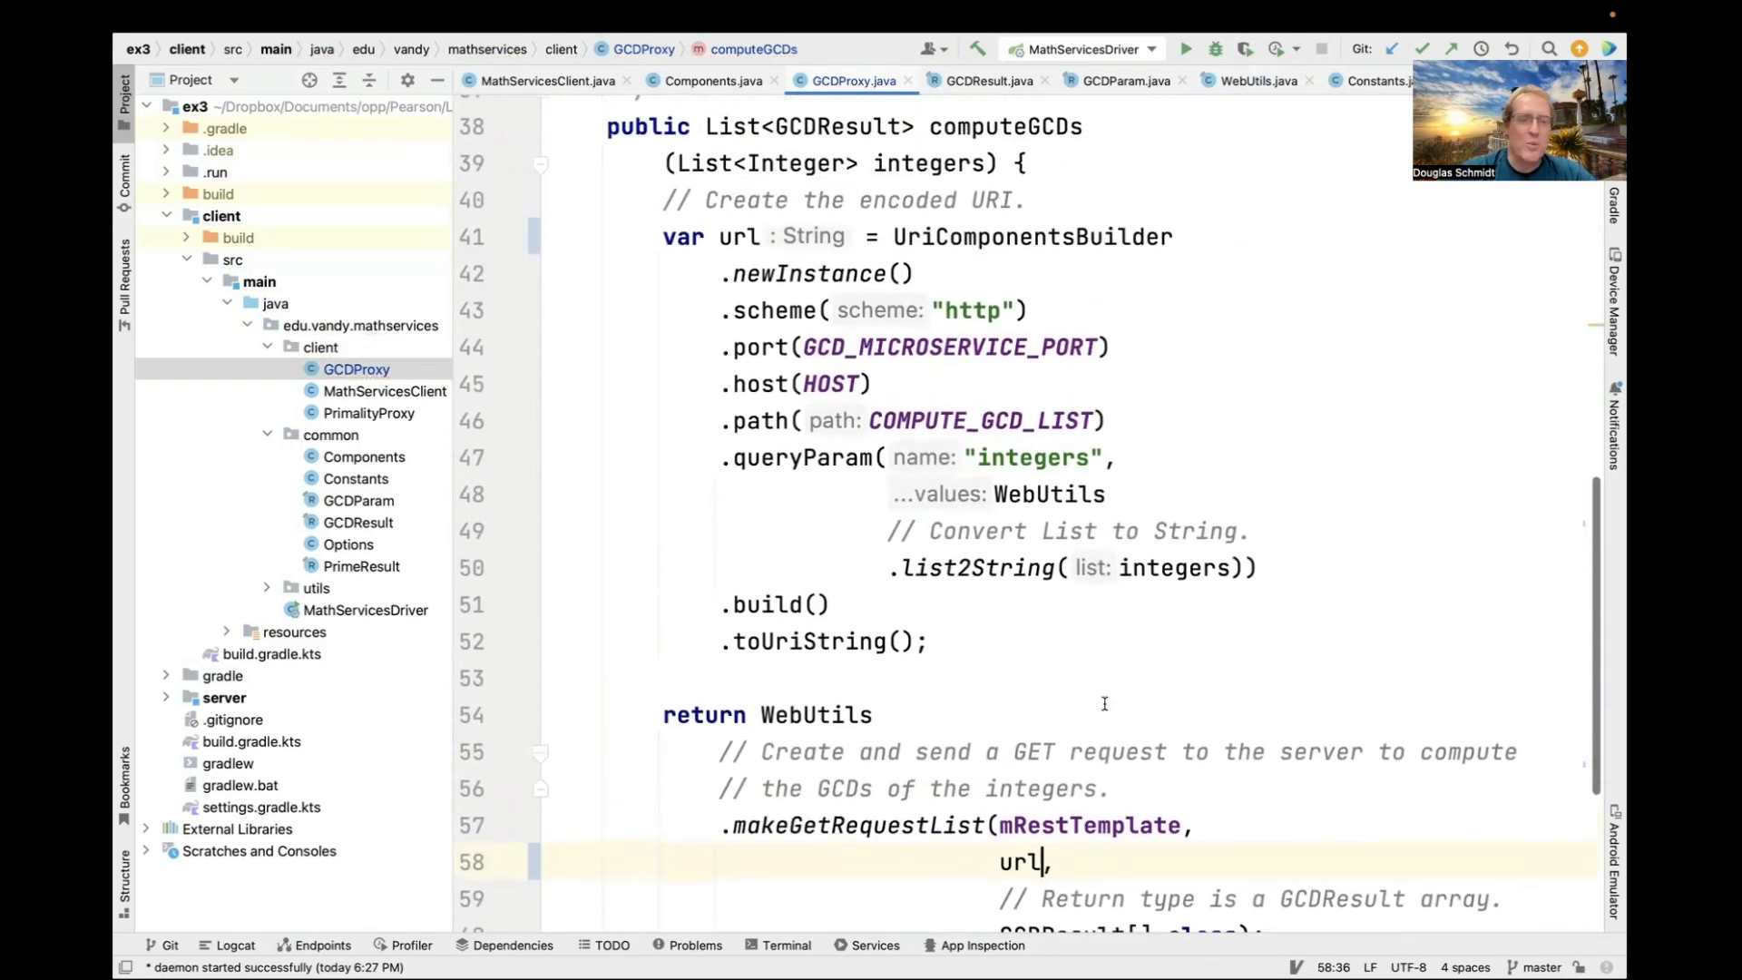
click(368, 412)
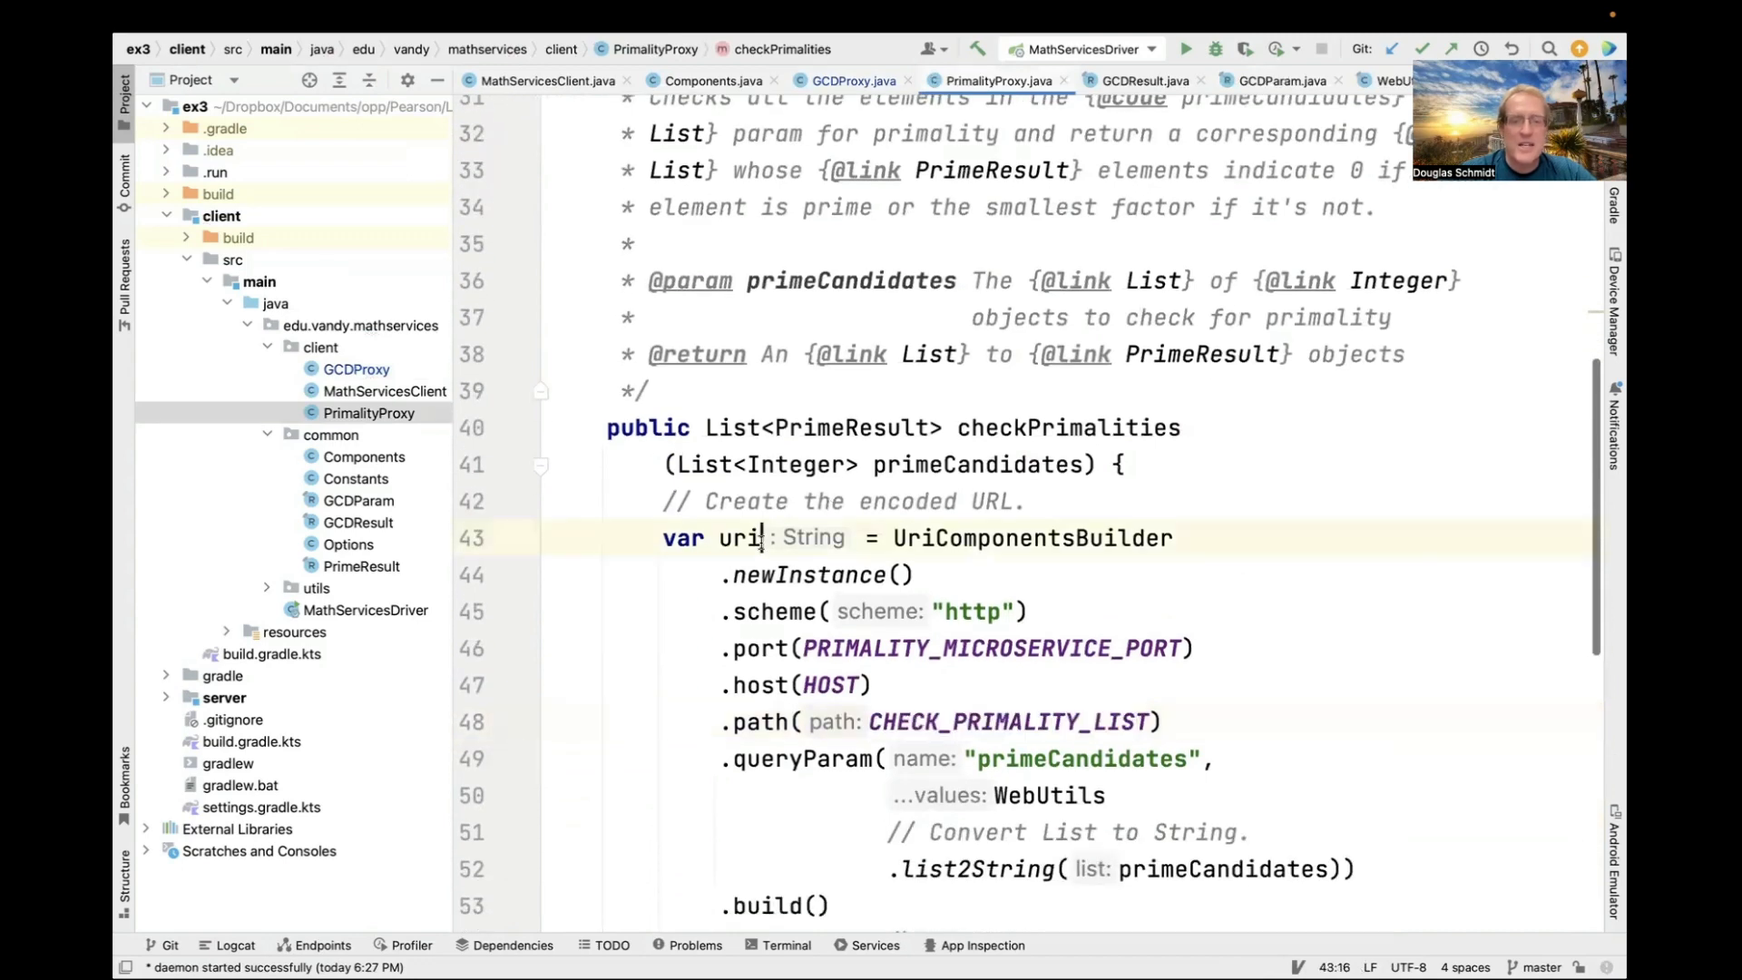
Rename uri to url in checkPrimalities' declaration, println and makeGetRequestList call (lines 43, 56, 63).
scroll(down, 3)
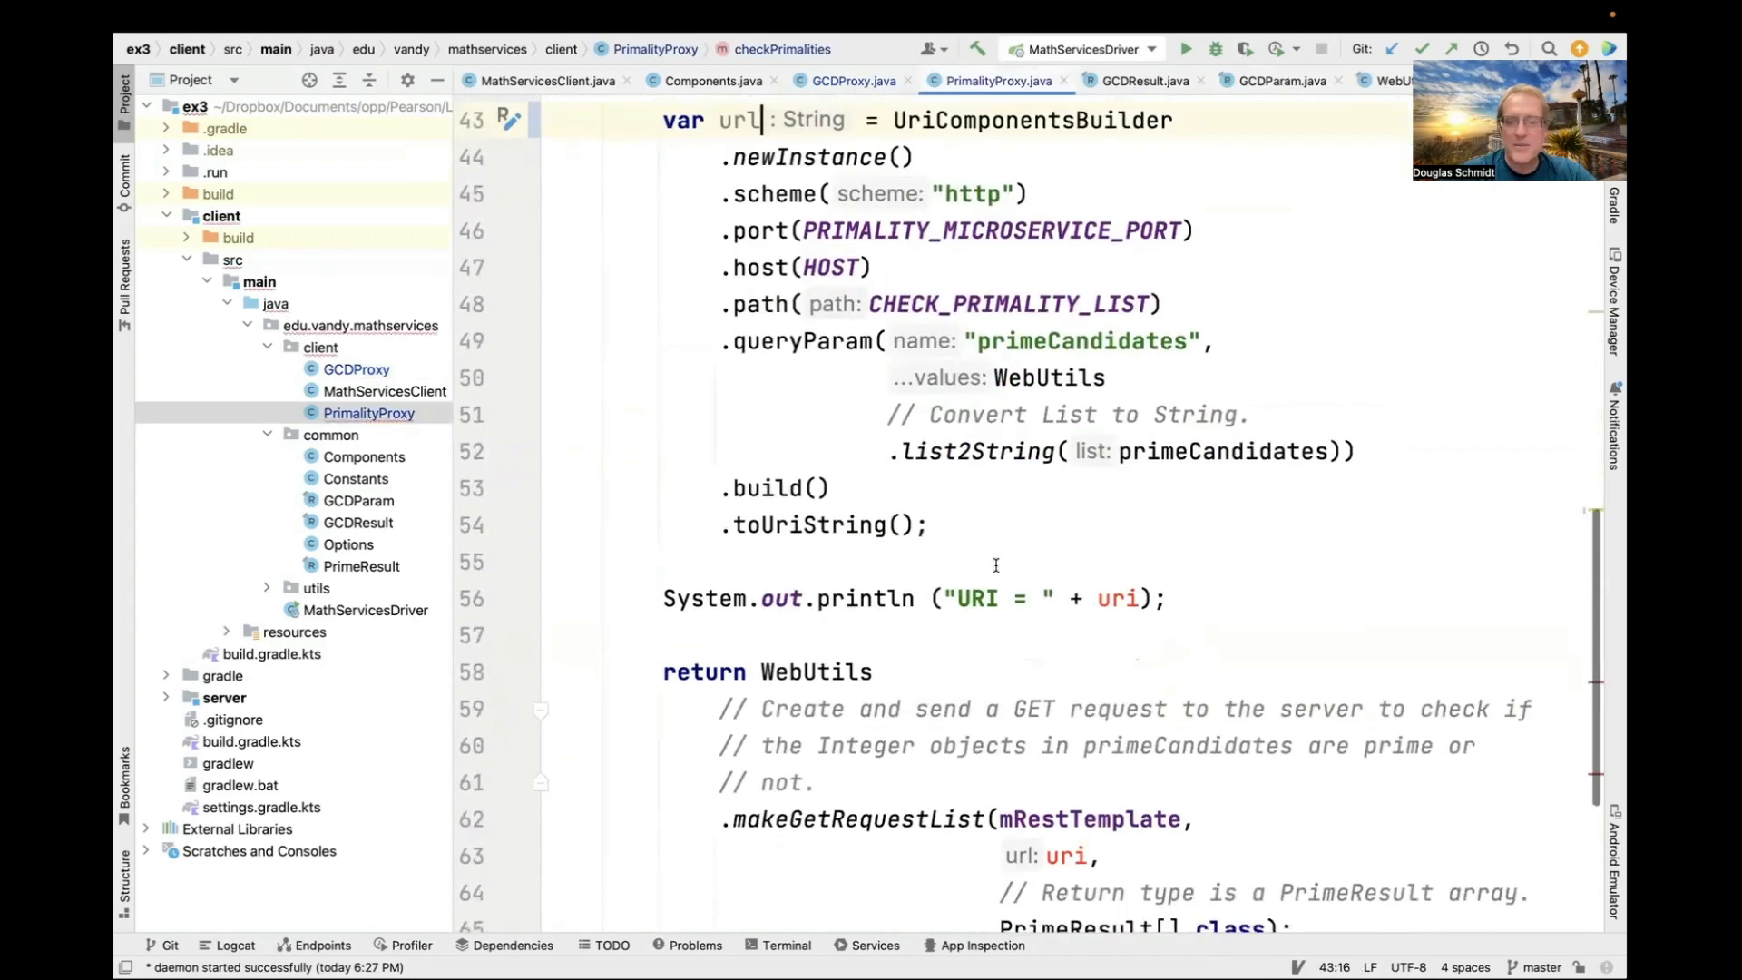
click(1139, 597)
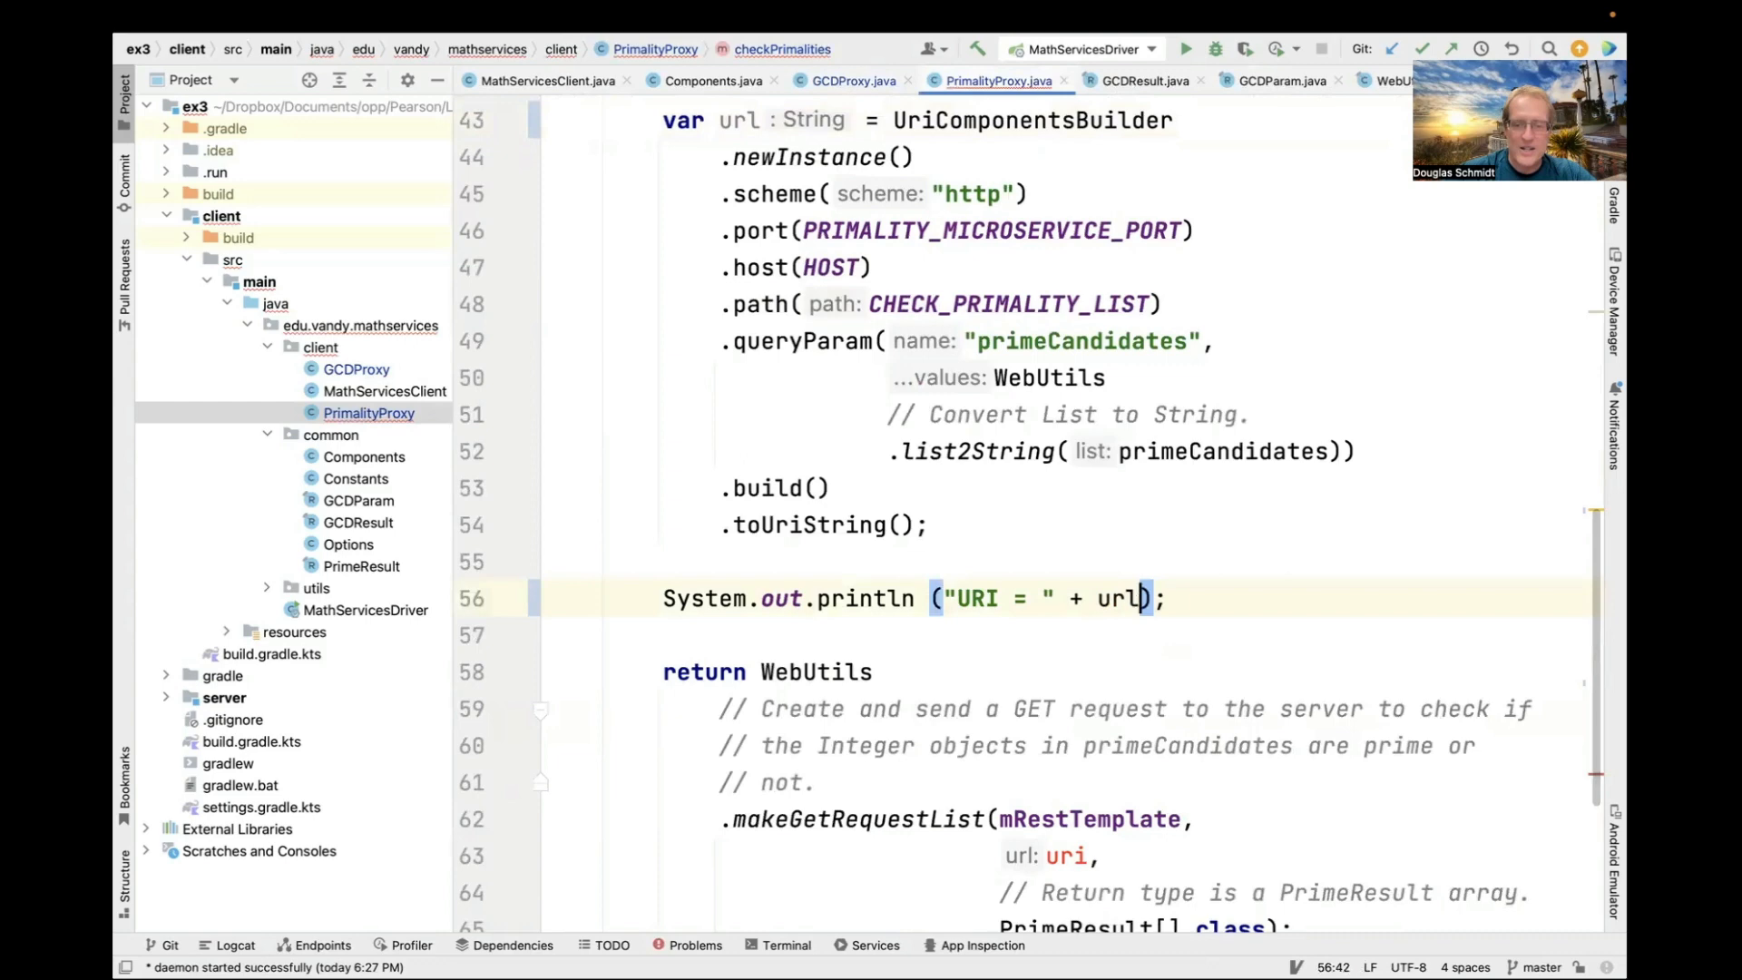
click(1083, 855)
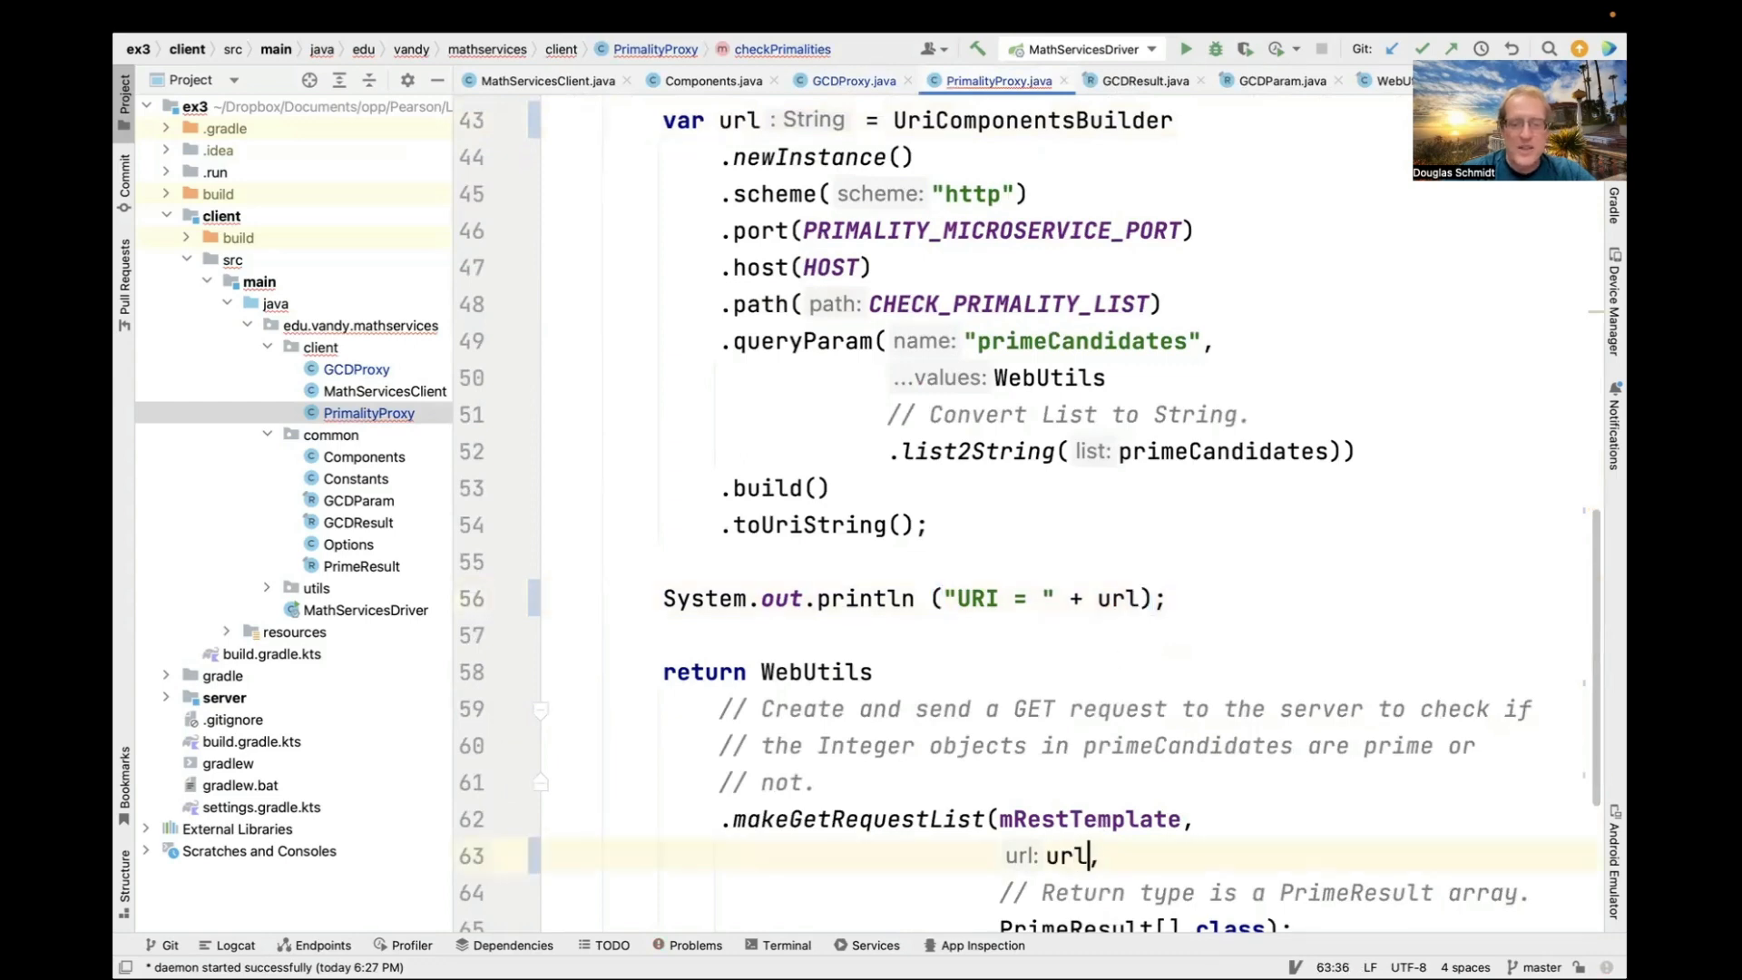